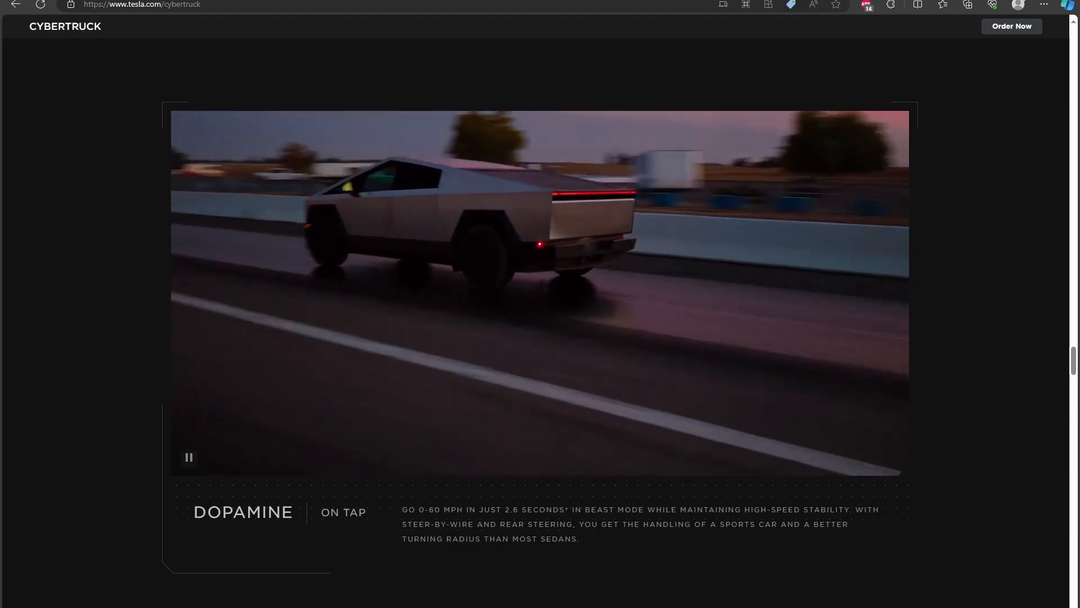
Scroll from the Dopamine On Tap video past the Power Your Site and cabin sections to Lock It Up
{"action": "scroll", "scroll_direction": "down", "scroll_amount": 3}
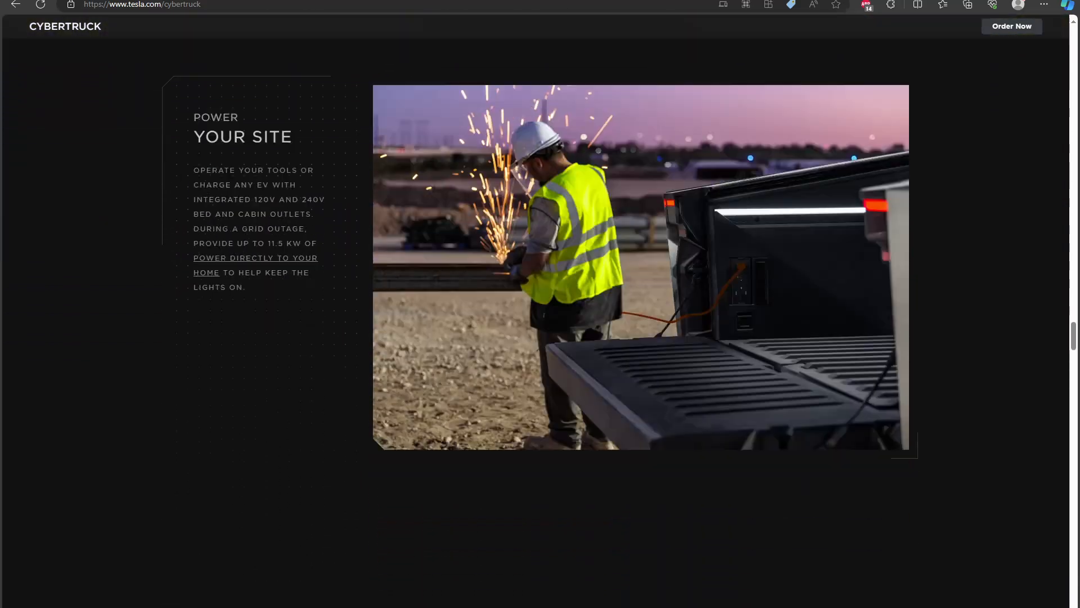
{"action": "scroll", "scroll_direction": "down", "scroll_amount": 3}
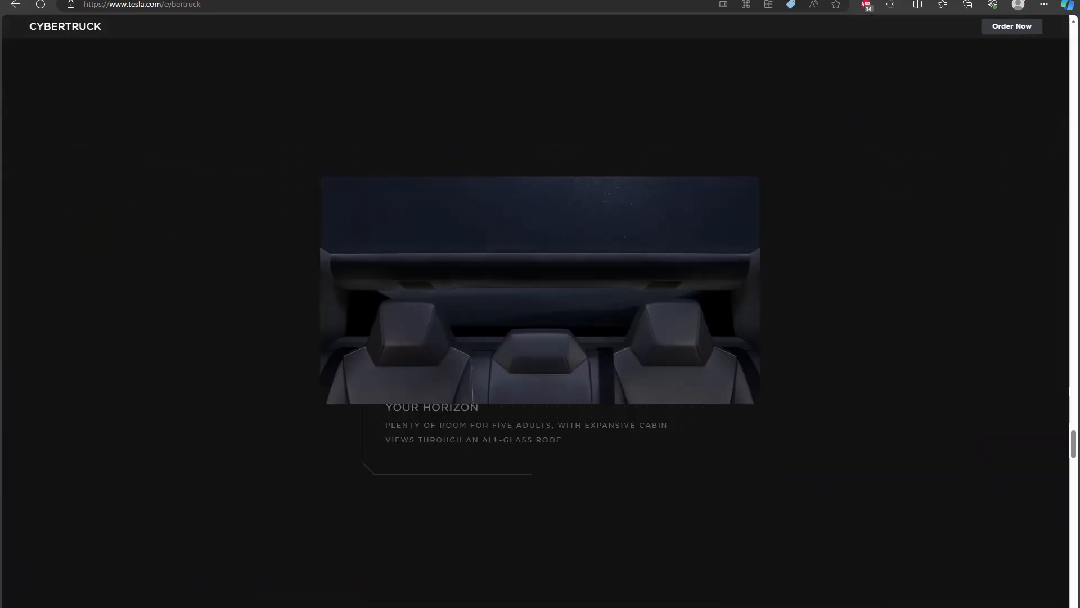
{"action": "scroll", "scroll_direction": "down", "scroll_amount": 3}
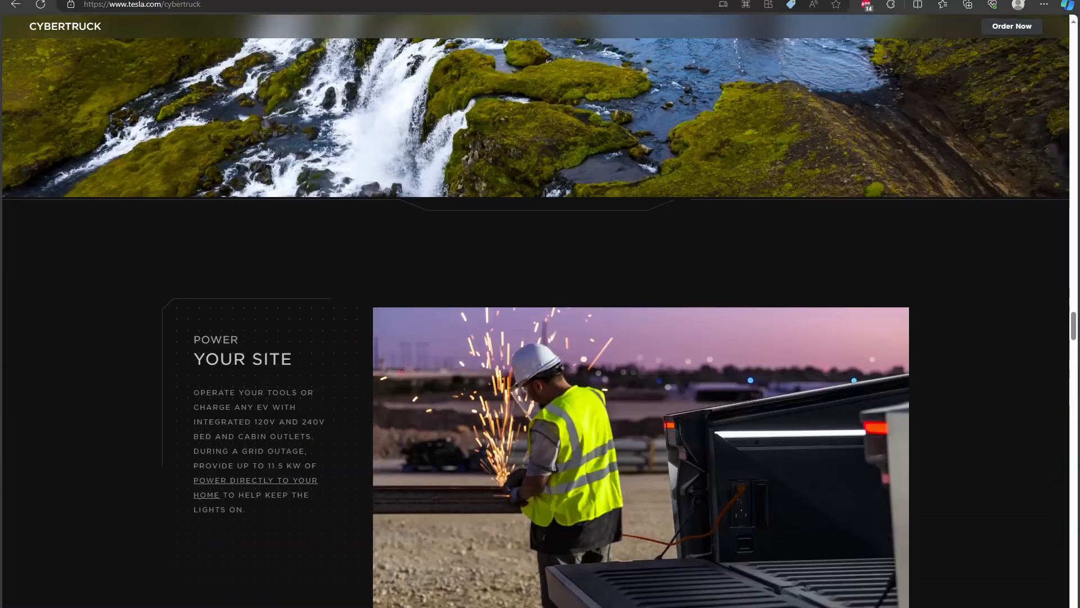
{"action": "scroll", "scroll_direction": "down", "scroll_amount": 3}
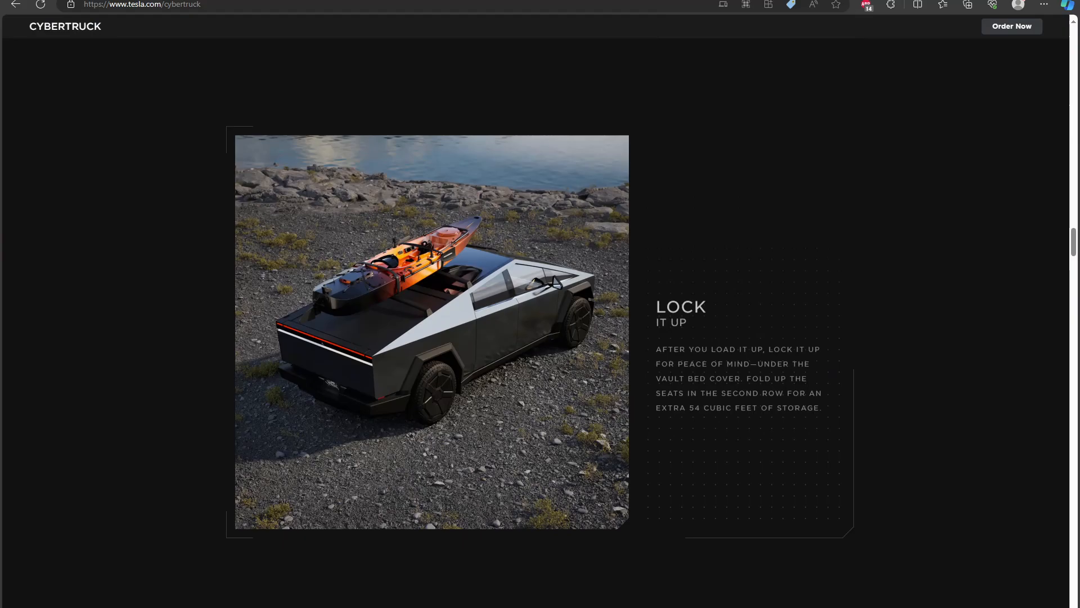
{"action": "scroll", "scroll_direction": "down", "scroll_amount": 3}
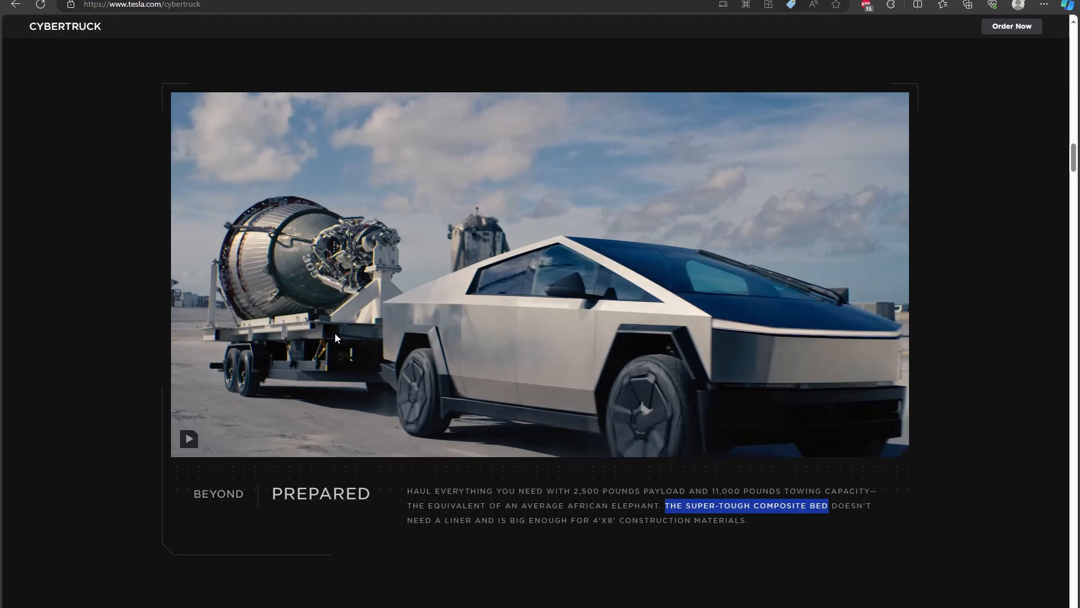
{"action": "mouse_move", "coordinate": [387, 302]}
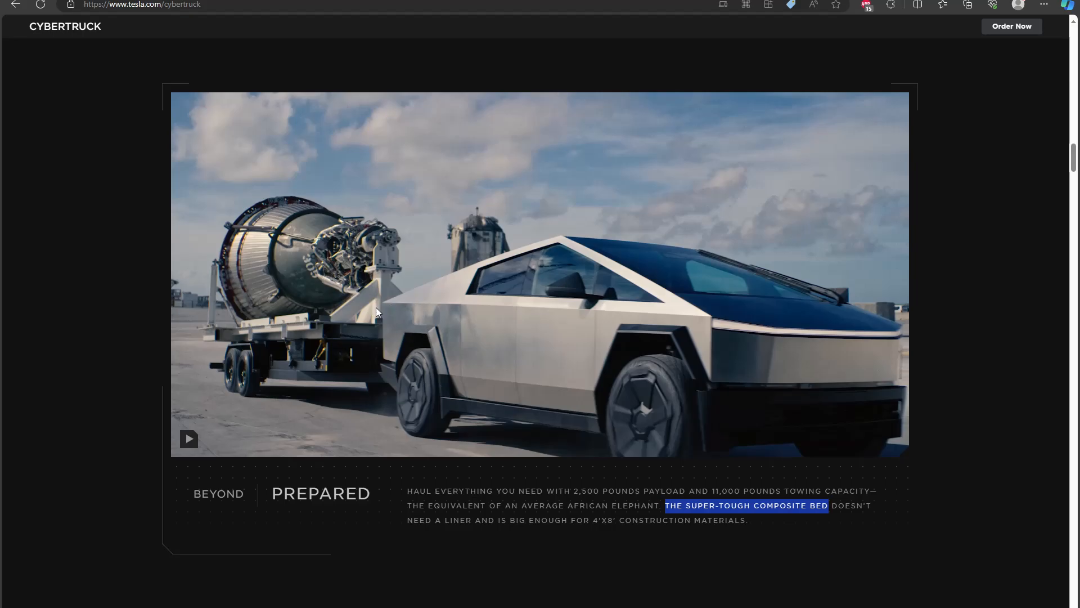
{"action": "mouse_move", "coordinate": [409, 343]}
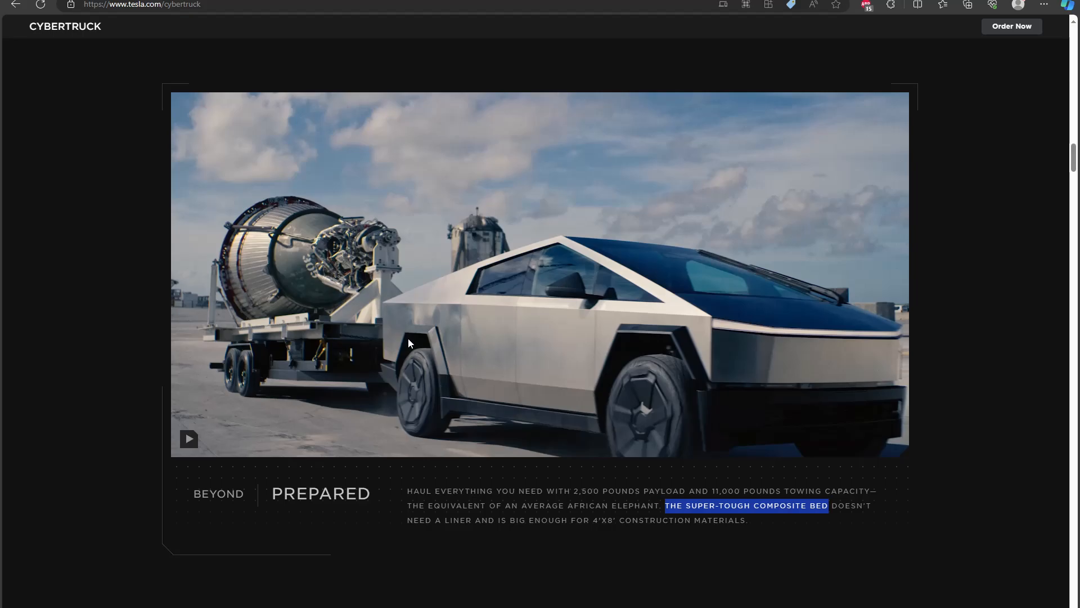
{"action": "mouse_move", "coordinate": [384, 307]}
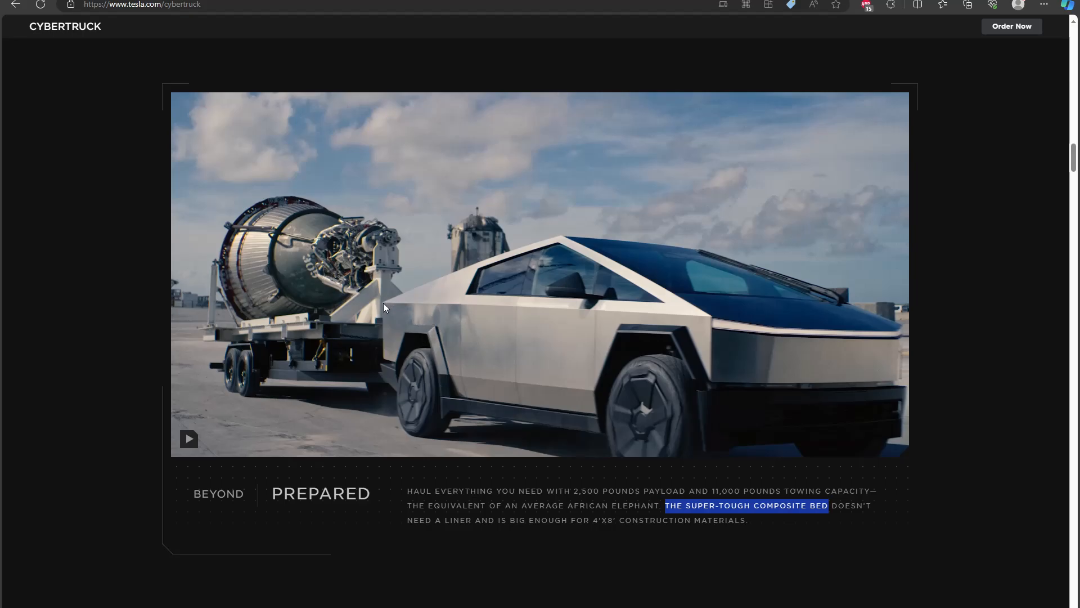
{"action": "mouse_move", "coordinate": [454, 285]}
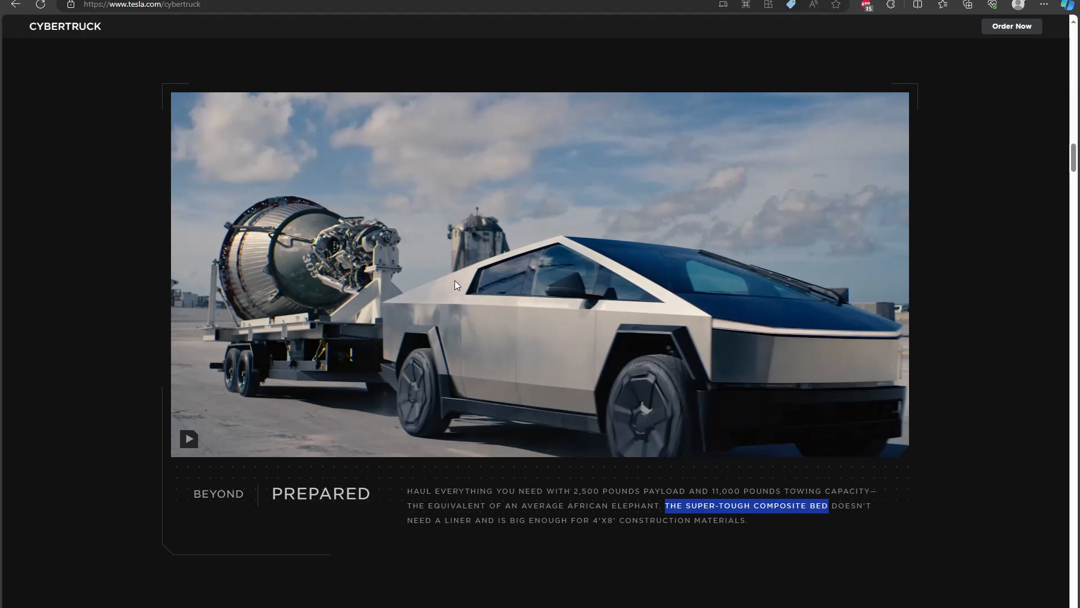
{"action": "mouse_move", "coordinate": [425, 305]}
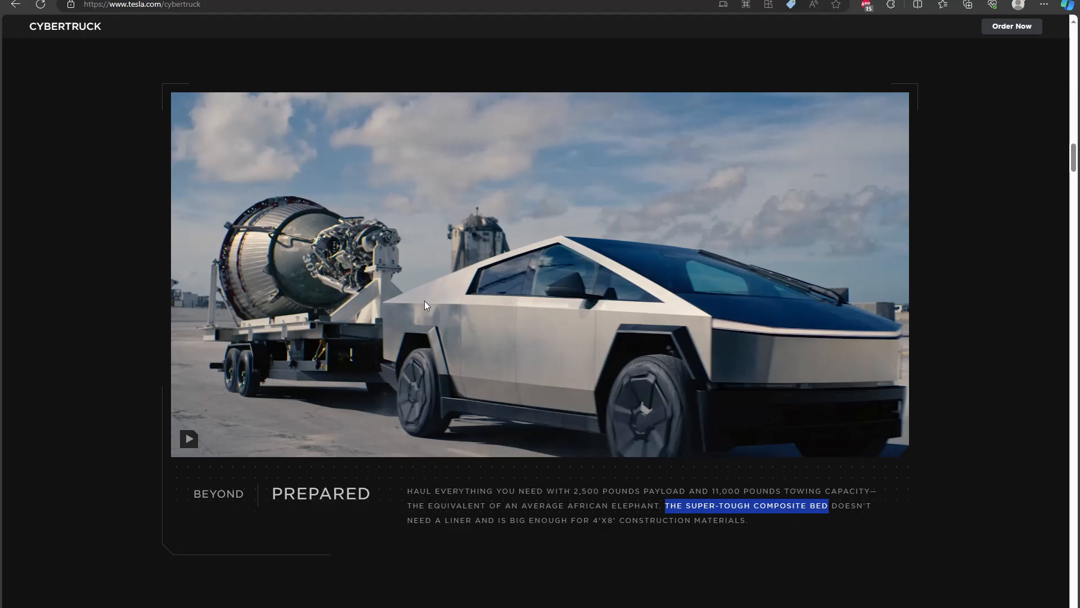
{"action": "mouse_move", "coordinate": [431, 291]}
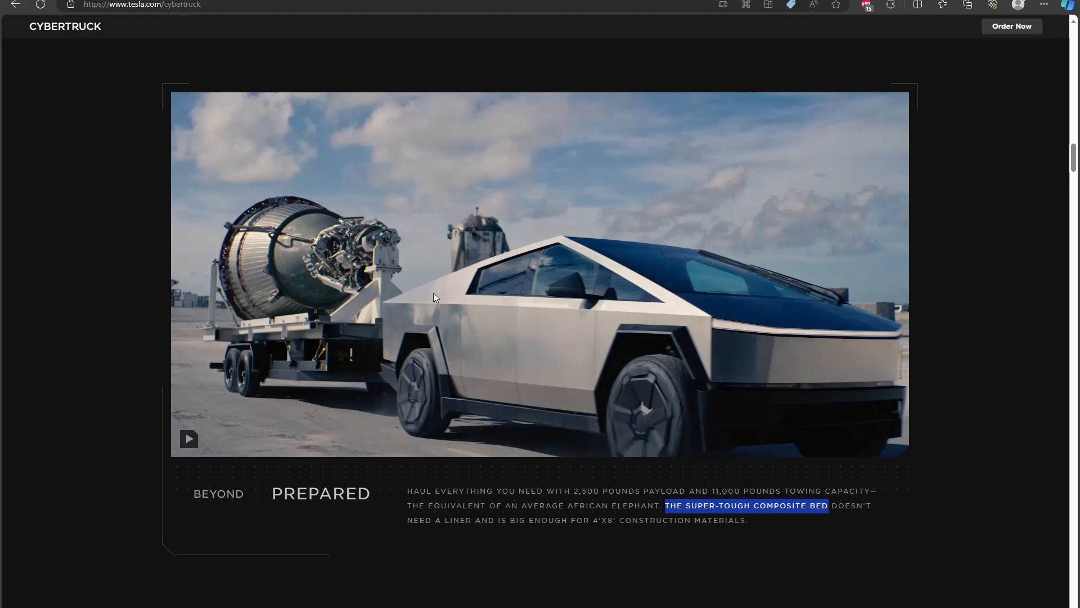
{"action": "mouse_move", "coordinate": [431, 330]}
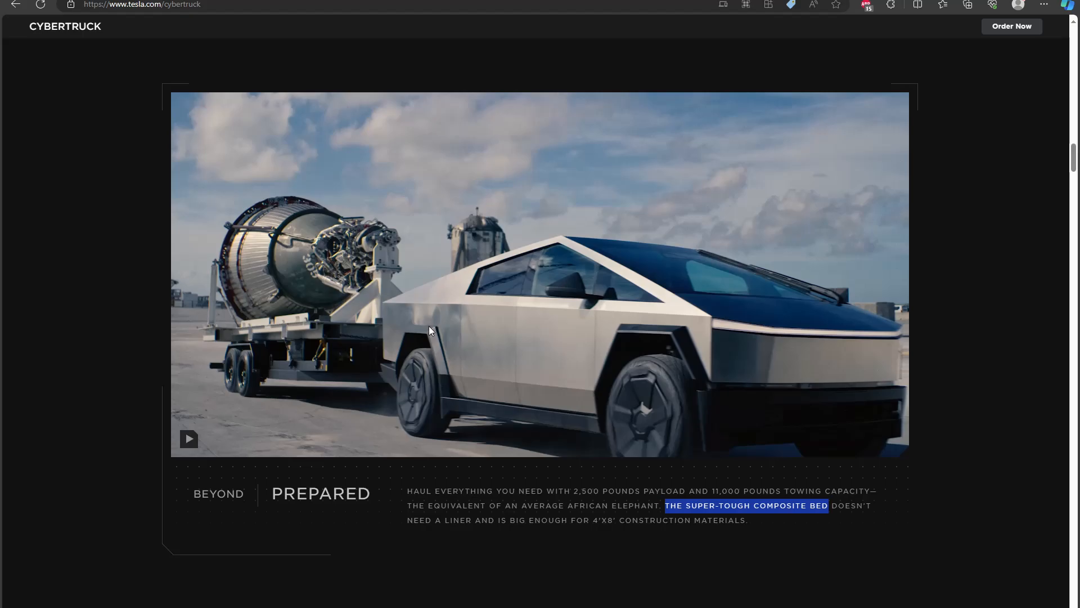
{"action": "mouse_move", "coordinate": [396, 308]}
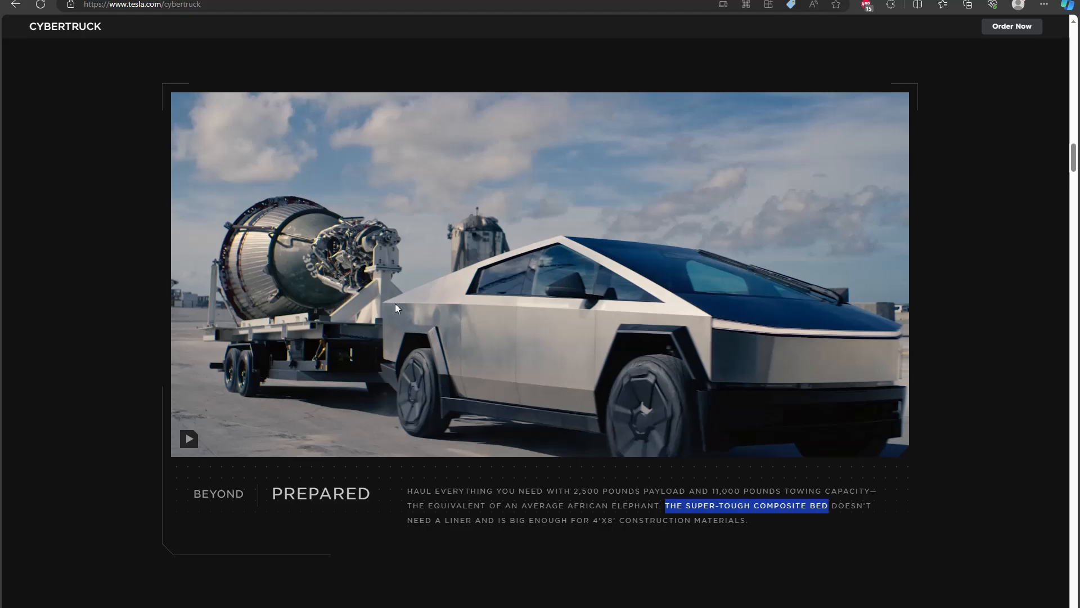
{"action": "mouse_move", "coordinate": [410, 316]}
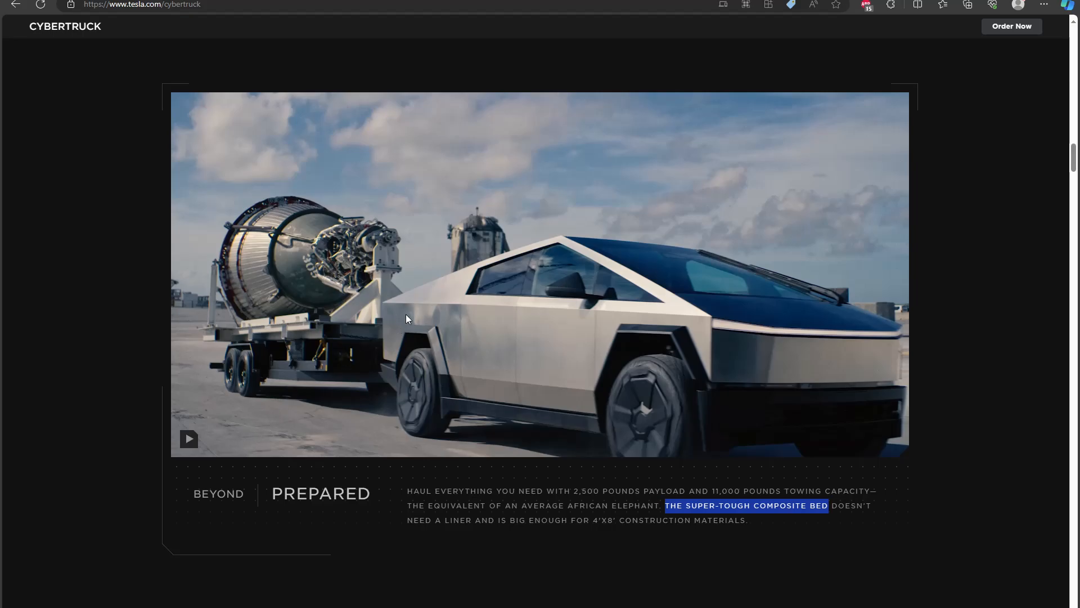
{"action": "mouse_move", "coordinate": [450, 350]}
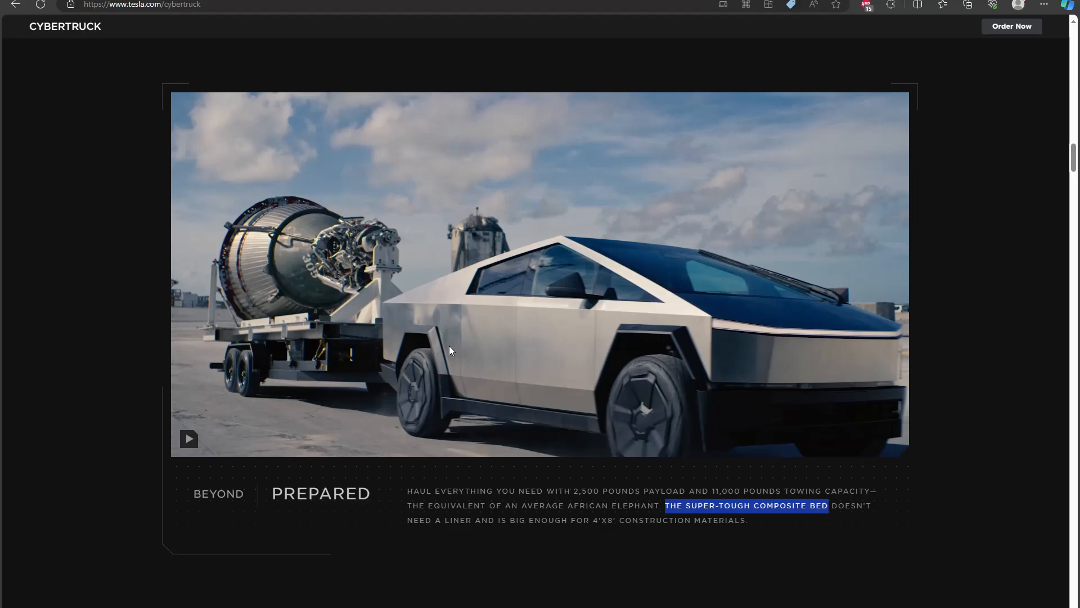
{"action": "mouse_move", "coordinate": [443, 355]}
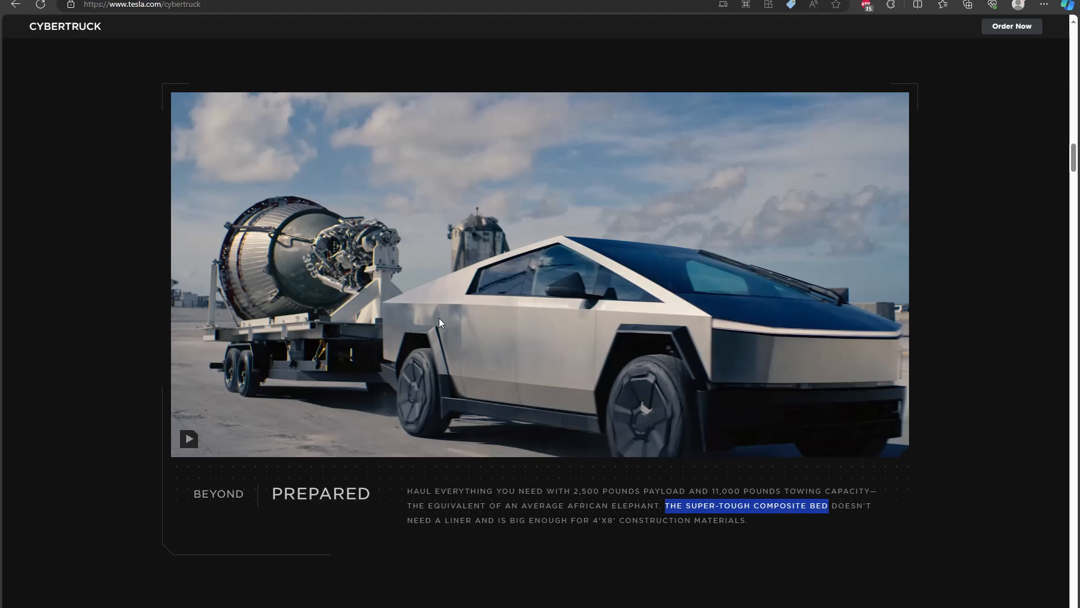
{"action": "mouse_move", "coordinate": [440, 309]}
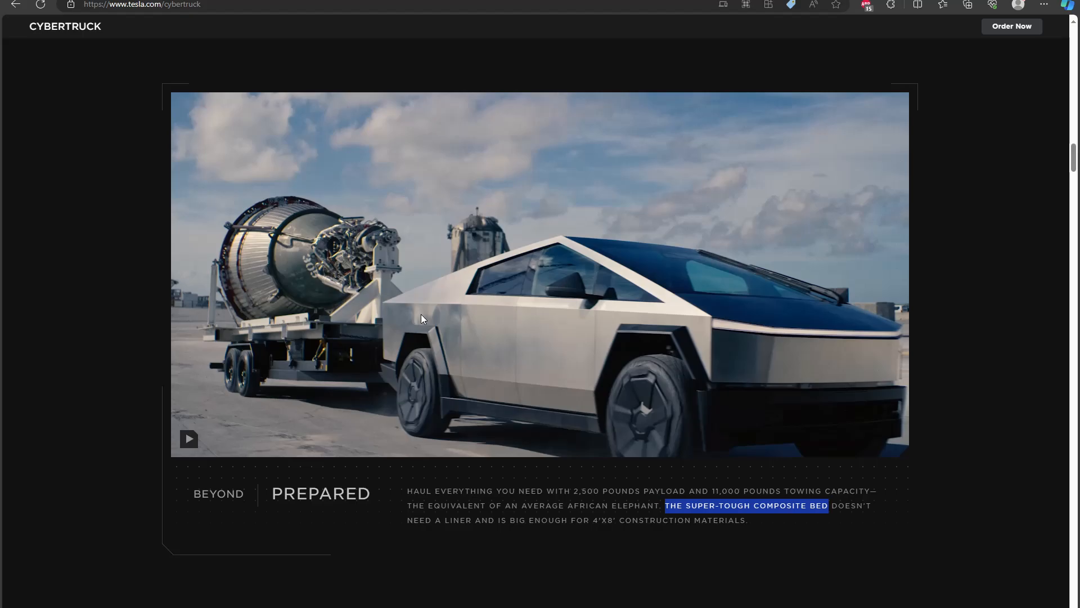
{"action": "mouse_move", "coordinate": [404, 309]}
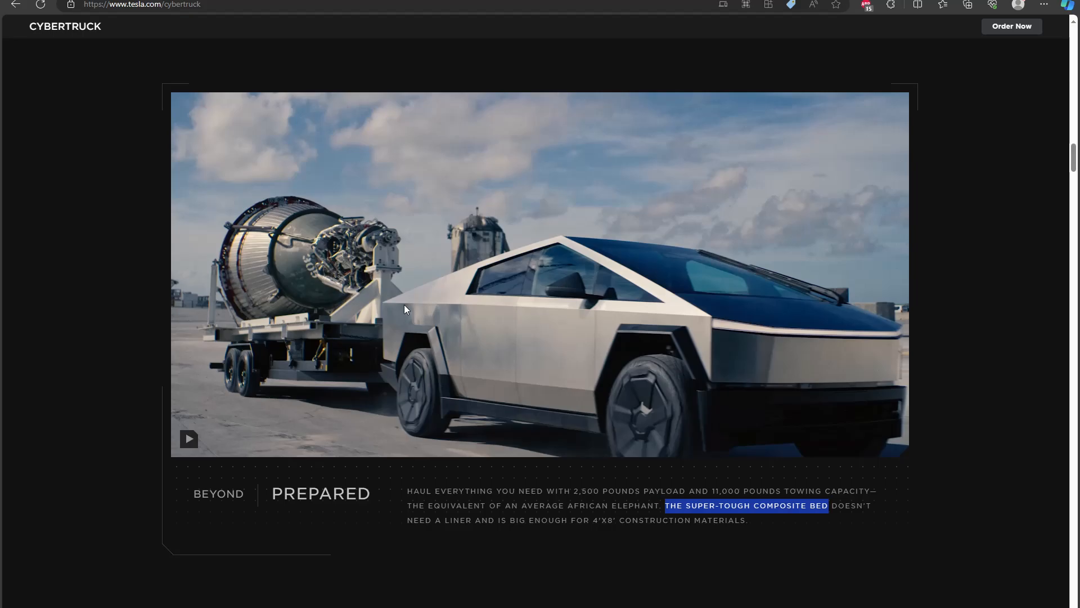
{"action": "mouse_move", "coordinate": [448, 317]}
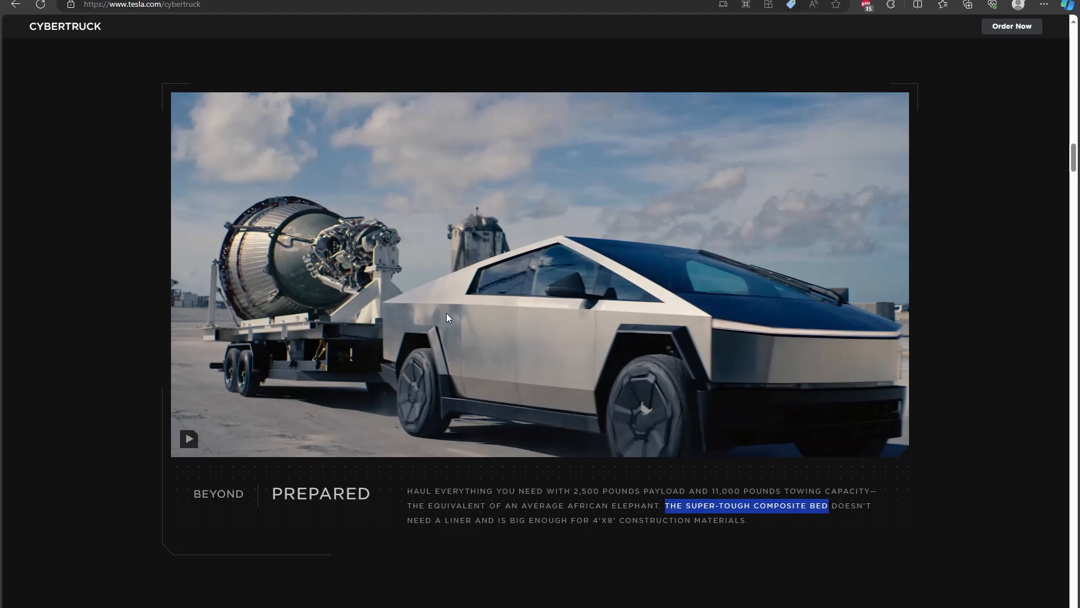
{"action": "mouse_move", "coordinate": [385, 426]}
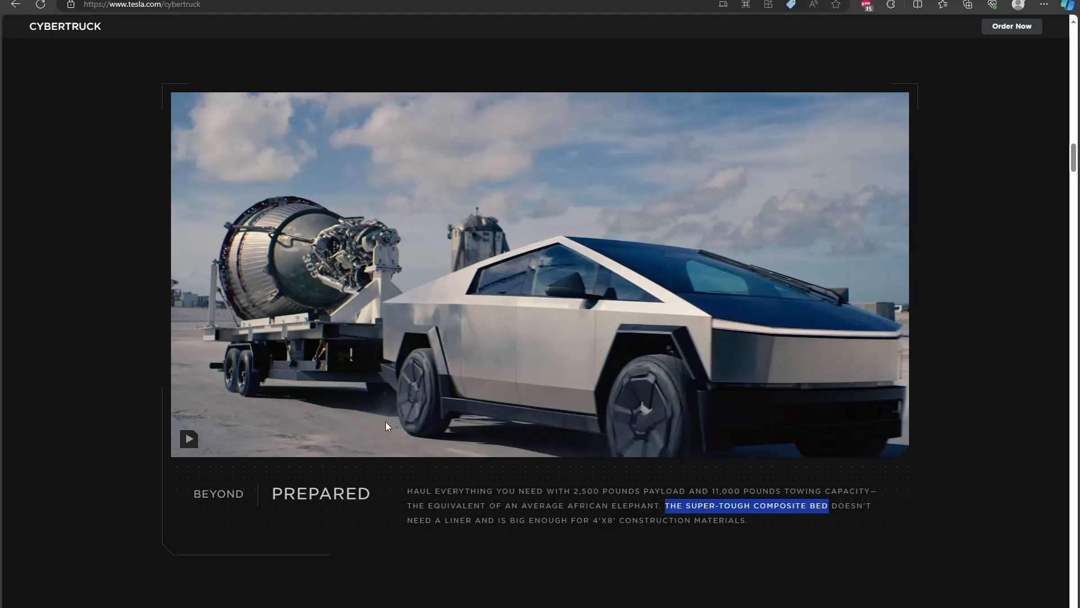
{"action": "mouse_move", "coordinate": [458, 370]}
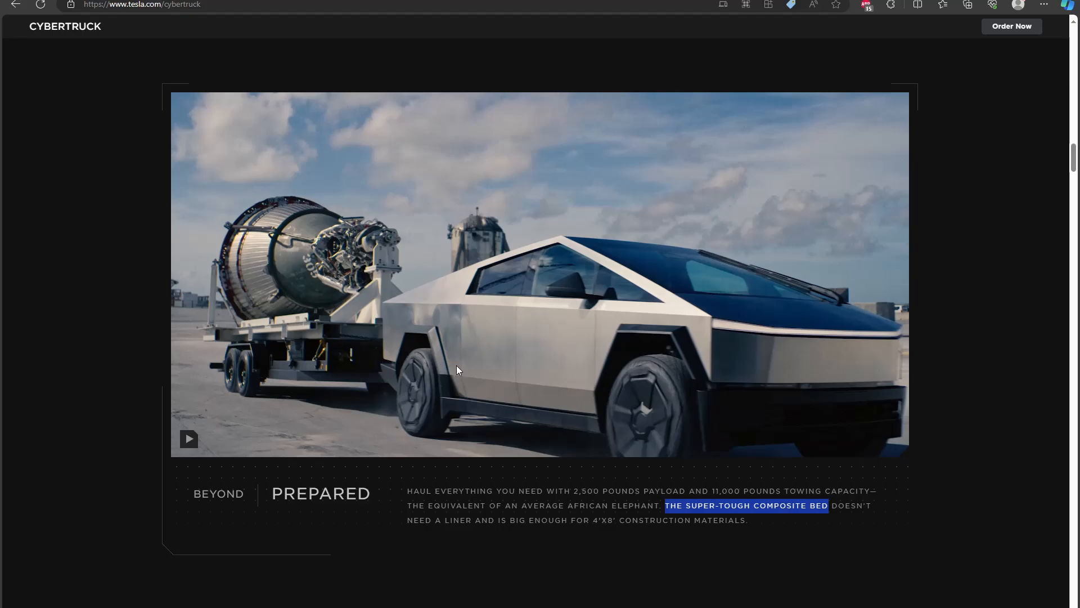
{"action": "mouse_move", "coordinate": [555, 433]}
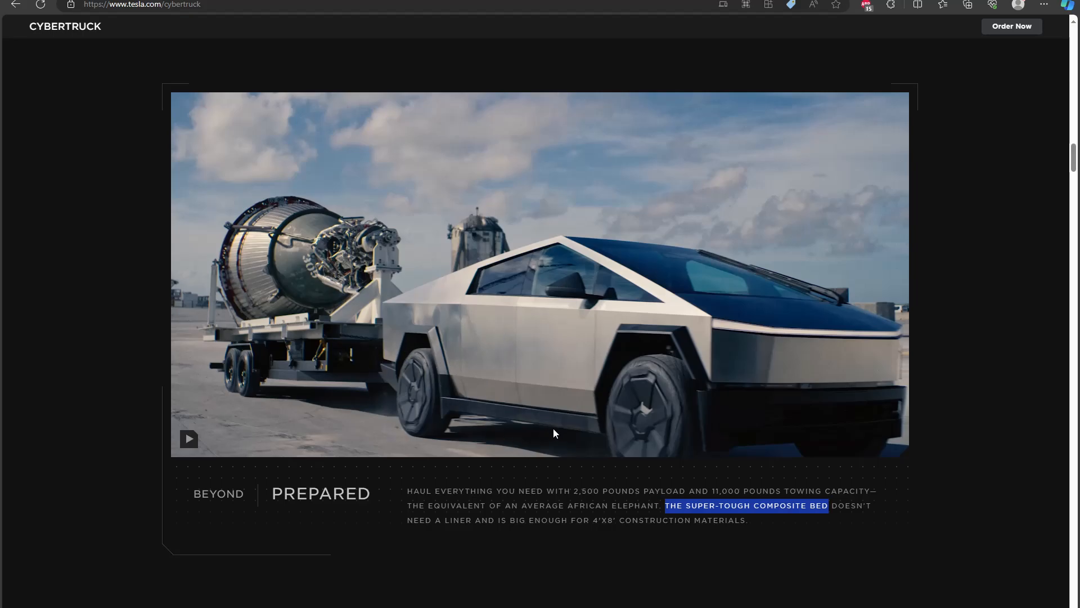
{"action": "mouse_move", "coordinate": [414, 295]}
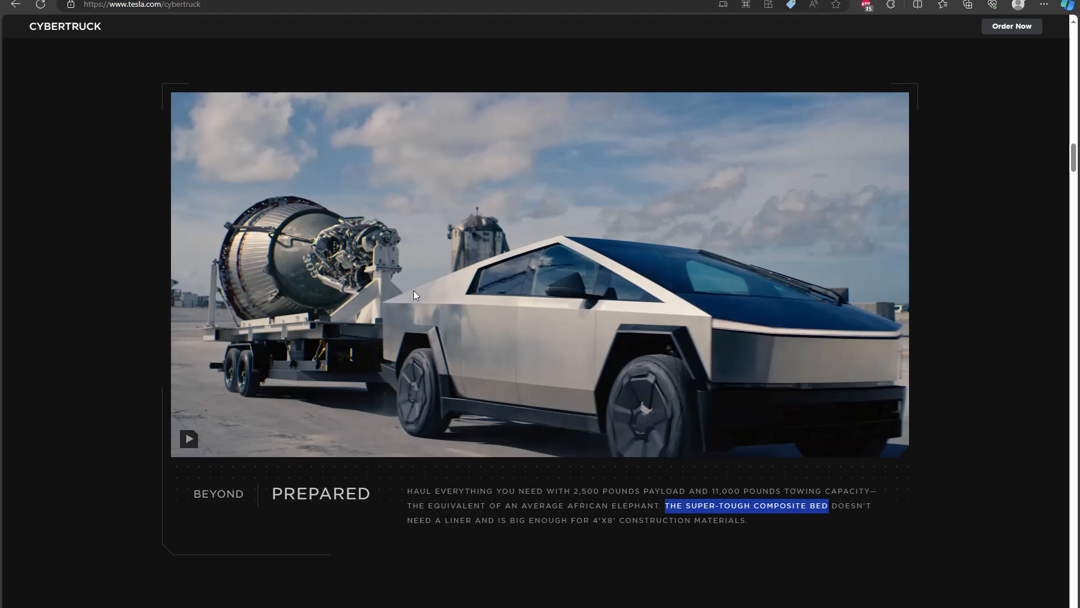
{"action": "mouse_move", "coordinate": [402, 295]}
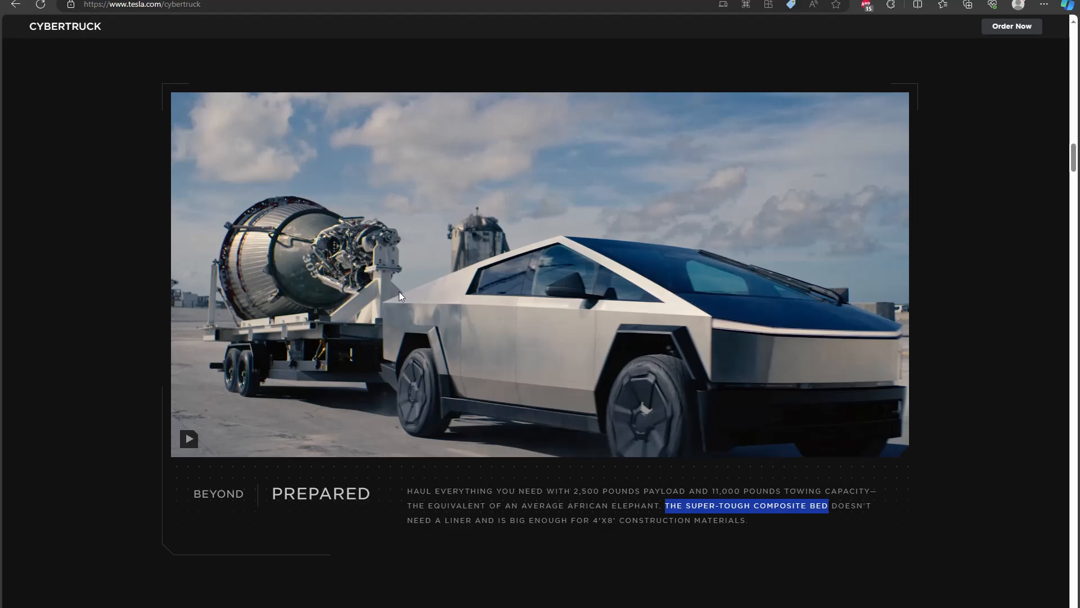
{"action": "mouse_move", "coordinate": [406, 332]}
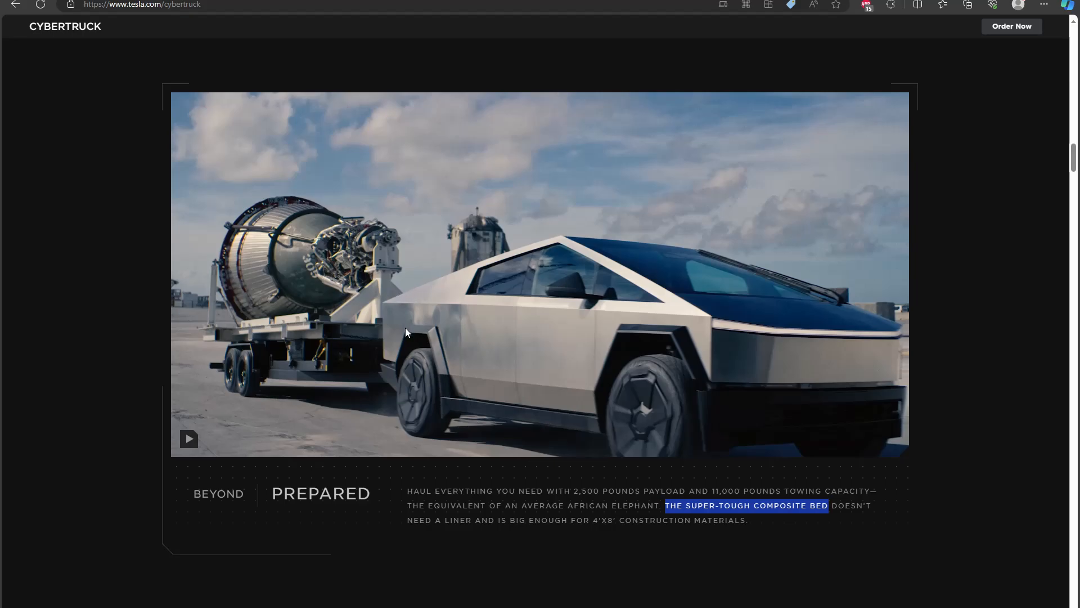
{"action": "mouse_move", "coordinate": [366, 317]}
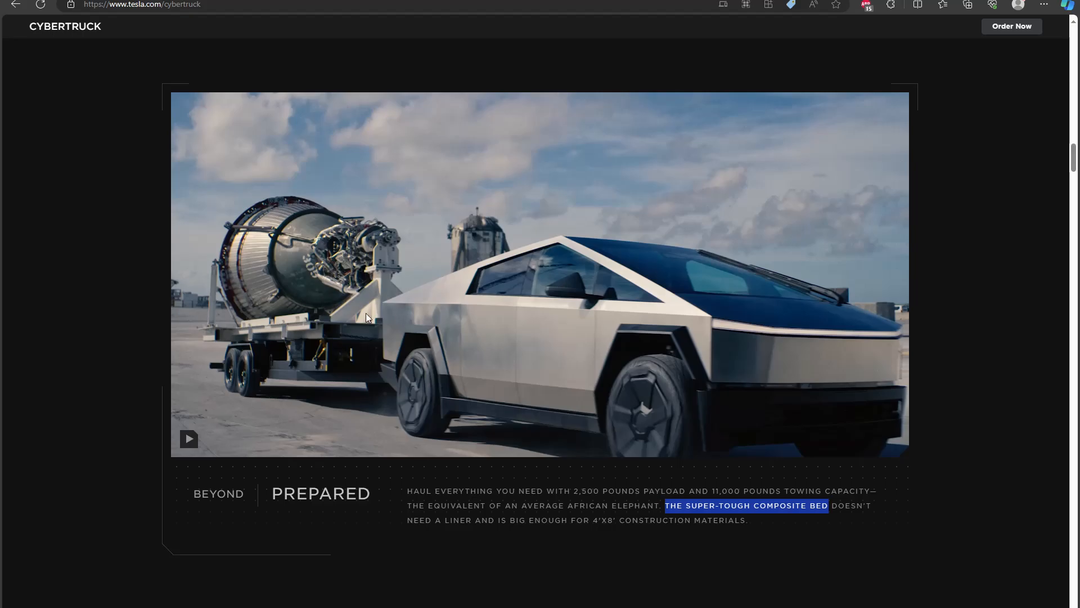
{"action": "mouse_move", "coordinate": [414, 264]}
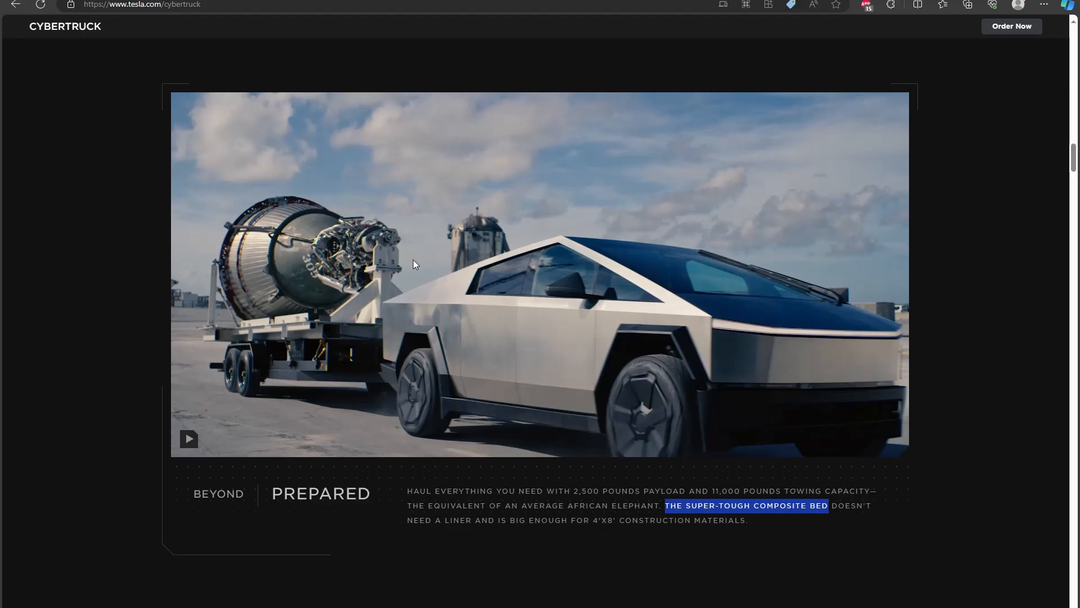
{"action": "mouse_move", "coordinate": [410, 285]}
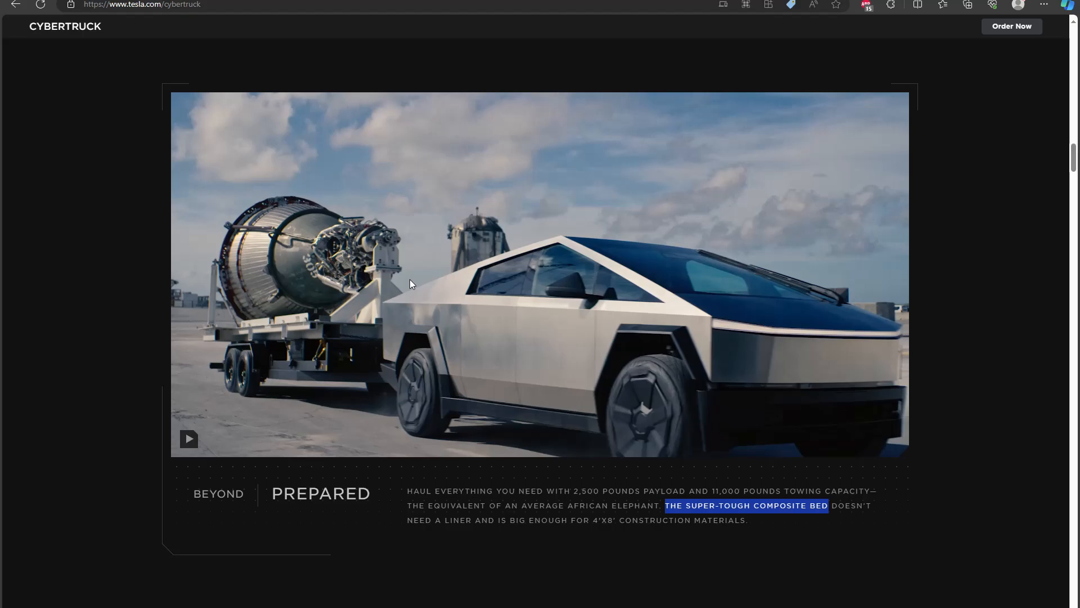
{"action": "mouse_move", "coordinate": [435, 284]}
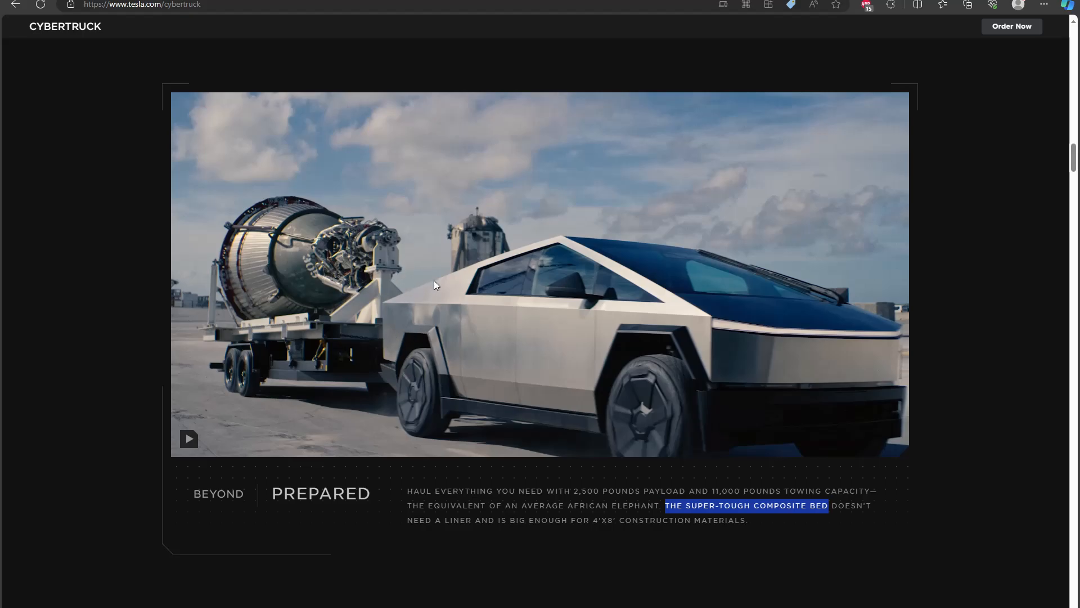
{"action": "mouse_move", "coordinate": [414, 359]}
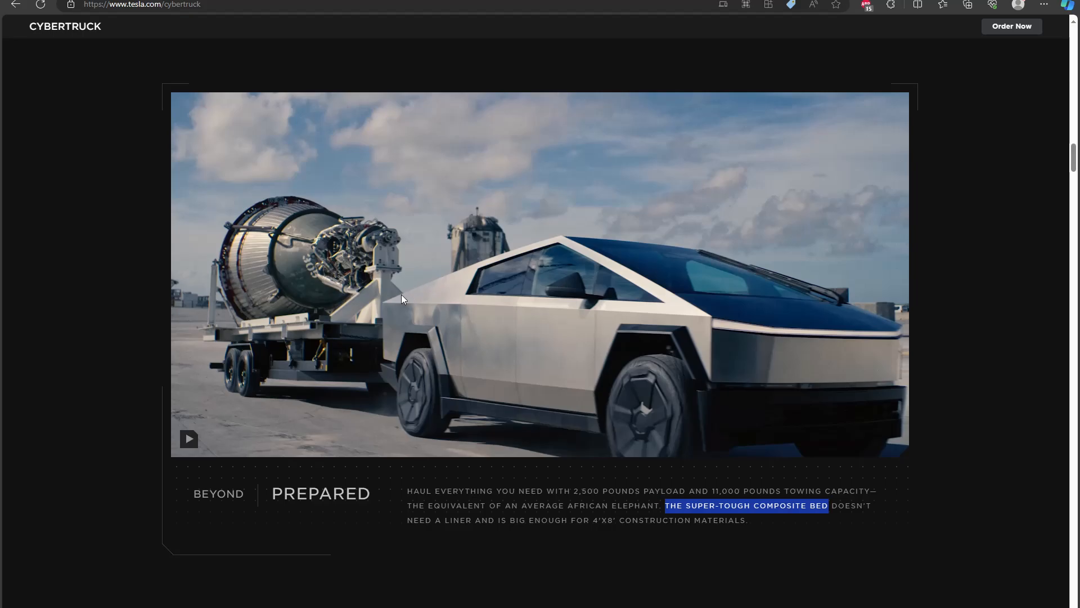
{"action": "mouse_move", "coordinate": [444, 337]}
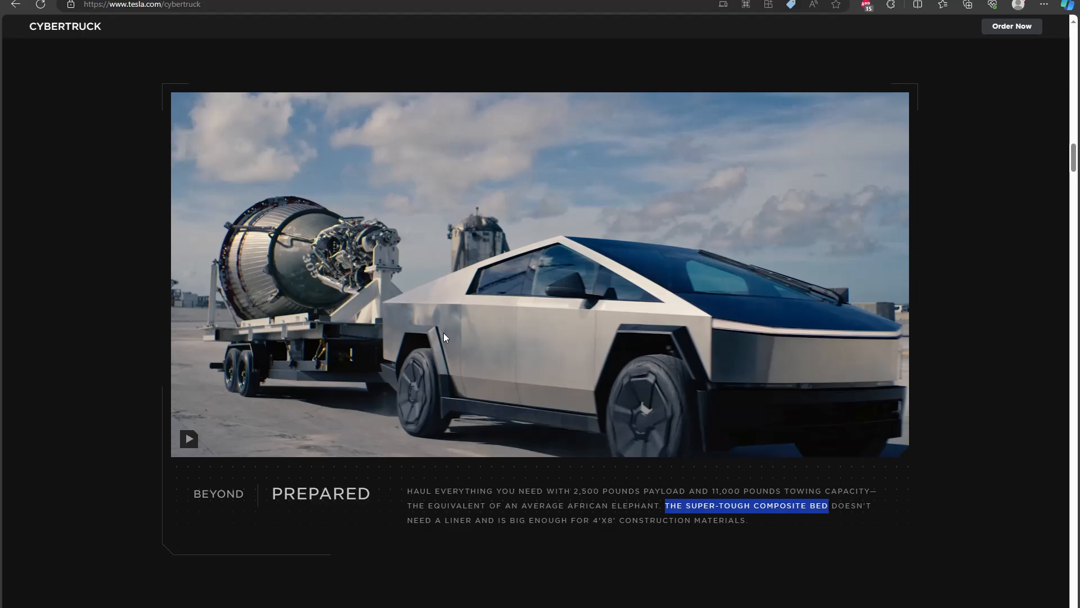
{"action": "mouse_move", "coordinate": [422, 359]}
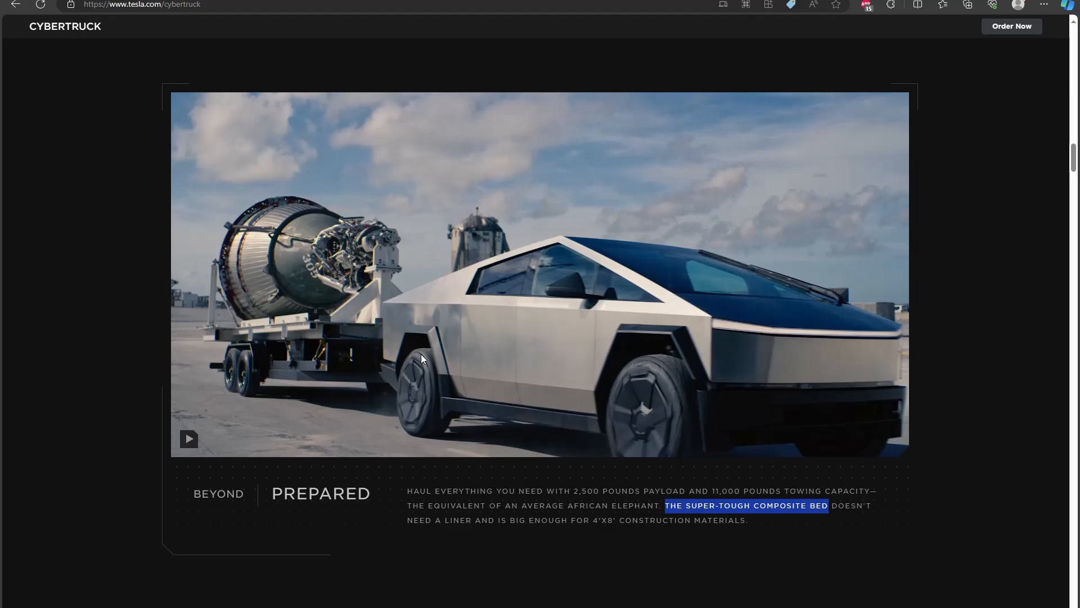
{"action": "mouse_move", "coordinate": [426, 372]}
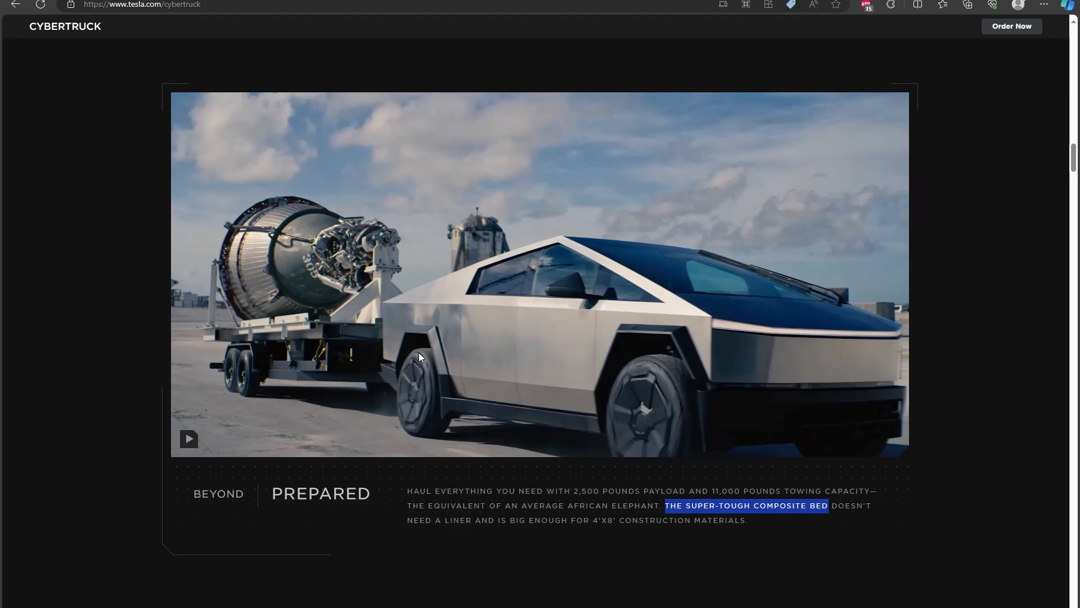
{"action": "mouse_move", "coordinate": [405, 331]}
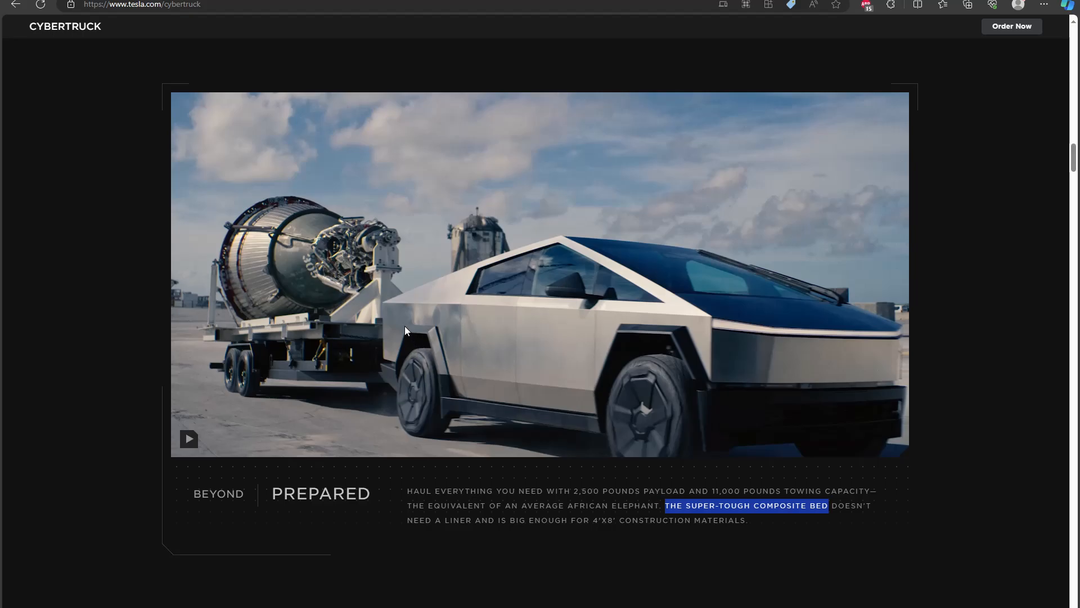
{"action": "mouse_move", "coordinate": [440, 313]}
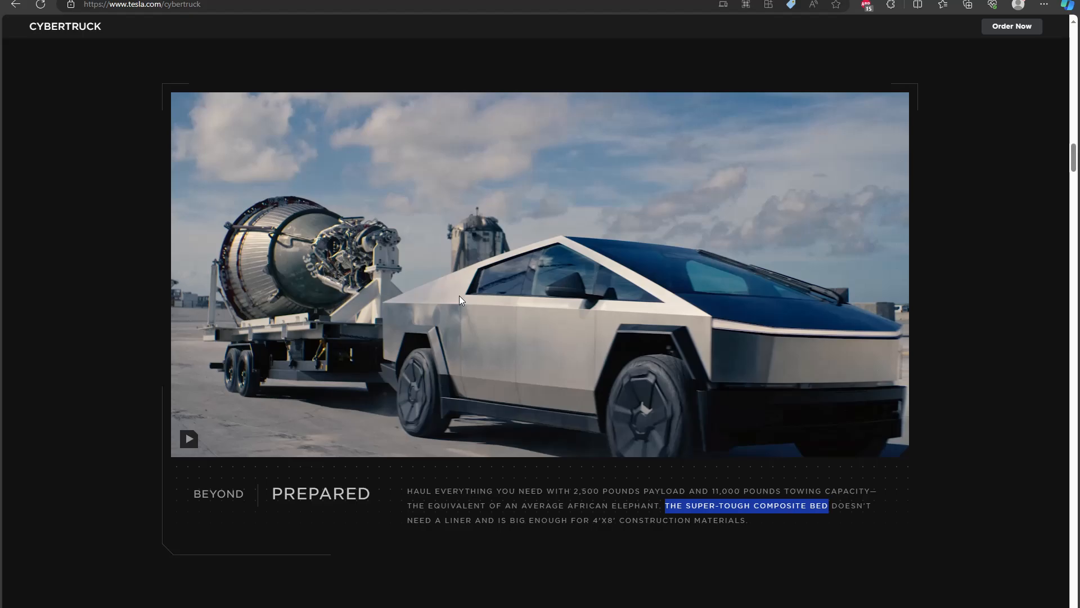
{"action": "mouse_move", "coordinate": [479, 292]}
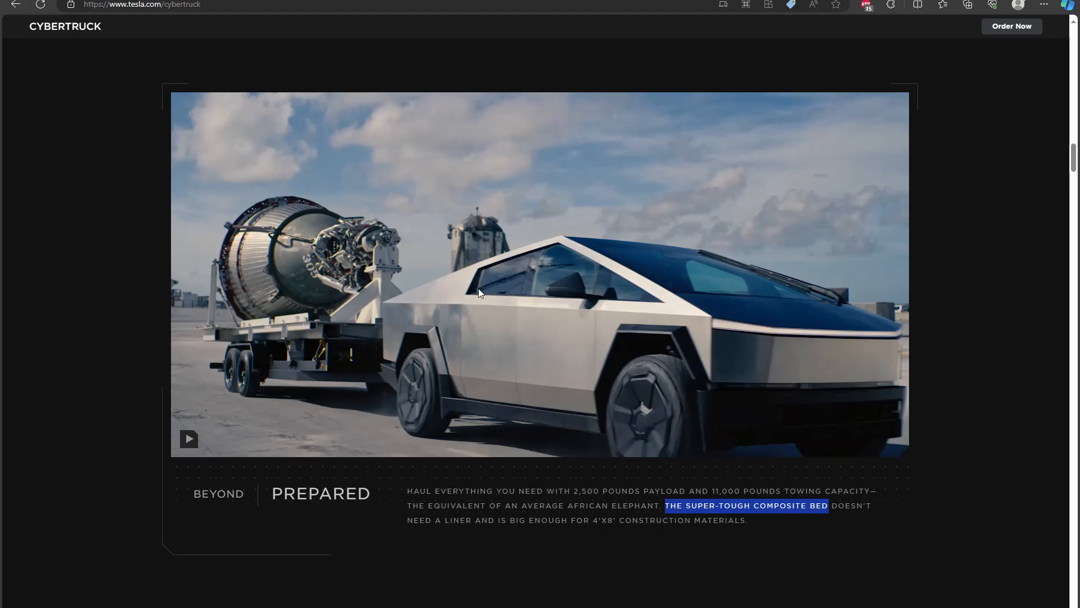
{"action": "mouse_move", "coordinate": [416, 341]}
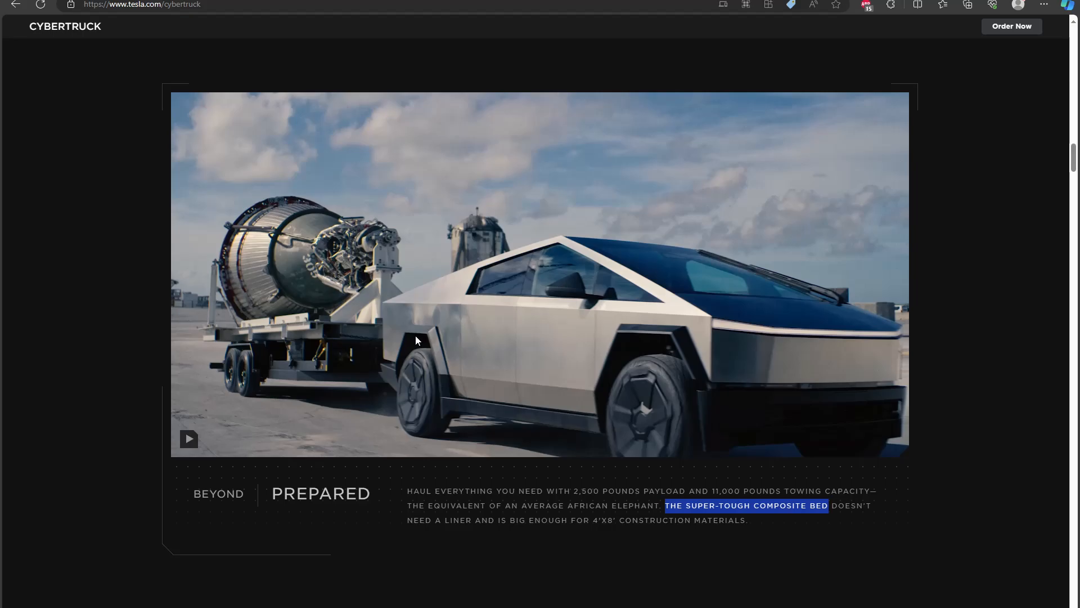
{"action": "mouse_move", "coordinate": [400, 365]}
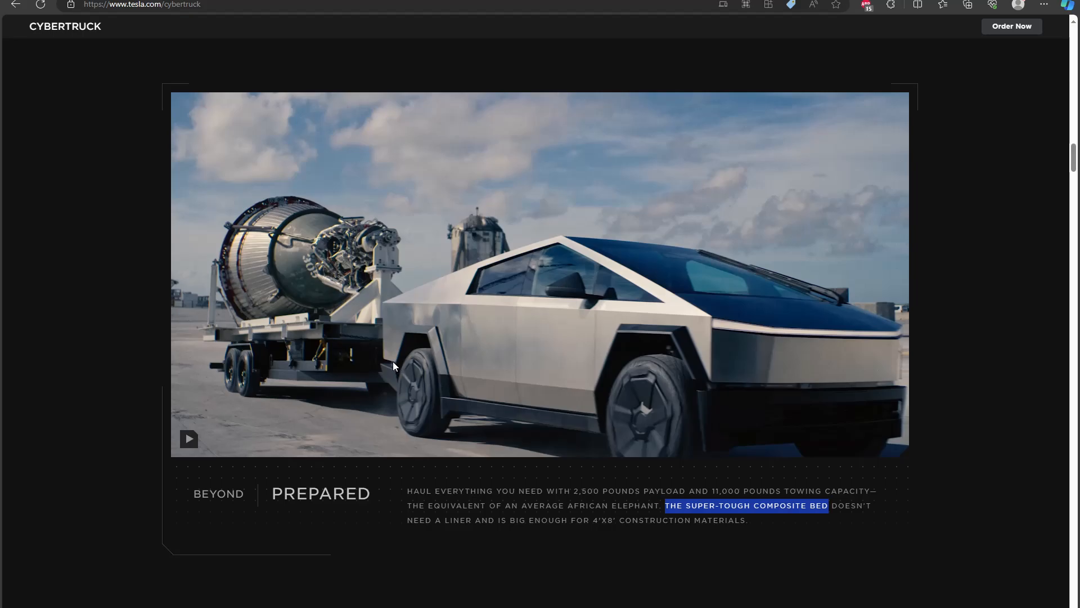
{"action": "mouse_move", "coordinate": [396, 370]}
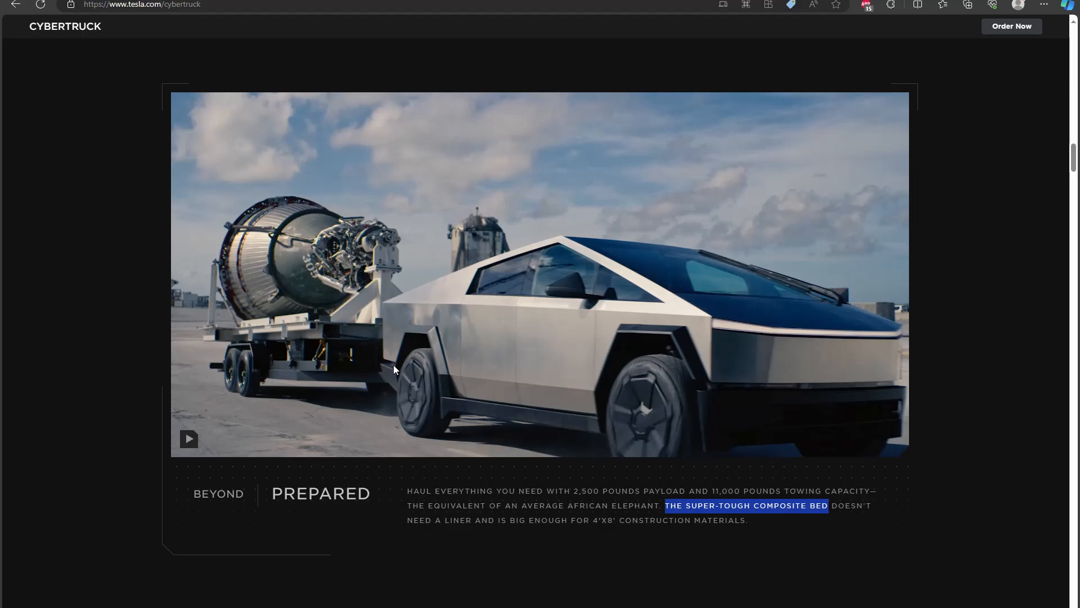
{"action": "mouse_move", "coordinate": [423, 378]}
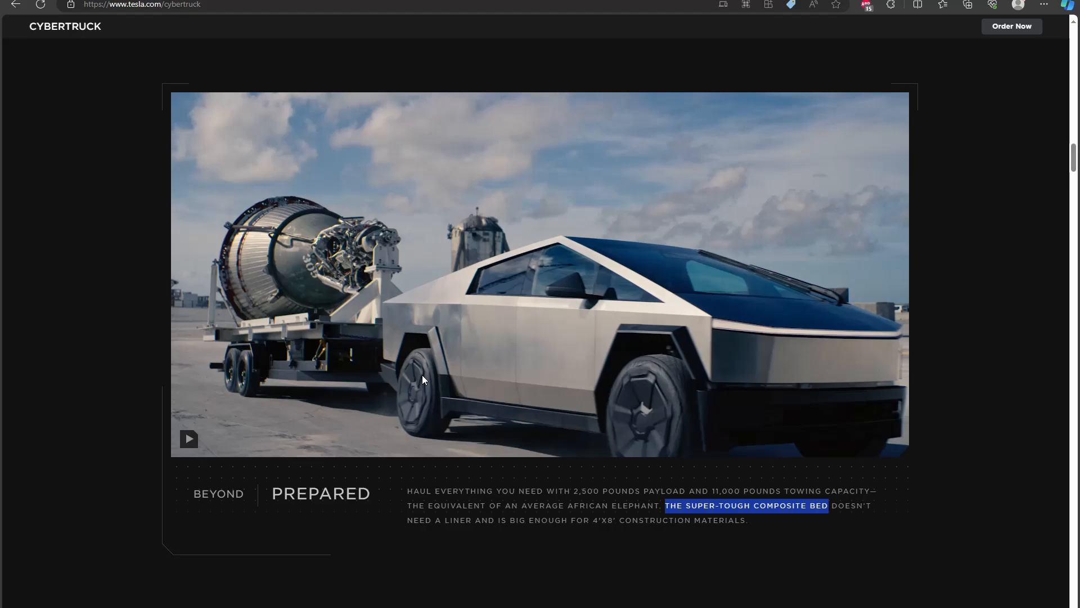
{"action": "mouse_move", "coordinate": [507, 211]}
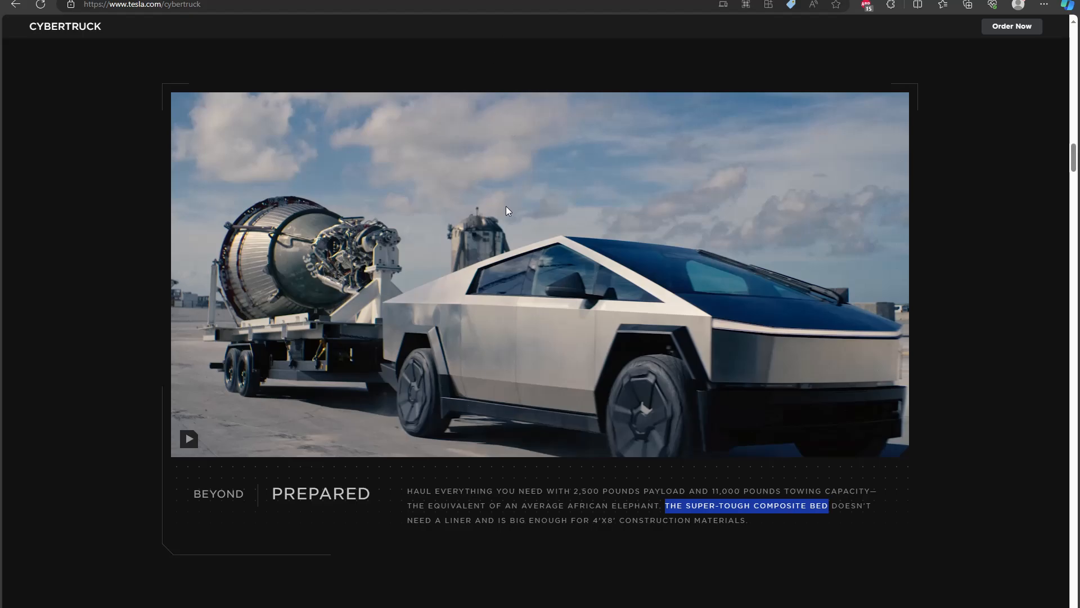
{"action": "mouse_move", "coordinate": [420, 227]}
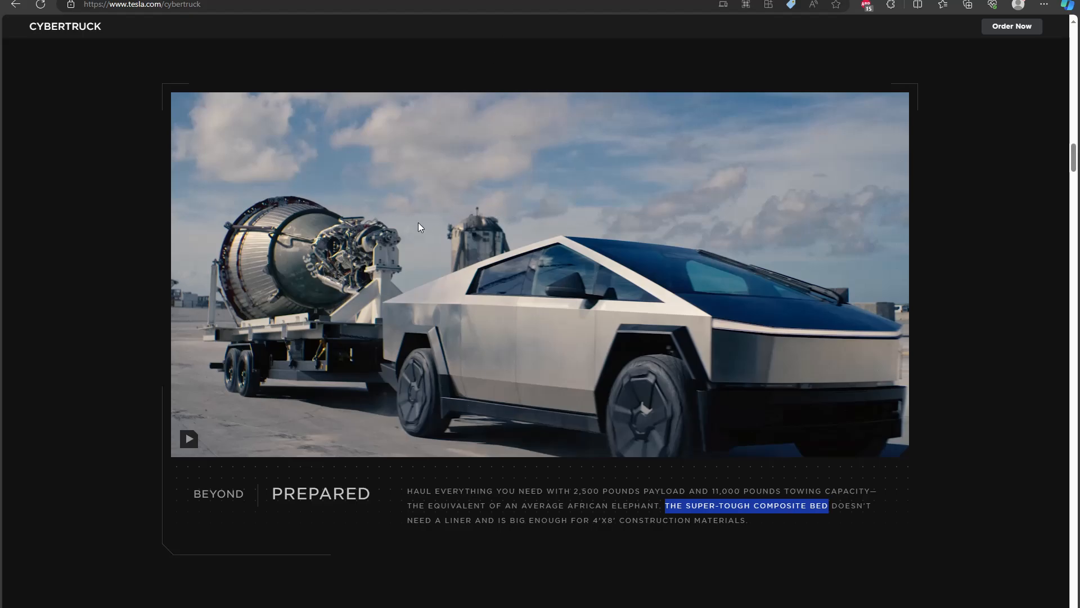
{"action": "mouse_move", "coordinate": [278, 429]}
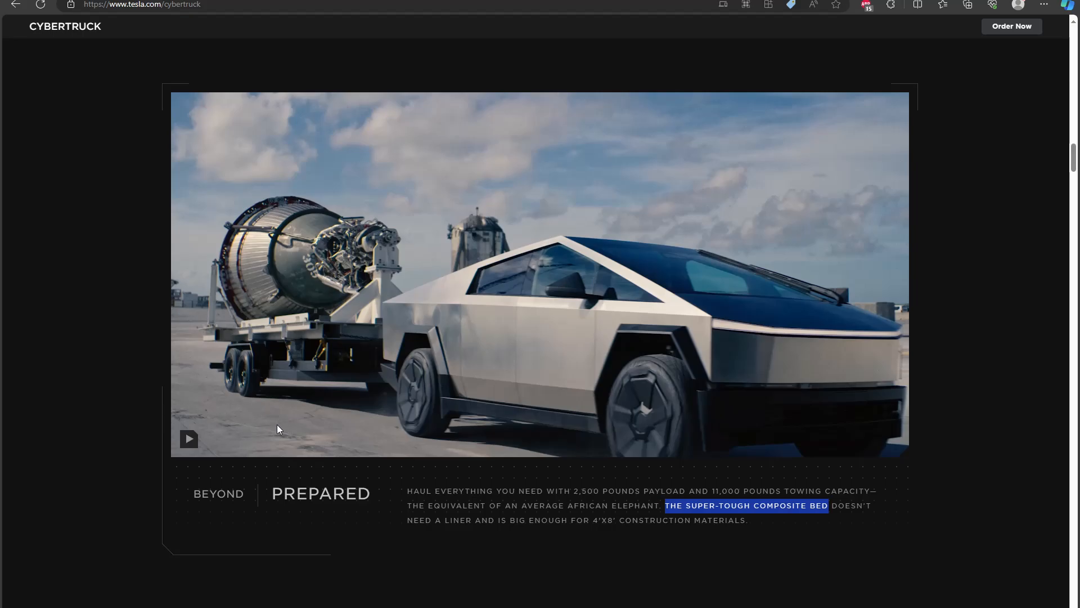
{"action": "mouse_move", "coordinate": [395, 478]}
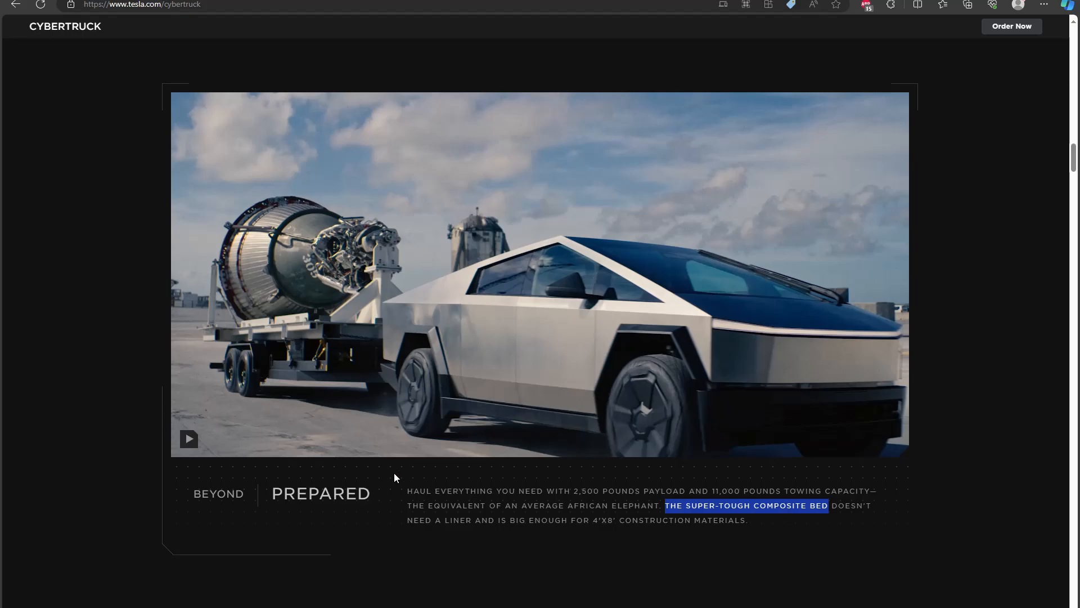
{"action": "mouse_move", "coordinate": [506, 517]}
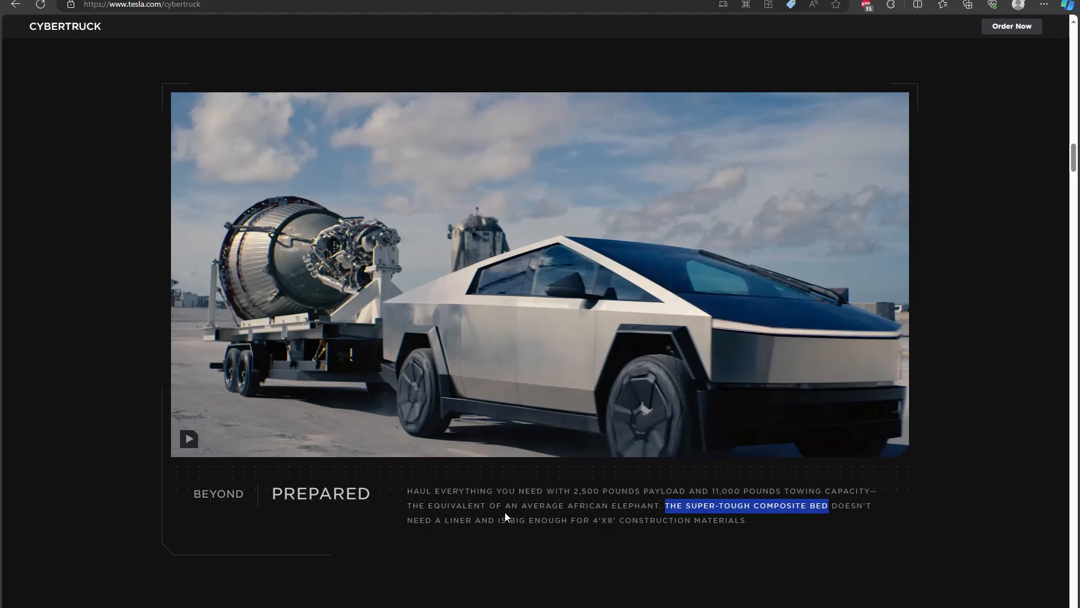
{"action": "mouse_move", "coordinate": [687, 516]}
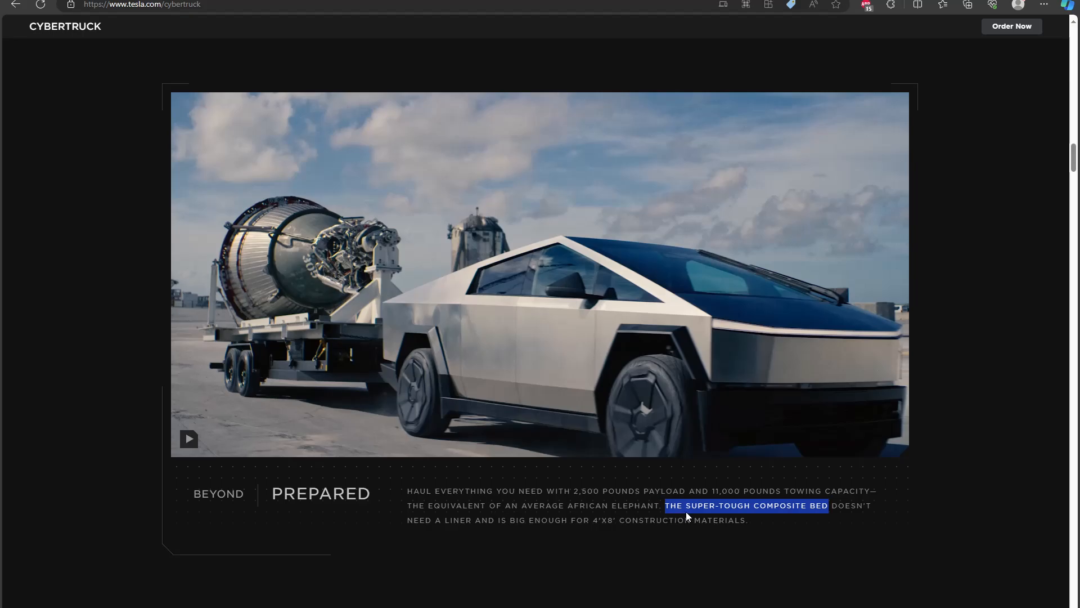
{"action": "mouse_move", "coordinate": [728, 501]}
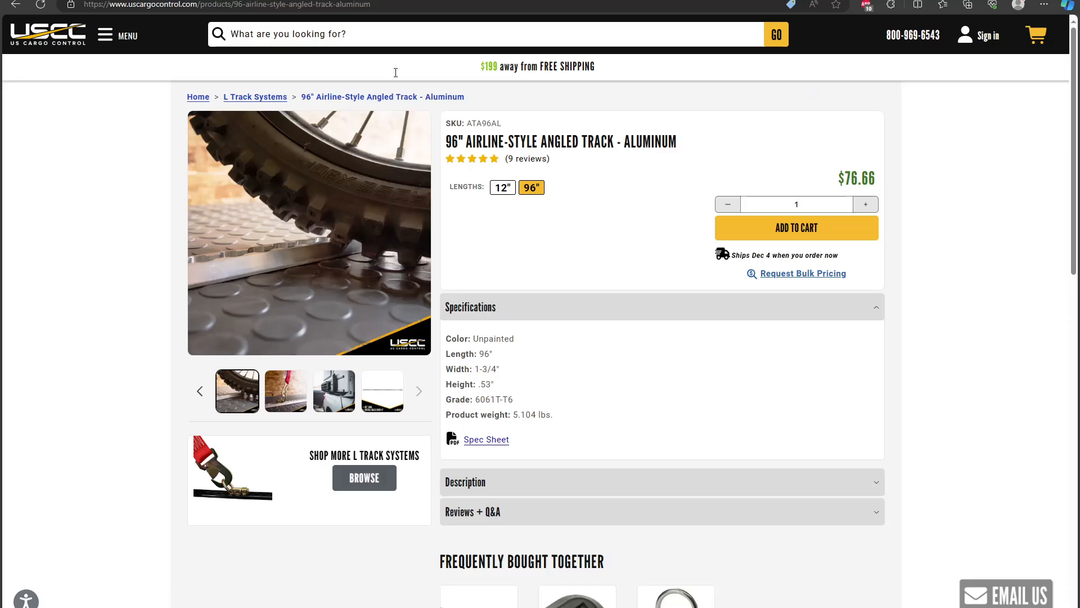
View the truck-mounted track photo, then the red strap hooked into the aluminum track
{"action": "left_click", "coordinate": [334, 391]}
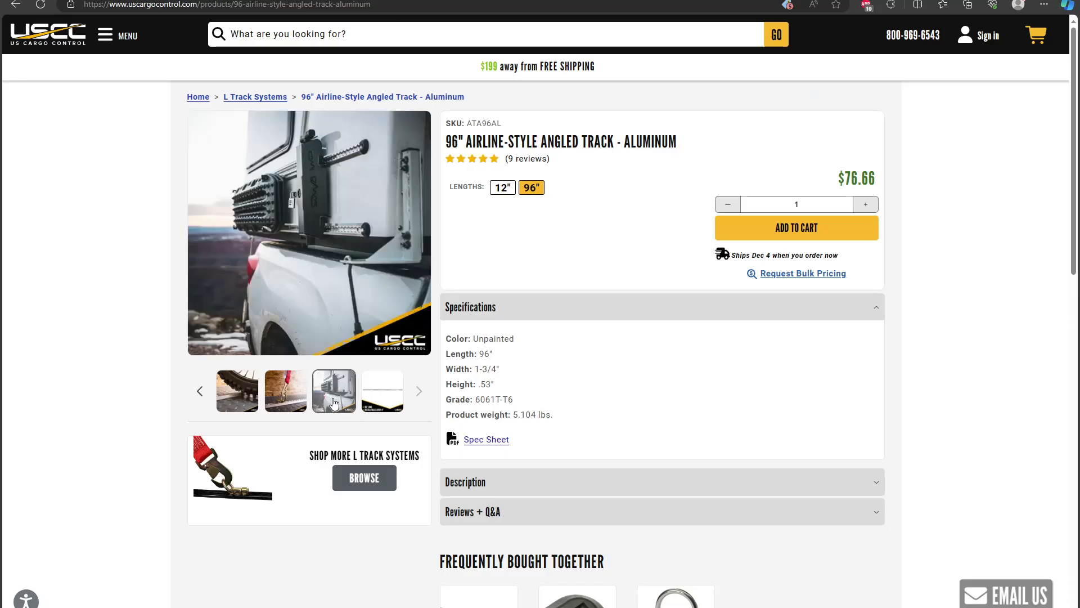
{"action": "left_click", "coordinate": [285, 391]}
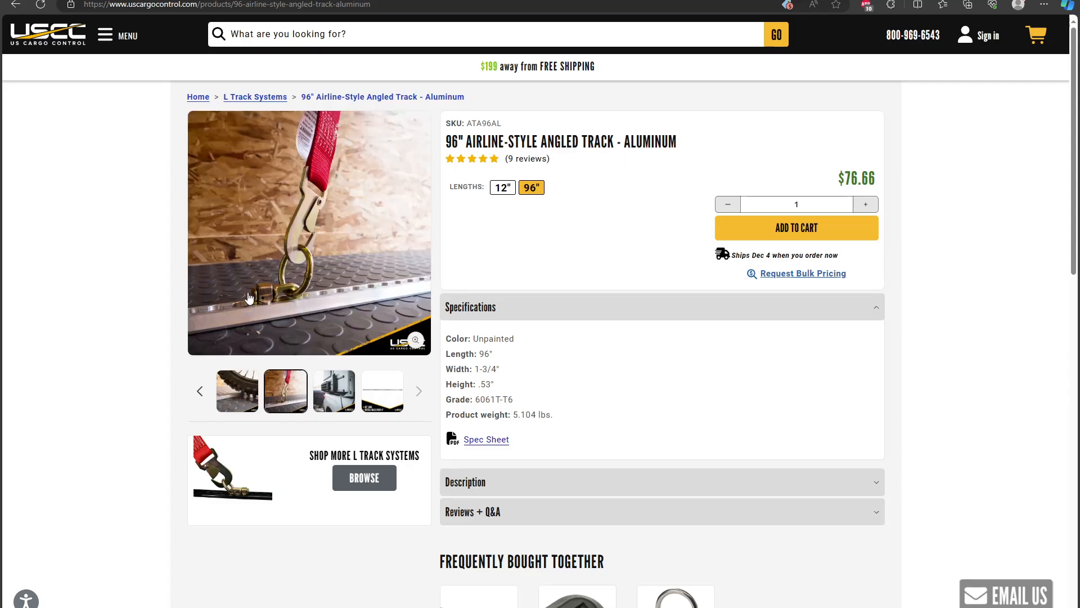
{"action": "mouse_move", "coordinate": [363, 276]}
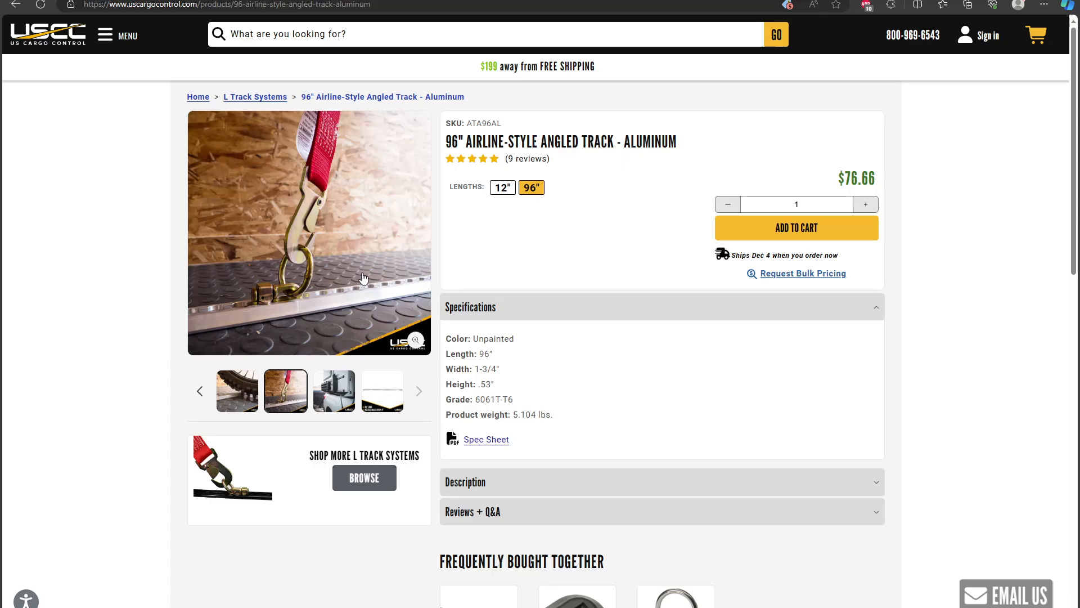
{"action": "mouse_move", "coordinate": [218, 300]}
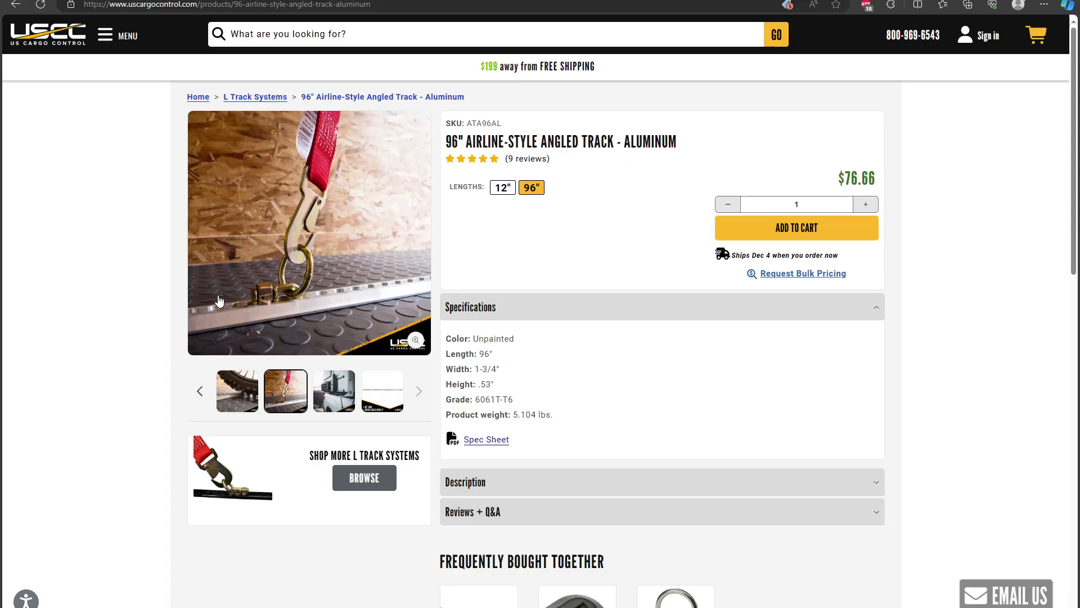
{"action": "mouse_move", "coordinate": [303, 294]}
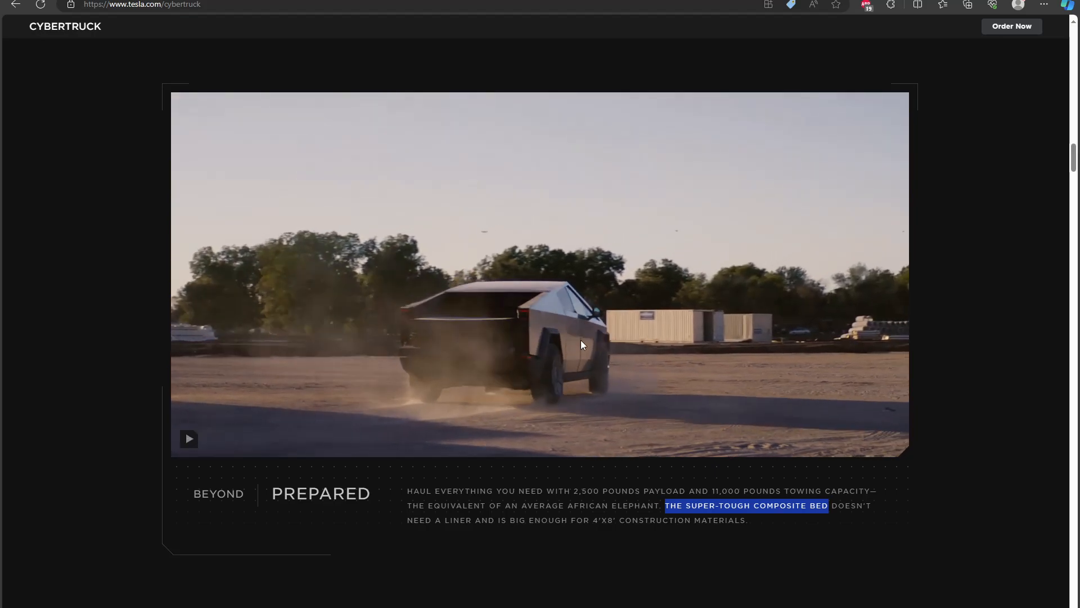
{"action": "mouse_move", "coordinate": [595, 319]}
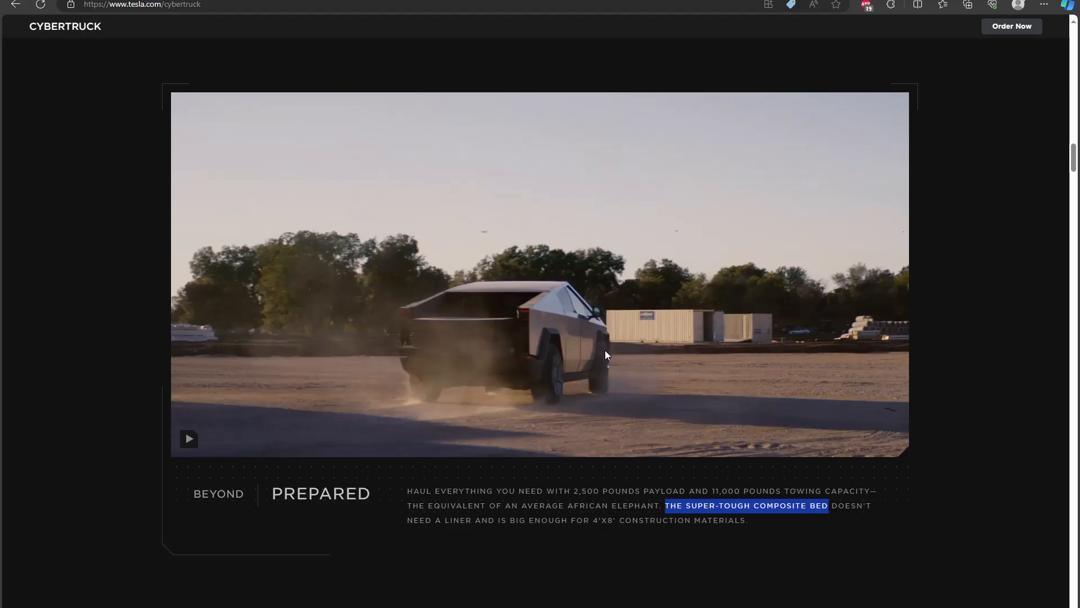
Play the Beyond Prepared video, pause it briefly, then resume playback
{"action": "left_click", "coordinate": [188, 439]}
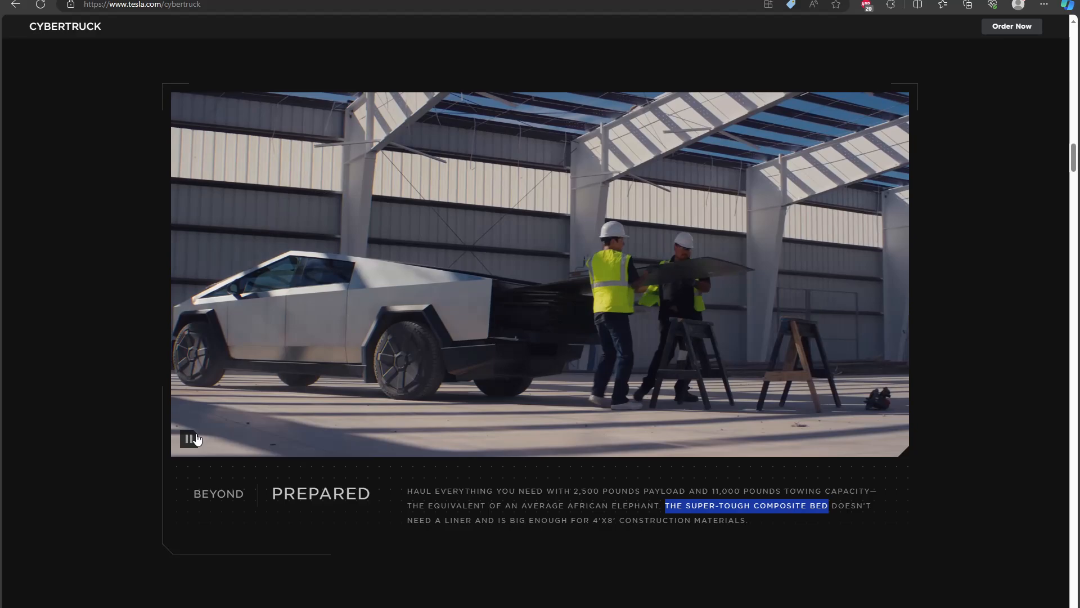
{"action": "left_click", "coordinate": [189, 439]}
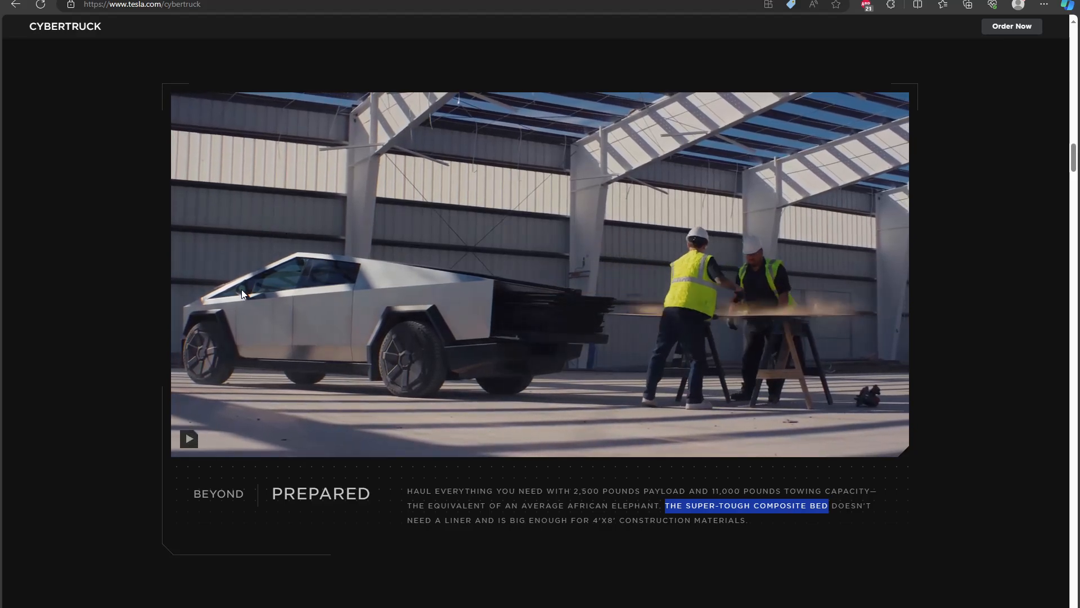
{"action": "mouse_move", "coordinate": [236, 372]}
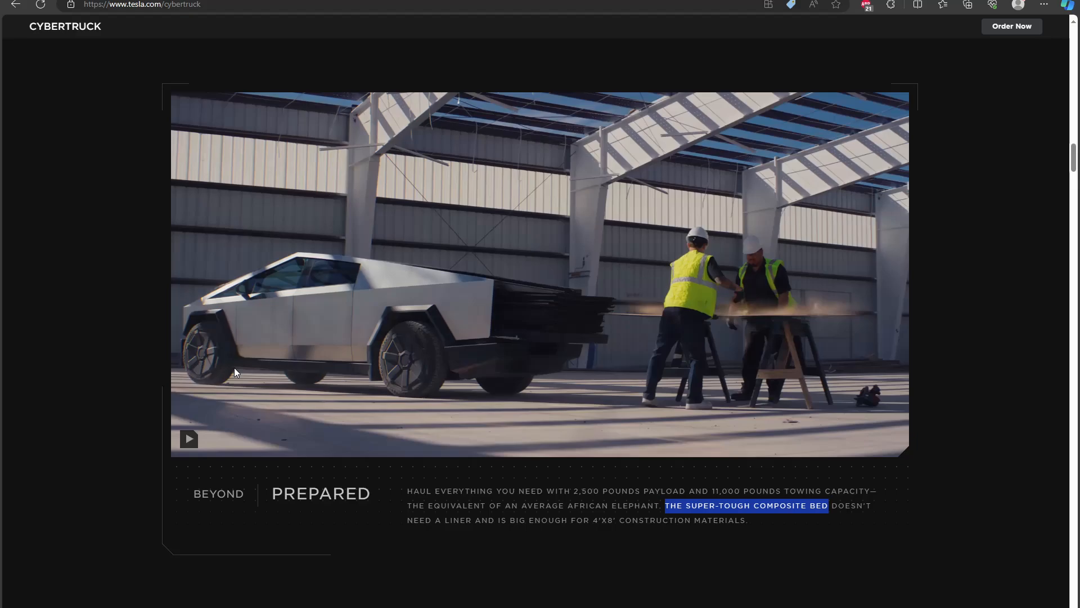
{"action": "mouse_move", "coordinate": [228, 368]}
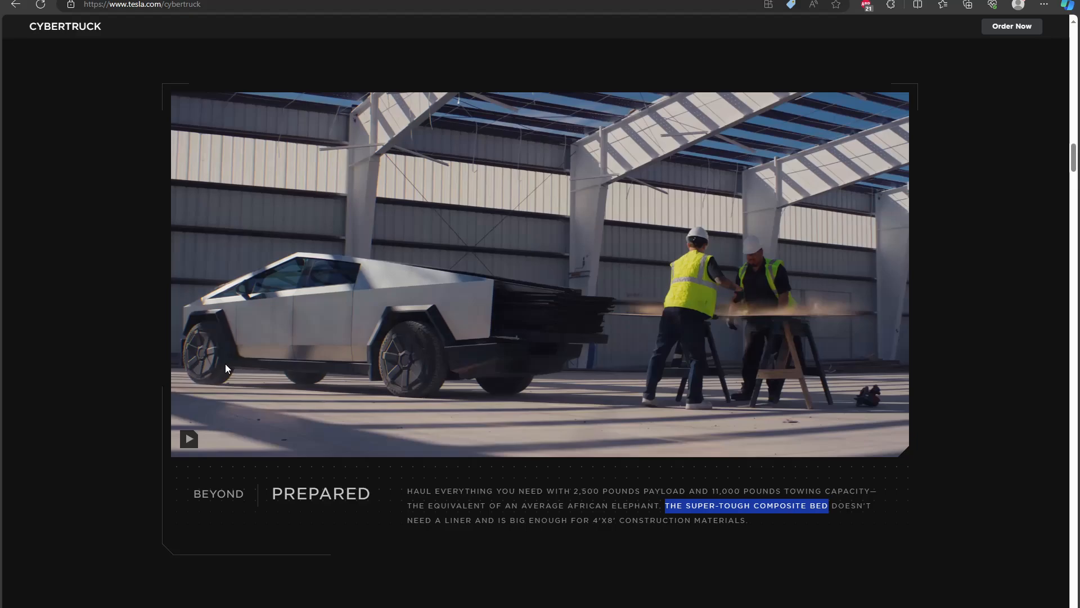
{"action": "left_click", "coordinate": [188, 439]}
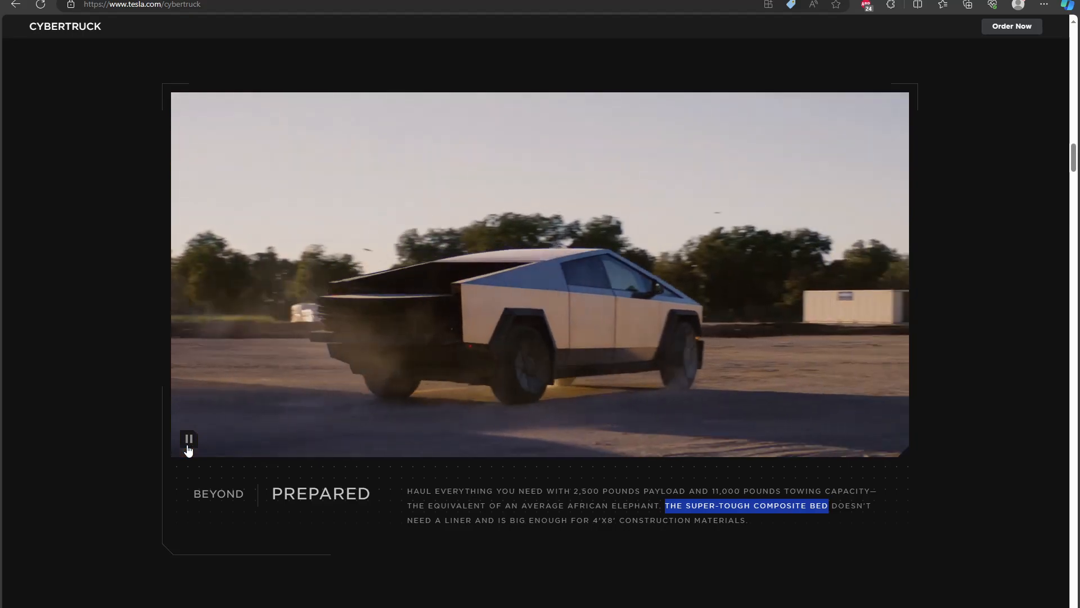
Pause the Beyond Prepared video, then resume it until the excavator digging scene
{"action": "left_click", "coordinate": [189, 439]}
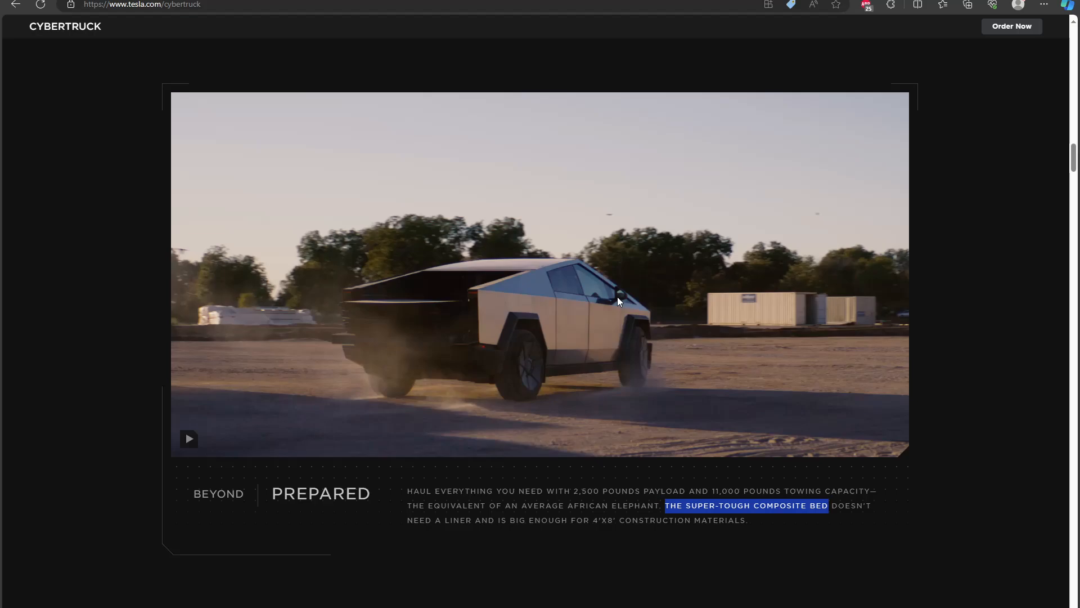
{"action": "mouse_move", "coordinate": [626, 317]}
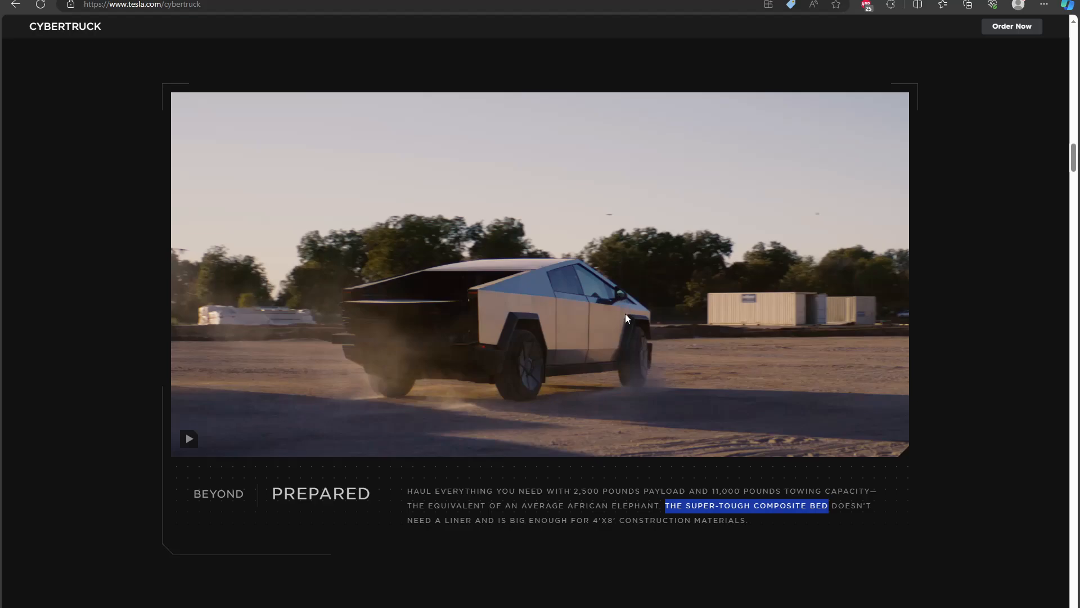
{"action": "mouse_move", "coordinate": [357, 331]}
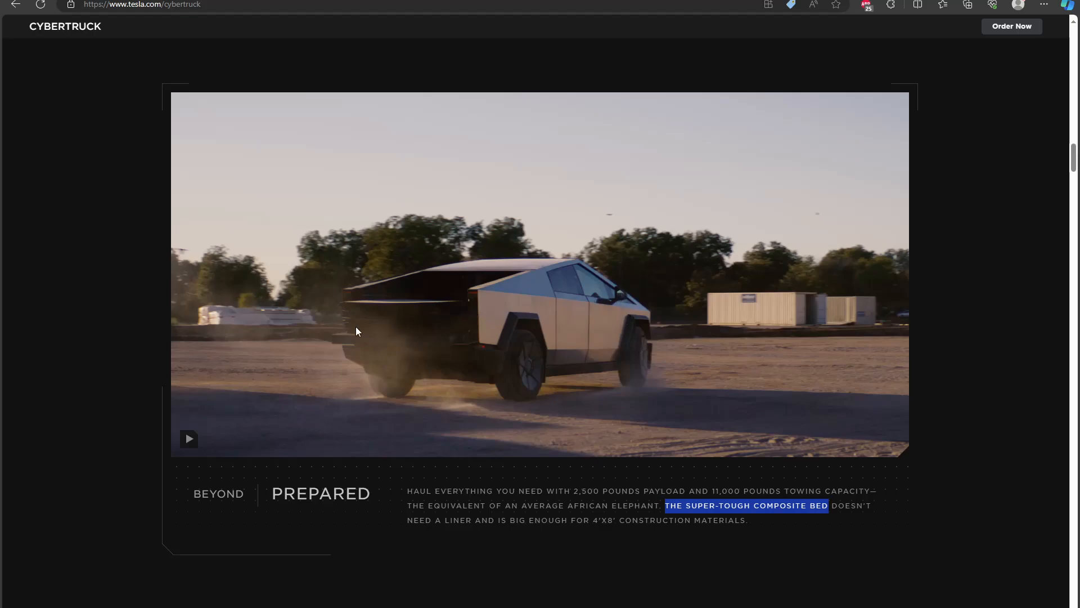
{"action": "mouse_move", "coordinate": [859, 302]}
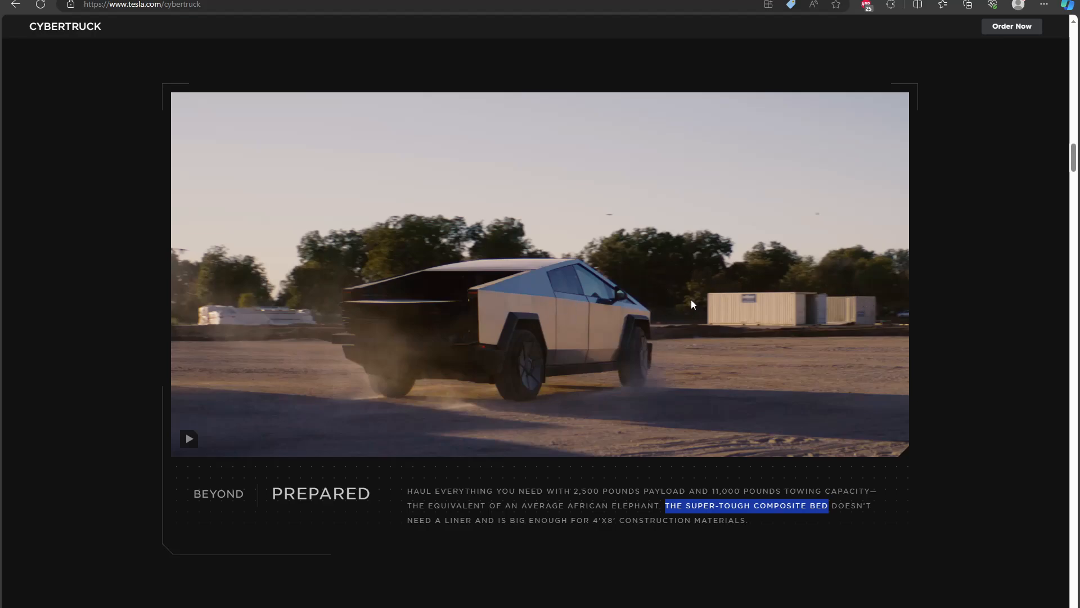
{"action": "mouse_move", "coordinate": [637, 369]}
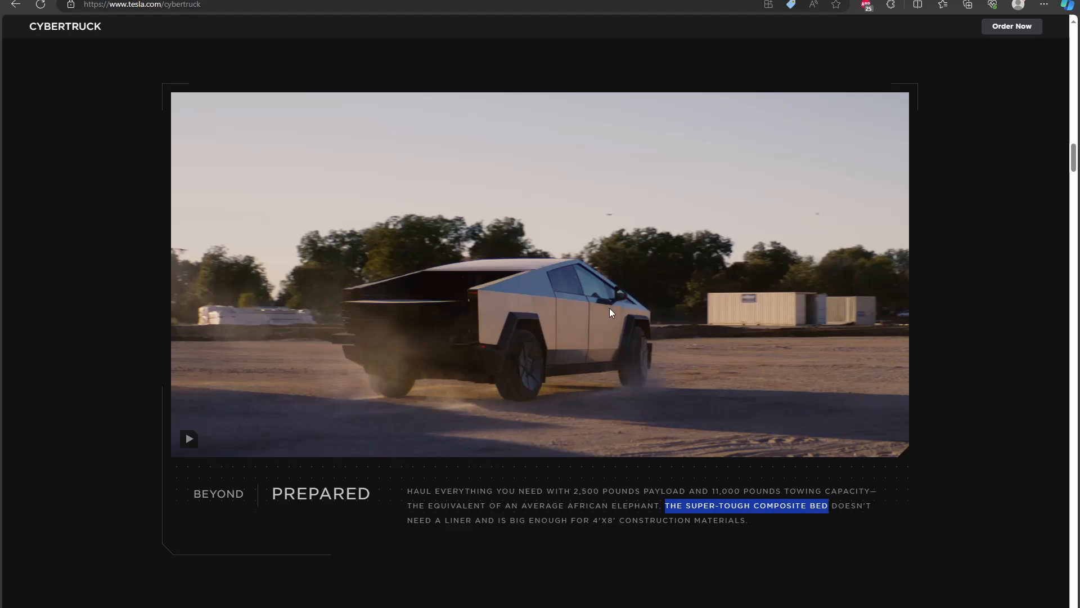
{"action": "mouse_move", "coordinate": [217, 428]}
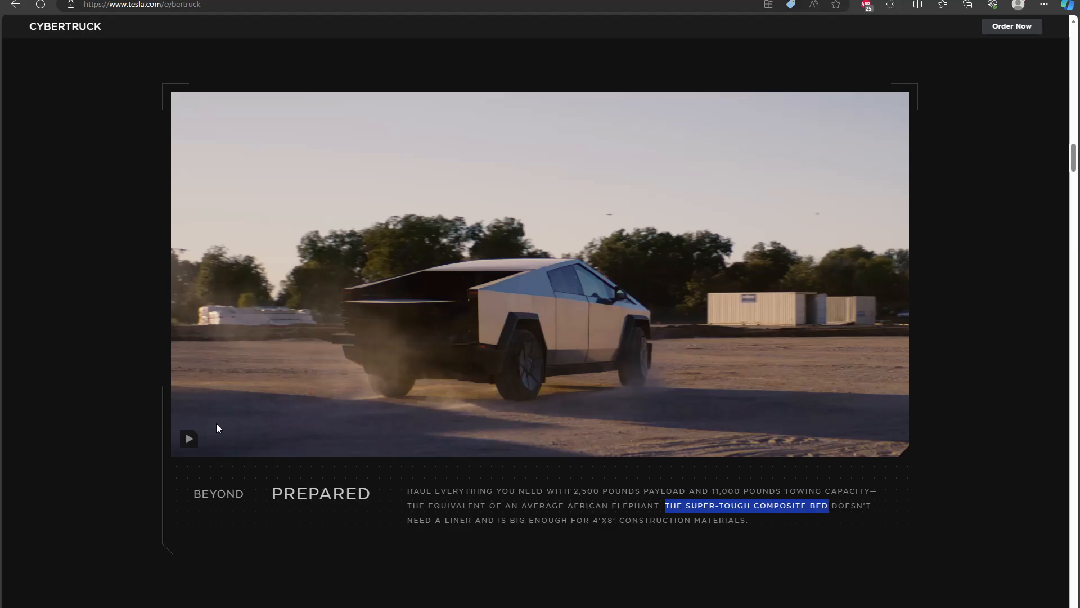
{"action": "left_click", "coordinate": [188, 439]}
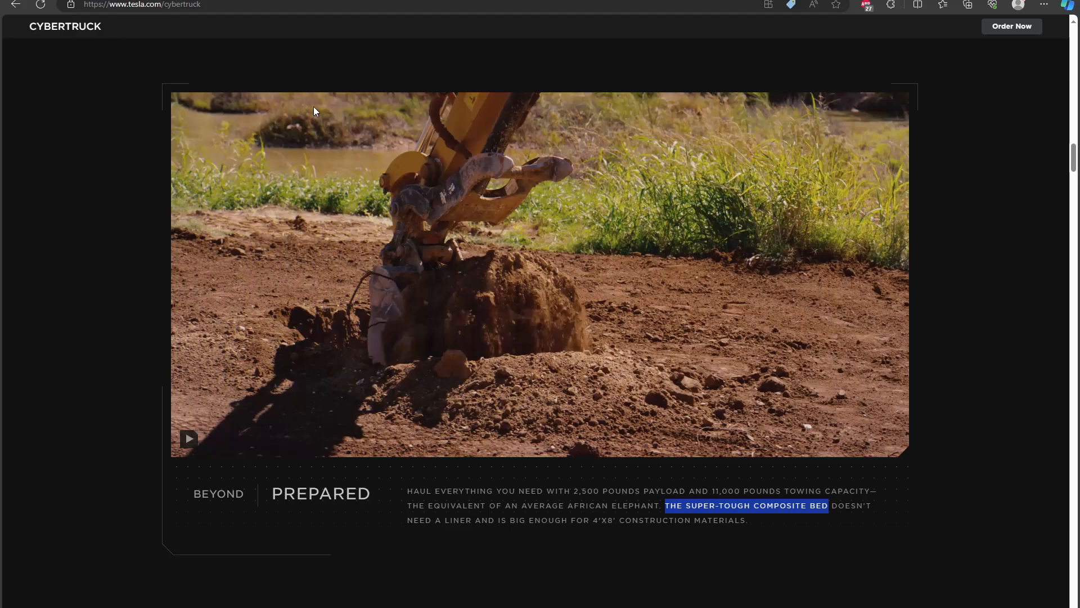
{"action": "mouse_move", "coordinate": [202, 399]}
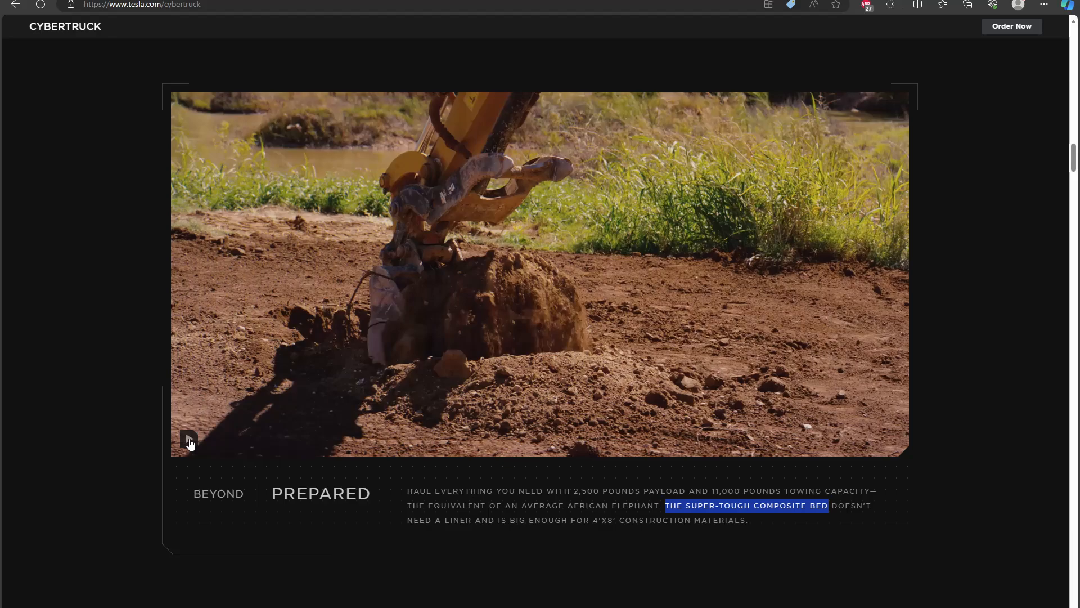
Resume the excavator clip and pause it on the empty composite truck bed
{"action": "left_click", "coordinate": [189, 439]}
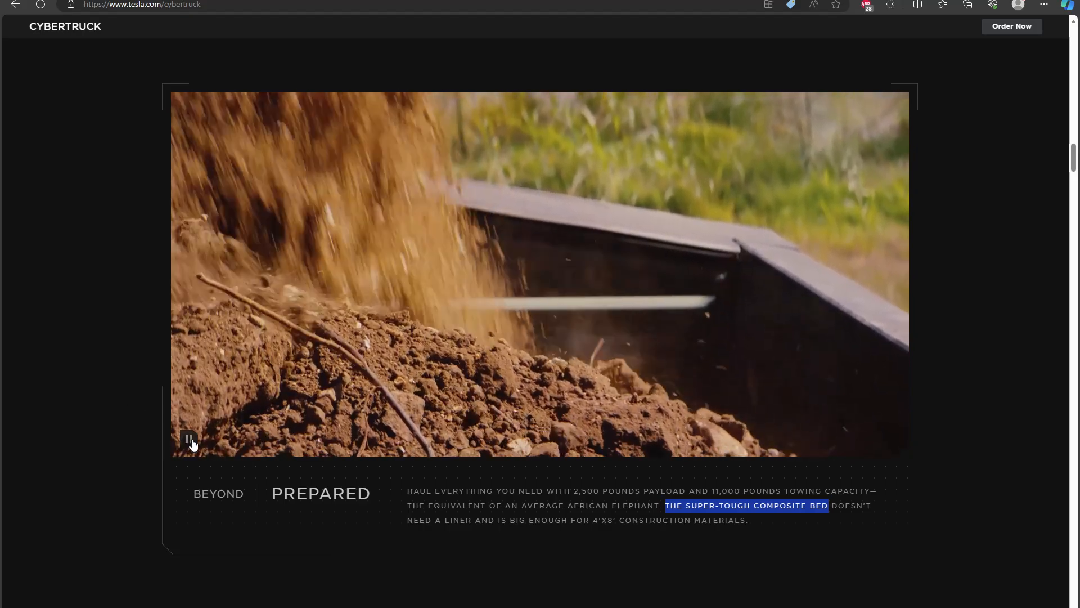
{"action": "left_click", "coordinate": [190, 439]}
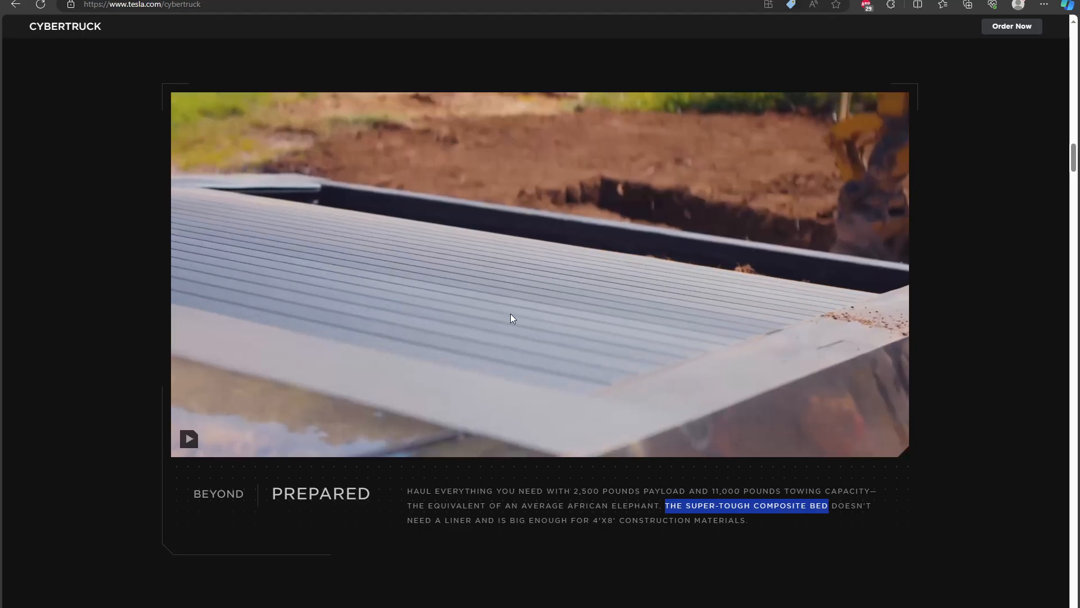
{"action": "mouse_move", "coordinate": [418, 285]}
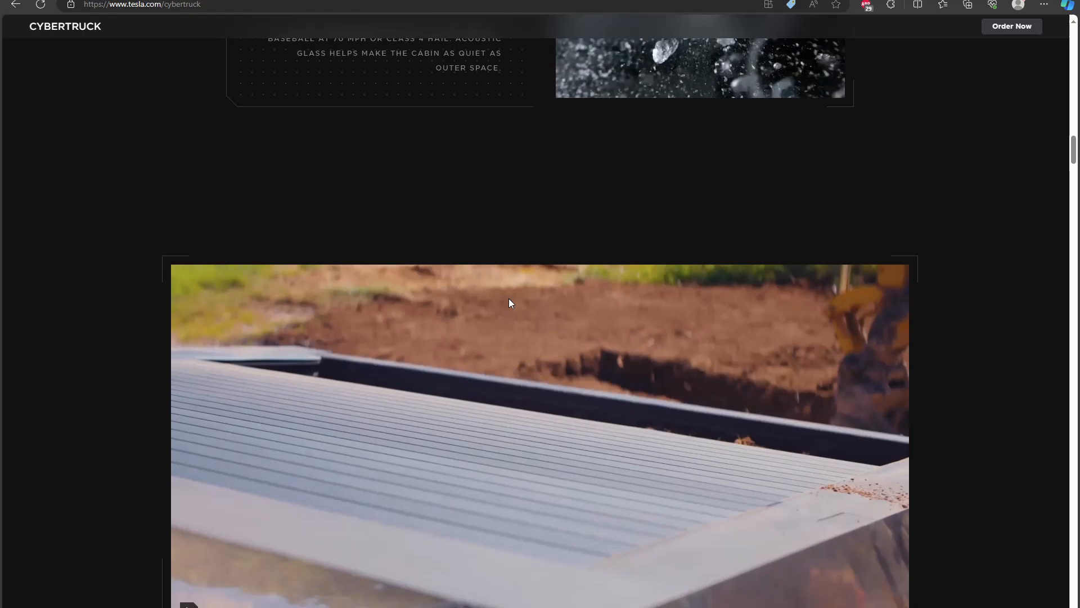
Scroll past Into the Wild and Dopamine On Tap to the comfortable cabin interior section
{"action": "scroll", "scroll_direction": "down", "scroll_amount": 3}
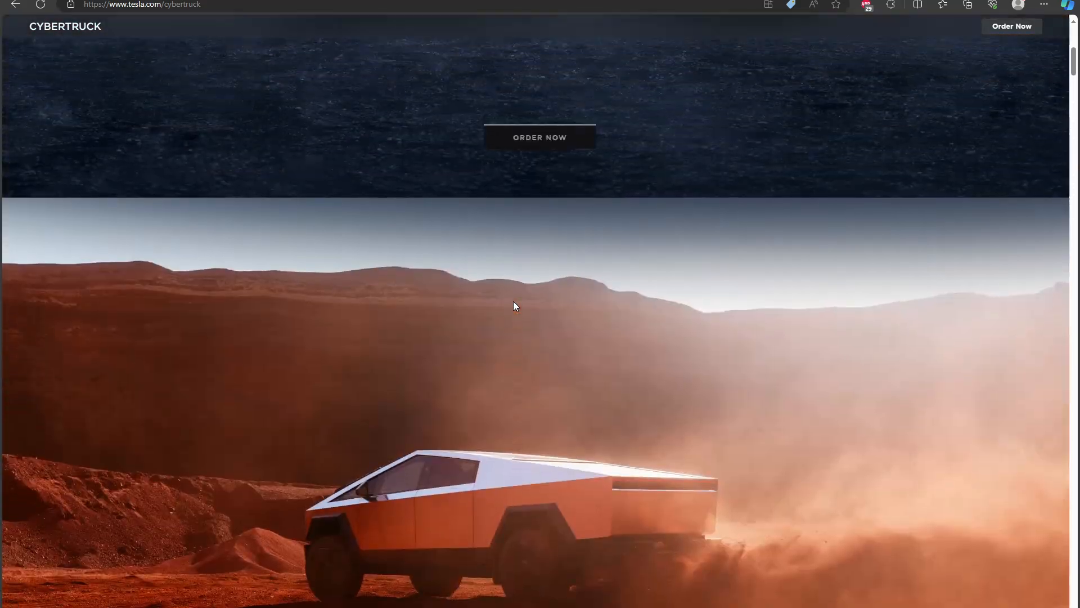
{"action": "scroll", "scroll_direction": "down", "scroll_amount": 3}
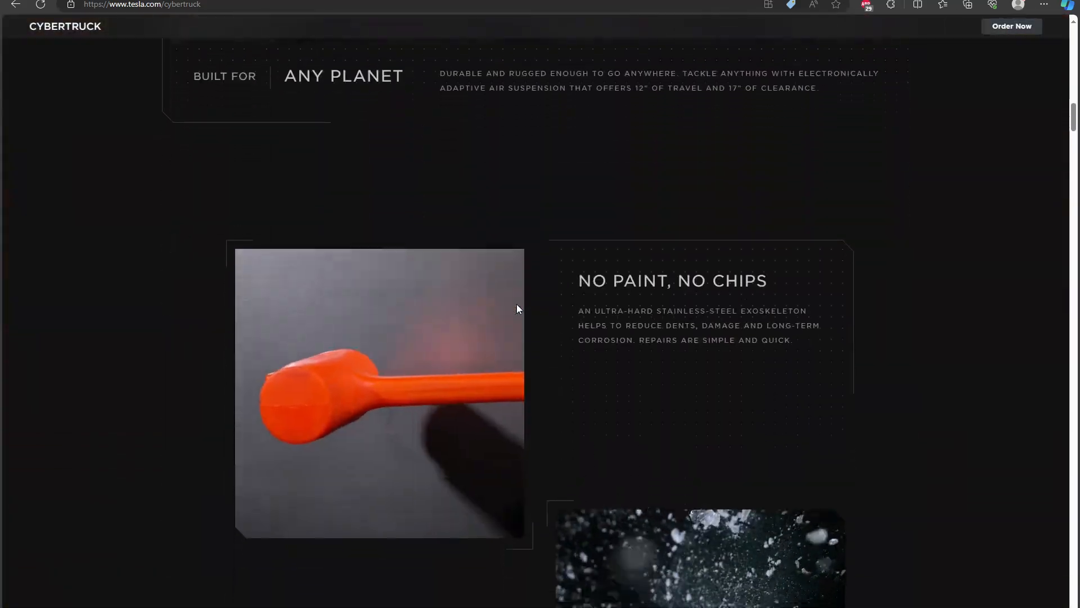
{"action": "scroll", "scroll_direction": "down", "scroll_amount": 3}
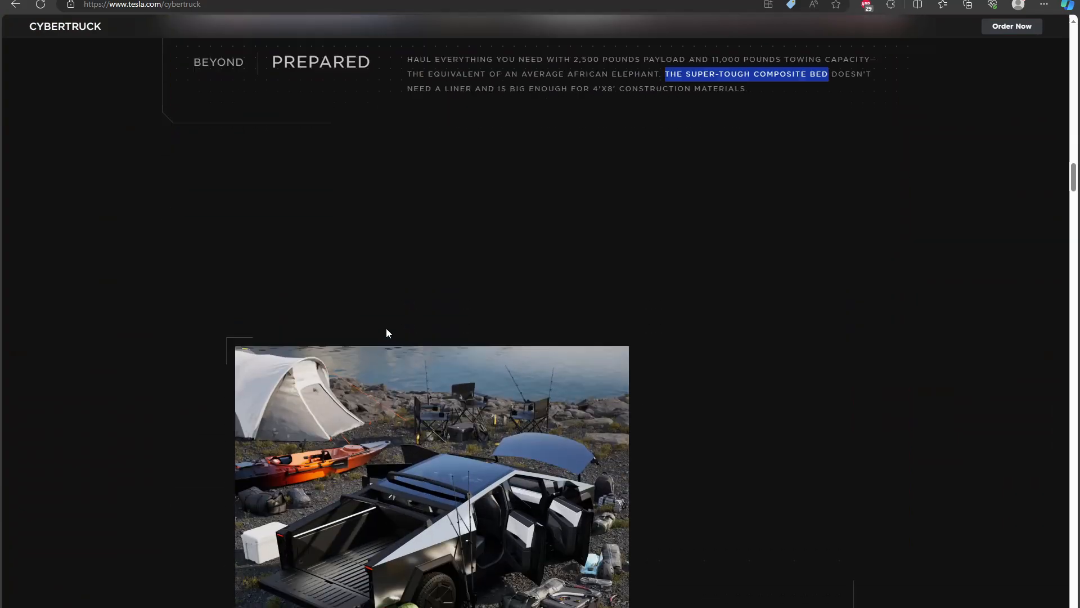
{"action": "scroll", "scroll_direction": "down", "scroll_amount": 3}
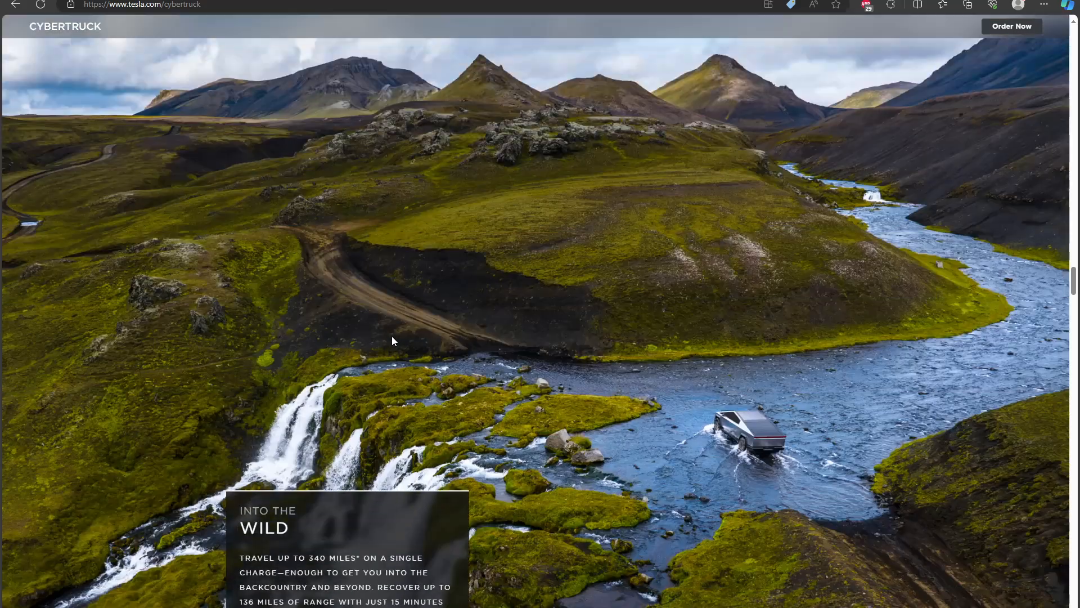
{"action": "scroll", "scroll_direction": "down", "scroll_amount": 3}
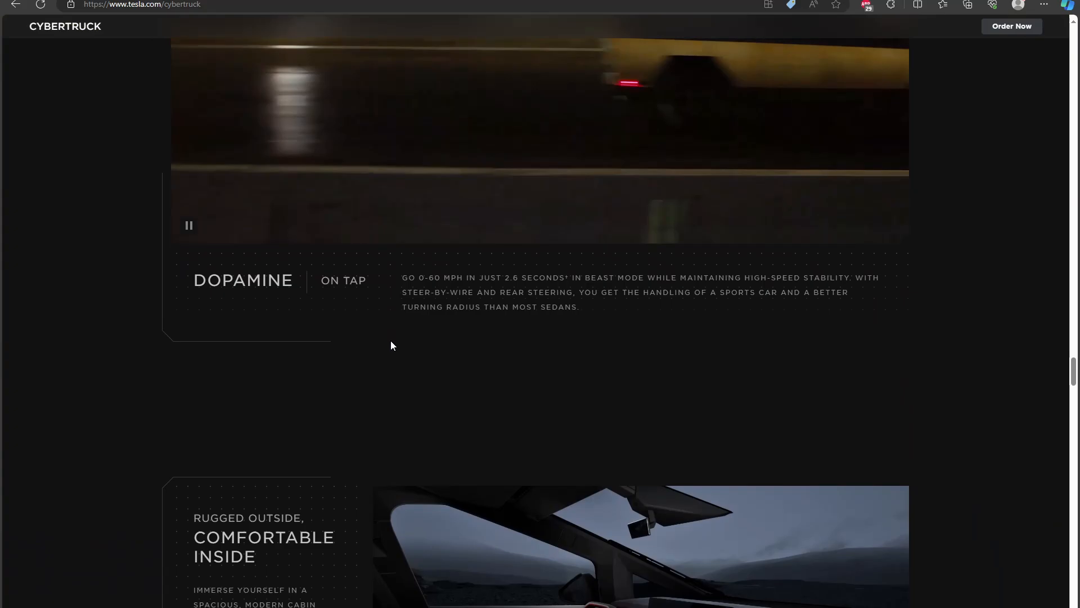
{"action": "scroll", "scroll_direction": "down", "scroll_amount": 3}
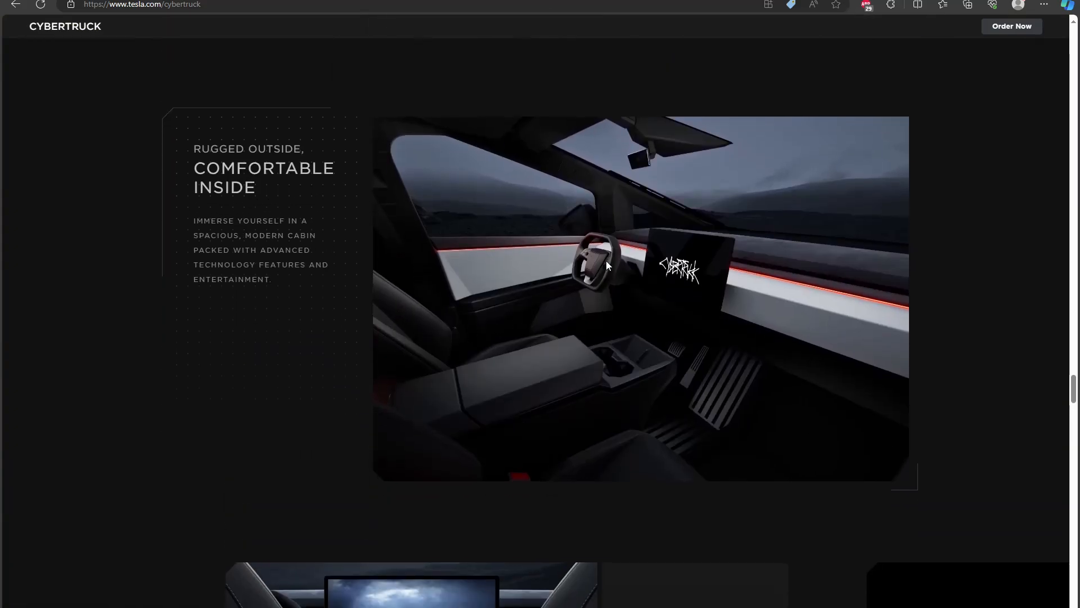
{"action": "mouse_move", "coordinate": [600, 254]}
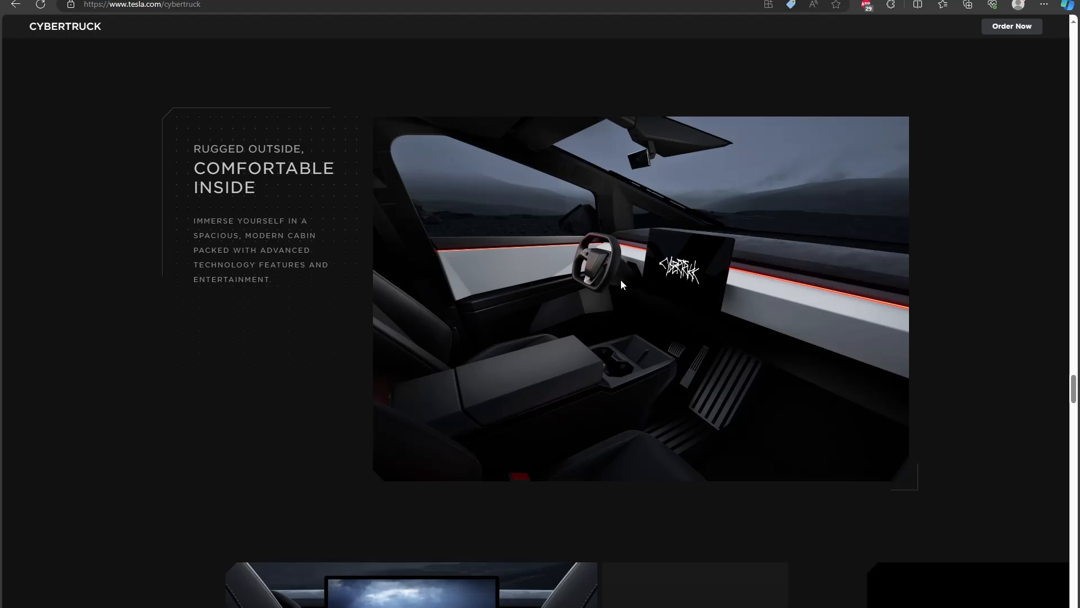
{"action": "mouse_move", "coordinate": [609, 263]}
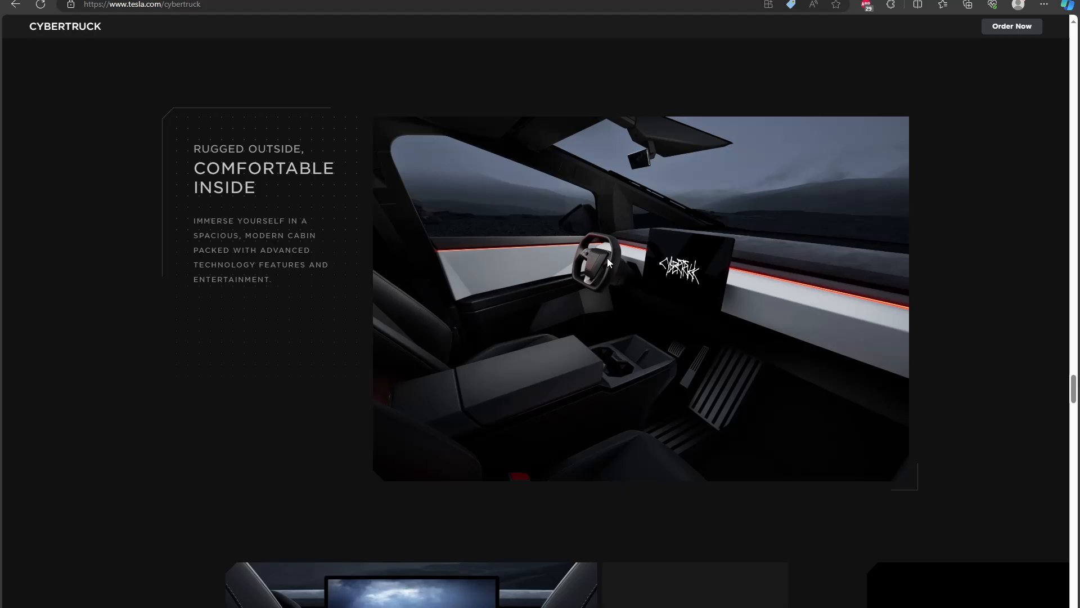
{"action": "mouse_move", "coordinate": [612, 264]}
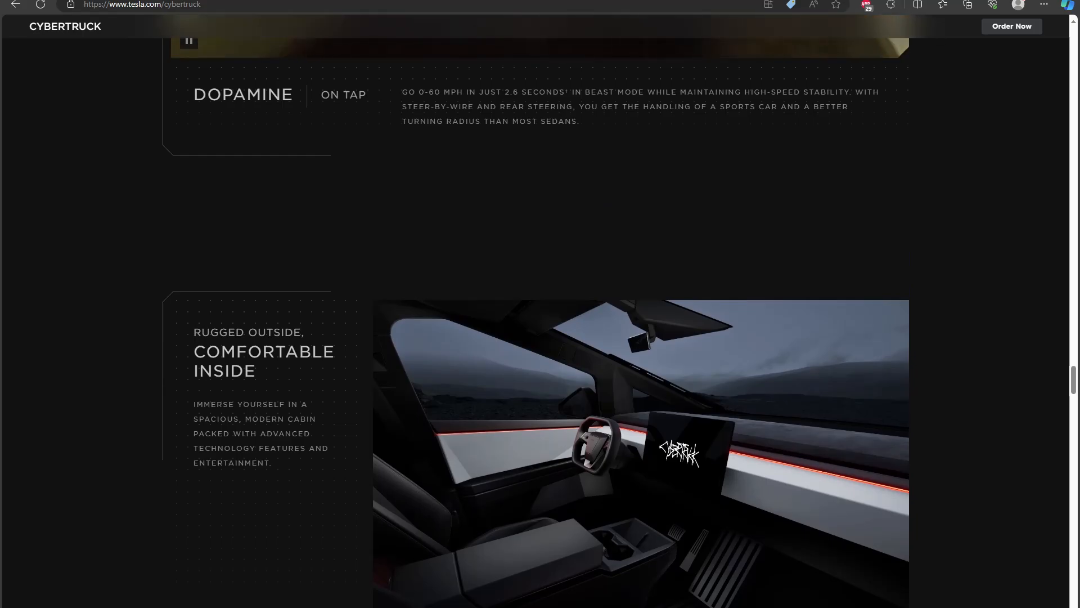
Scroll past Pack It Up and No Paint, No Chips, then pause the Built For Any Planet video
{"action": "scroll", "scroll_direction": "down", "scroll_amount": 3}
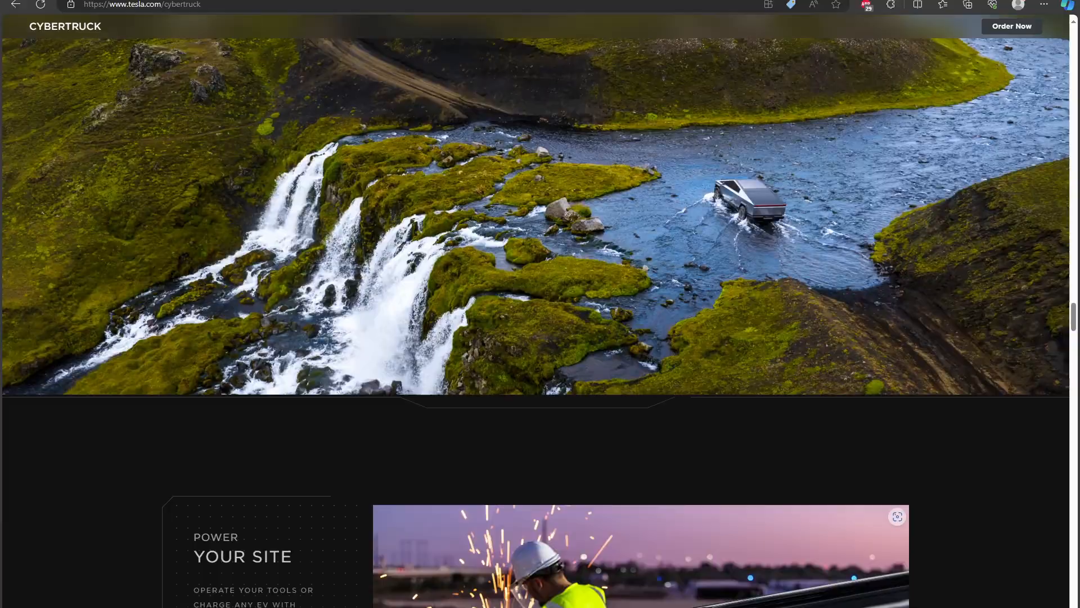
{"action": "scroll", "scroll_direction": "up", "scroll_amount": 3}
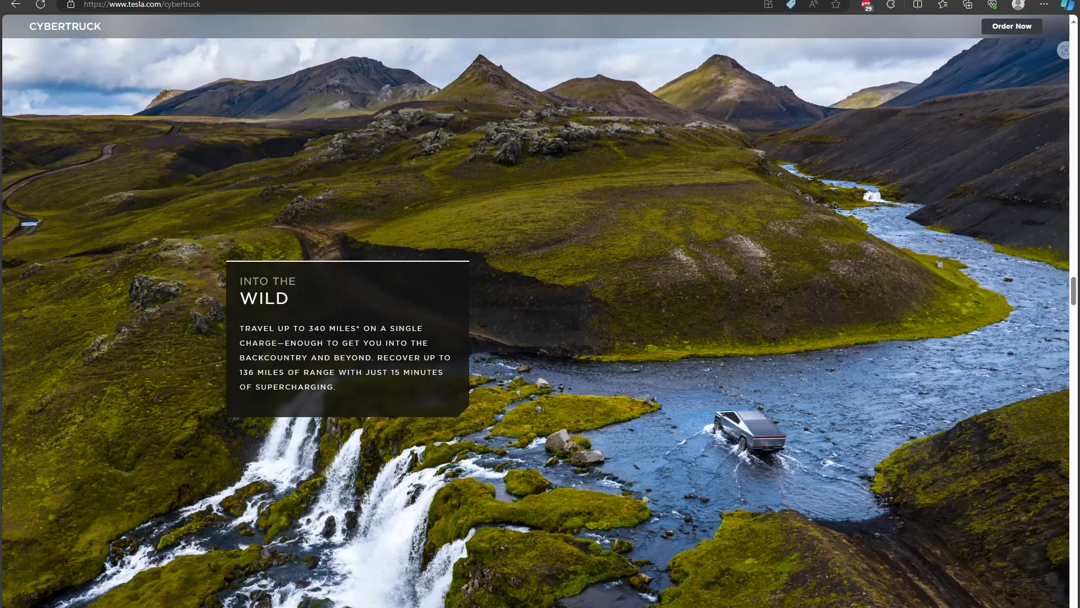
{"action": "scroll", "scroll_direction": "down", "scroll_amount": 3}
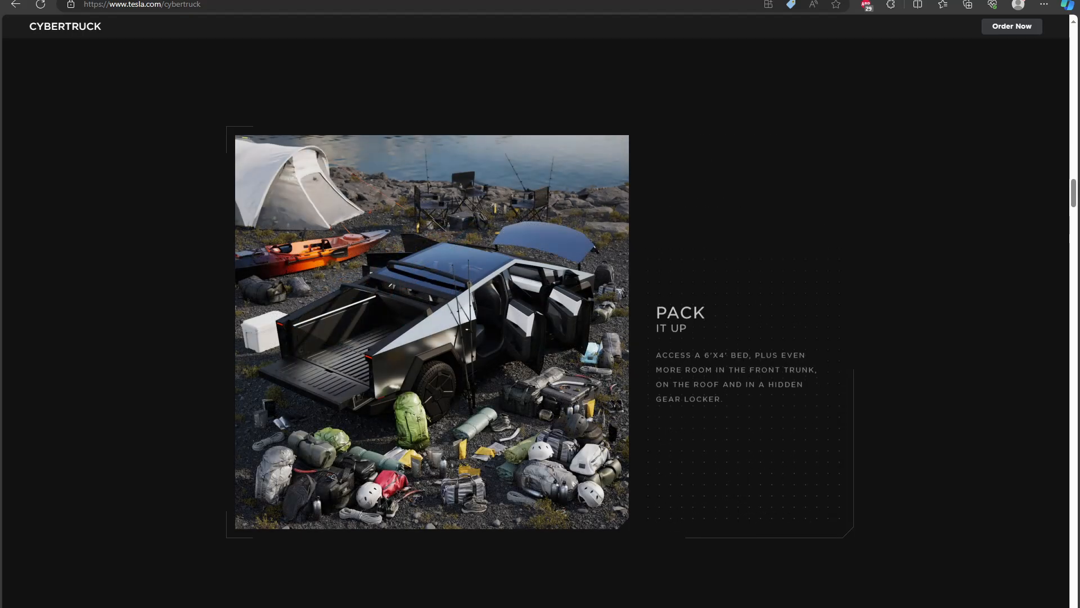
{"action": "scroll", "scroll_direction": "down", "scroll_amount": 3}
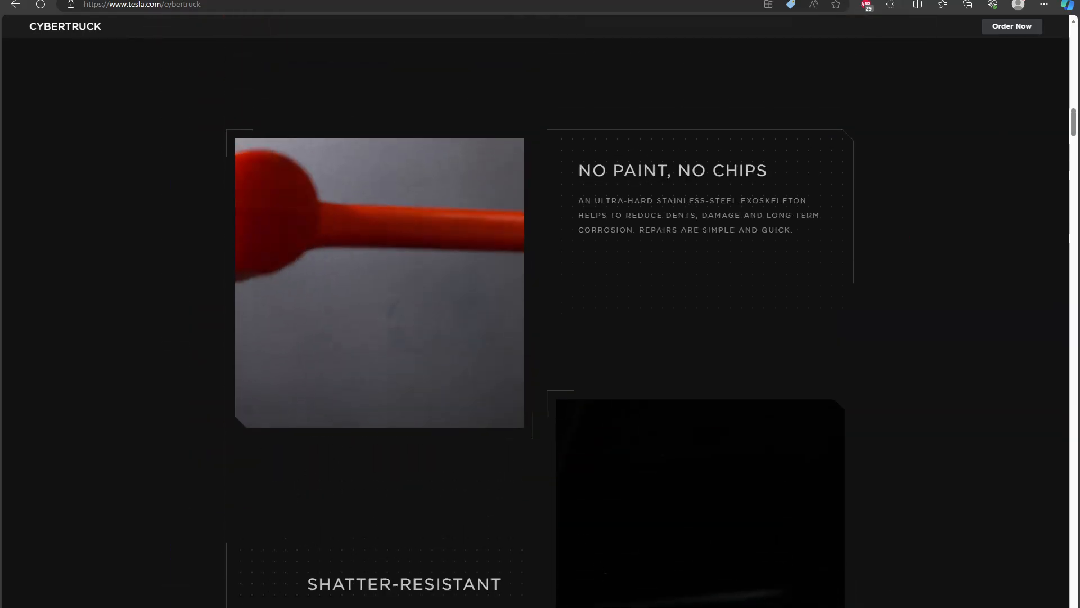
{"action": "scroll", "scroll_direction": "down", "scroll_amount": 3}
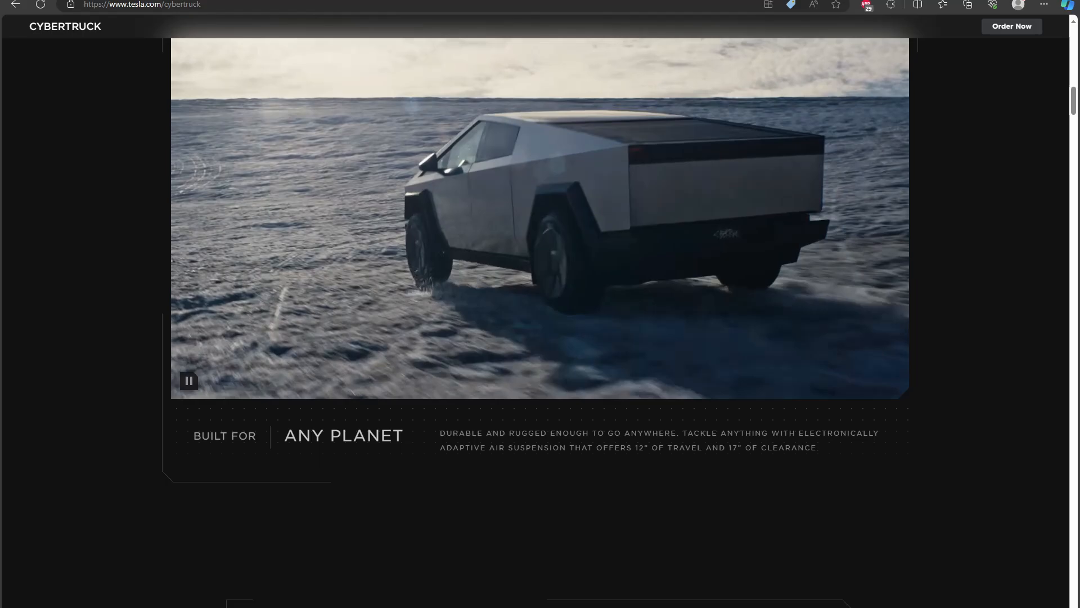
{"action": "left_click", "coordinate": [188, 380]}
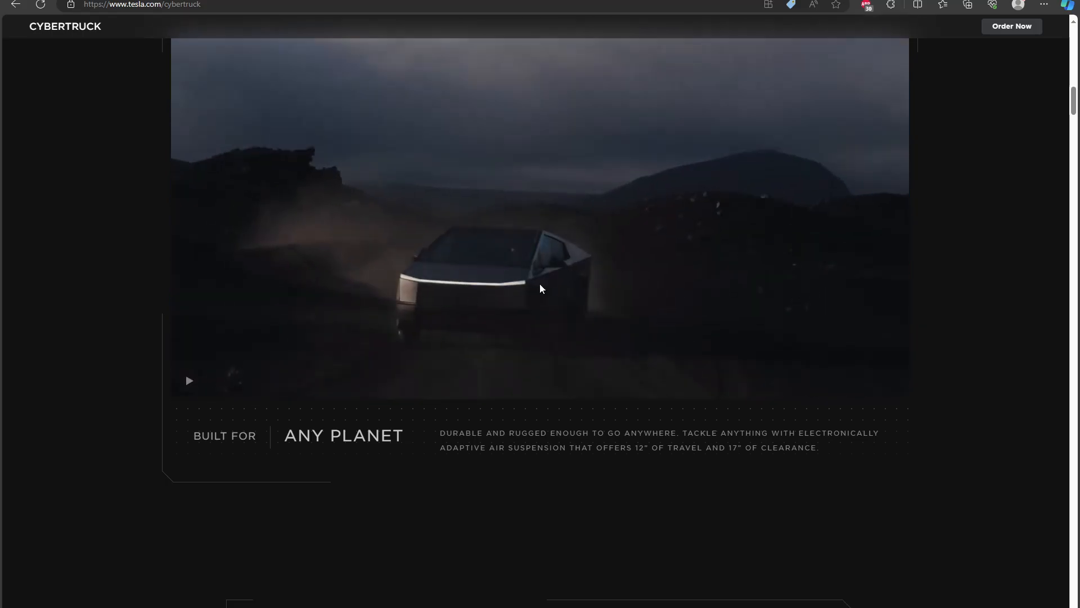
{"action": "mouse_move", "coordinate": [547, 267]}
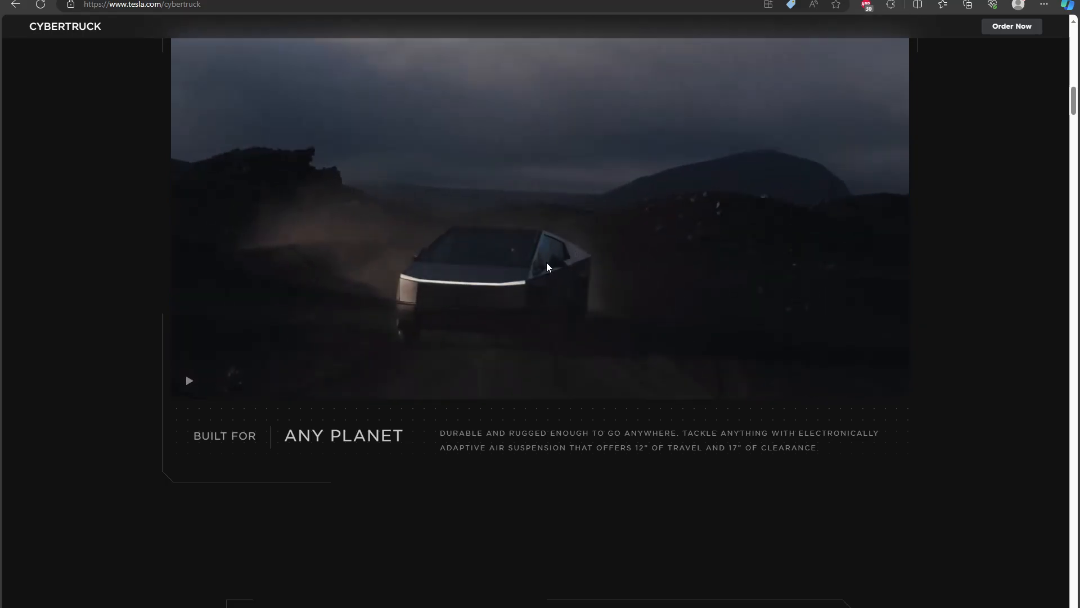
{"action": "mouse_move", "coordinate": [543, 237]}
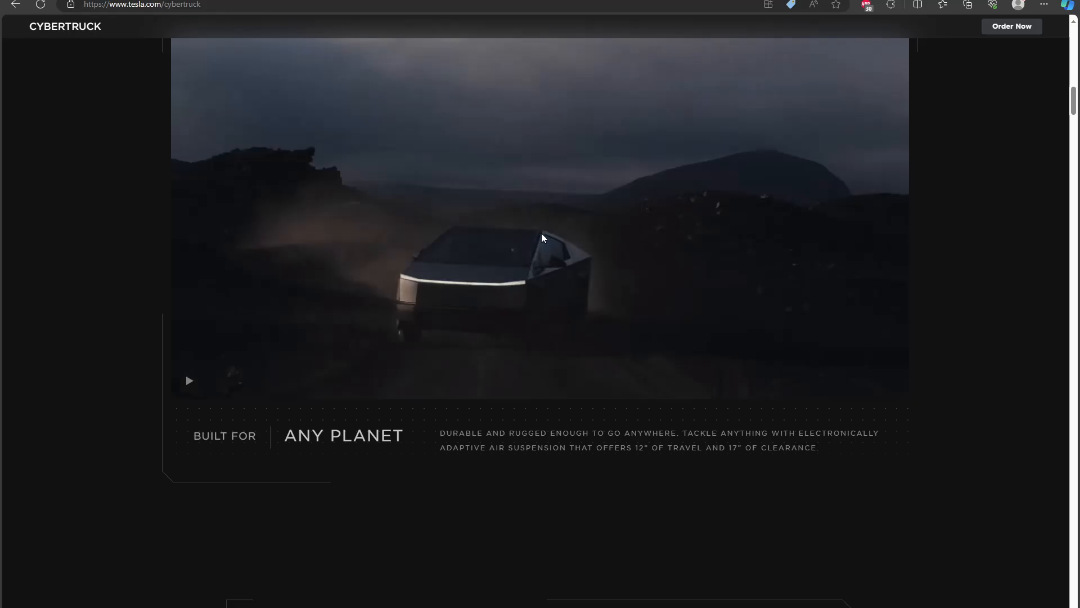
{"action": "mouse_move", "coordinate": [543, 264]}
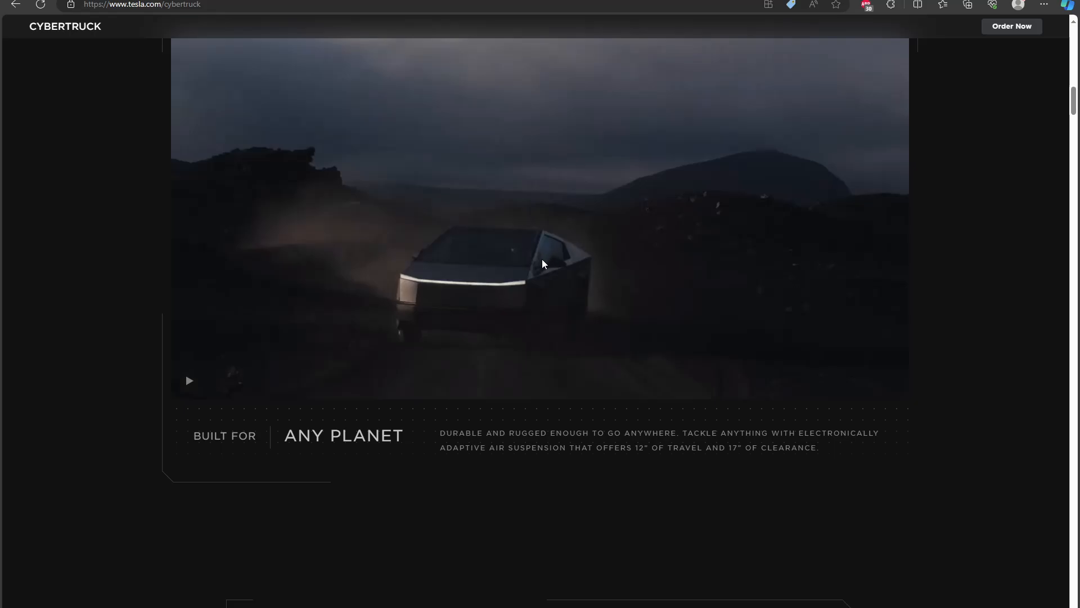
{"action": "mouse_move", "coordinate": [539, 265]}
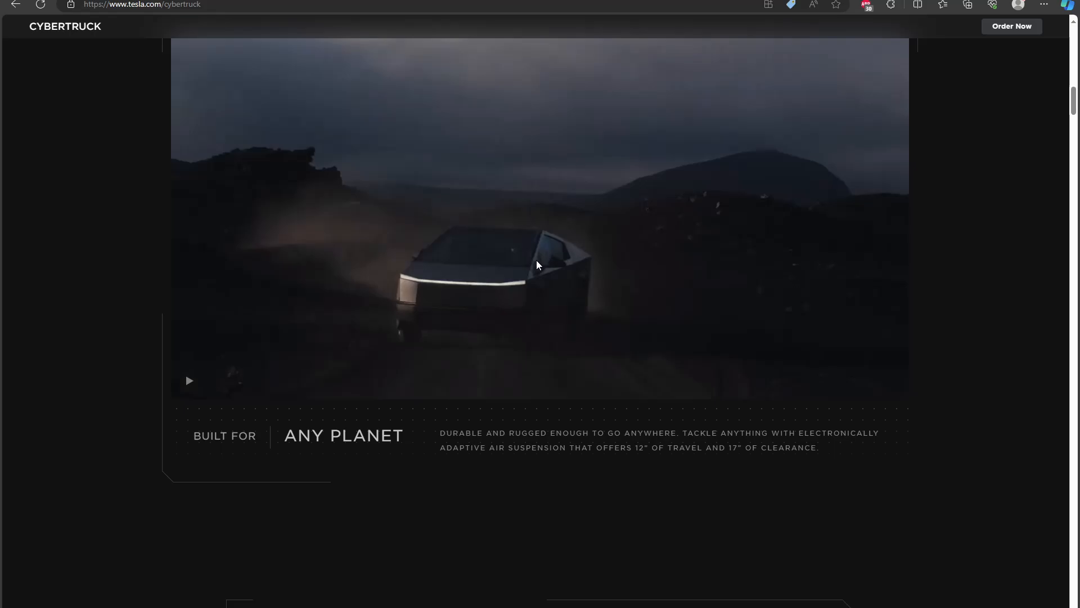
{"action": "mouse_move", "coordinate": [547, 271]}
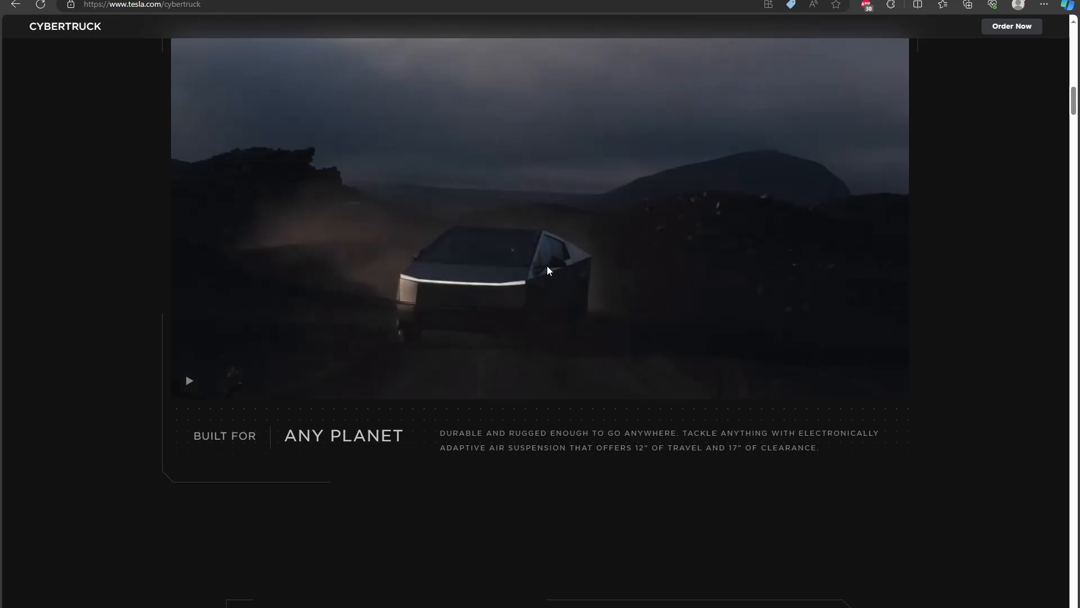
{"action": "mouse_move", "coordinate": [601, 397]}
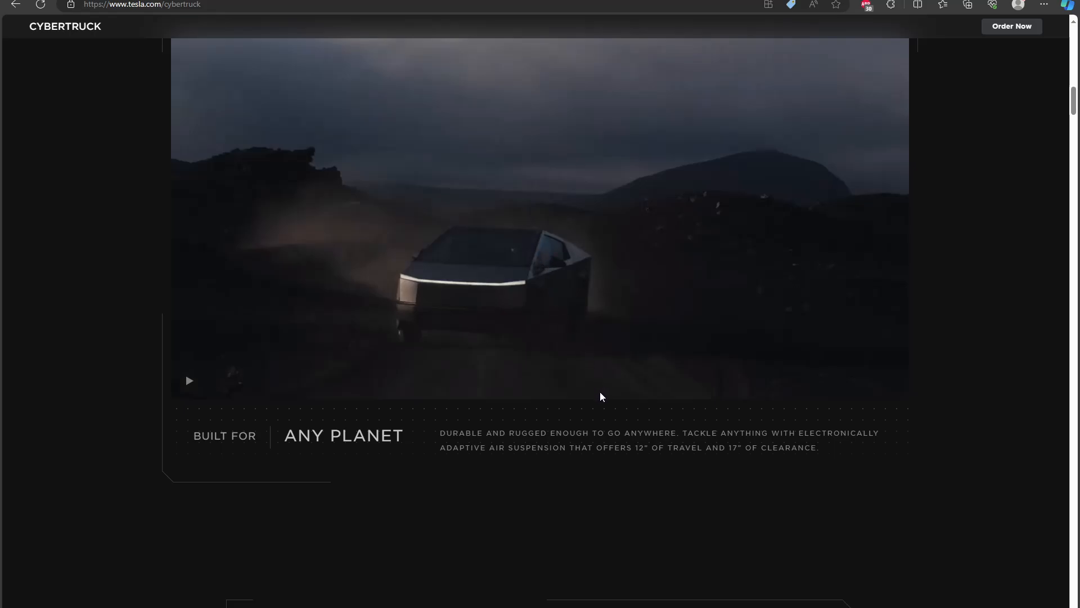
{"action": "mouse_move", "coordinate": [508, 424]}
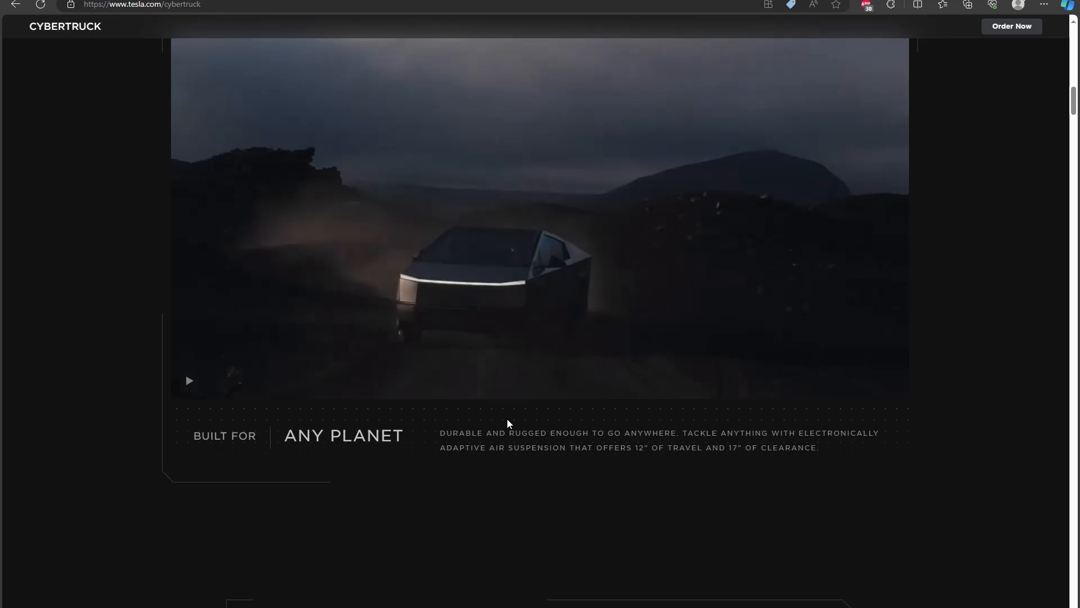
{"action": "mouse_move", "coordinate": [505, 424]}
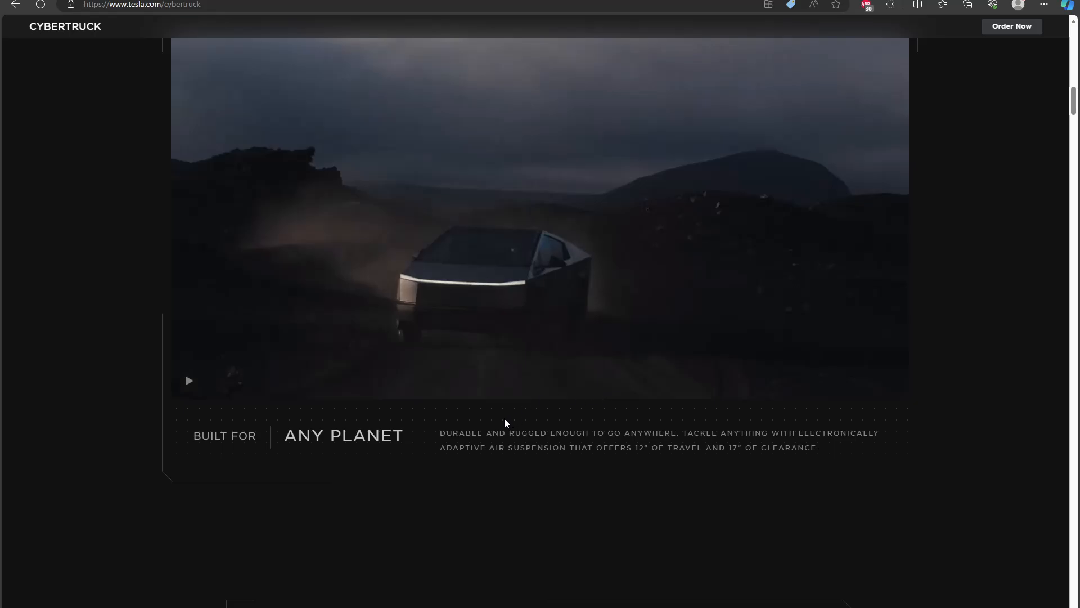
{"action": "mouse_move", "coordinate": [603, 257]}
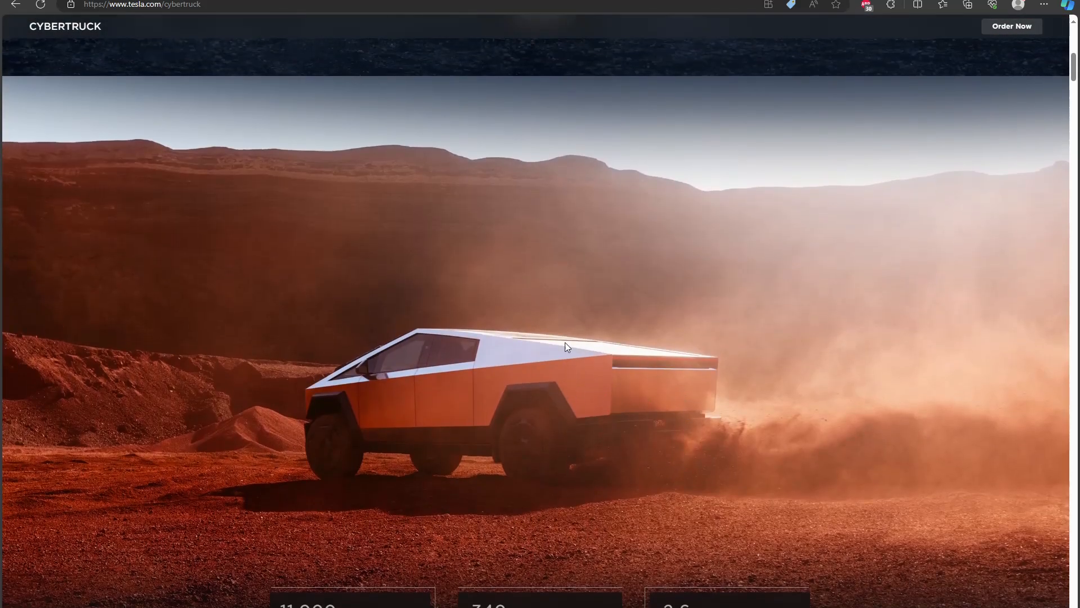
{"action": "mouse_move", "coordinate": [579, 409]}
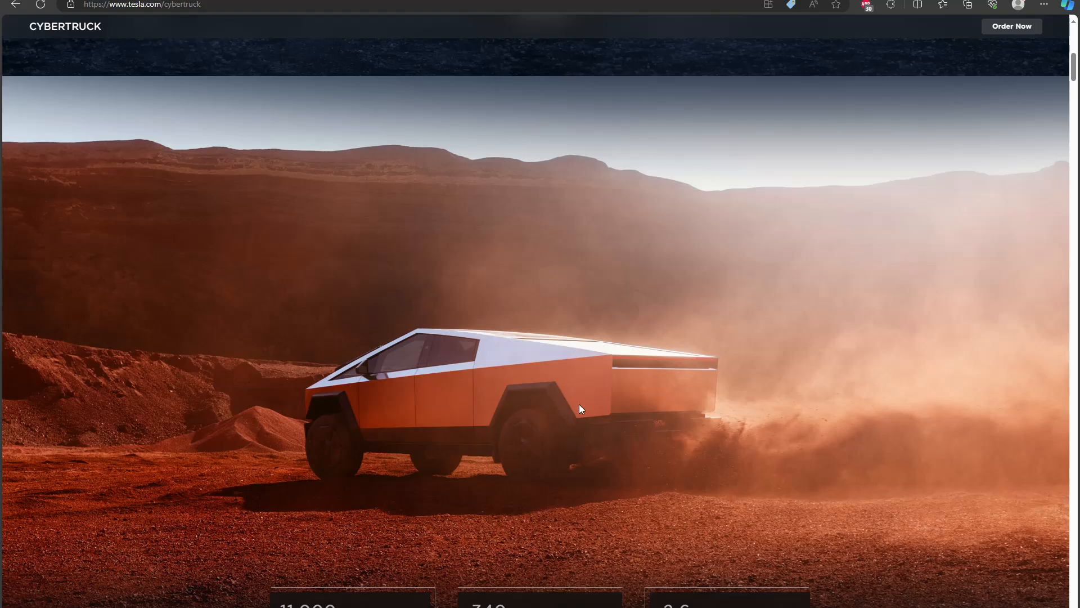
{"action": "mouse_move", "coordinate": [690, 417]}
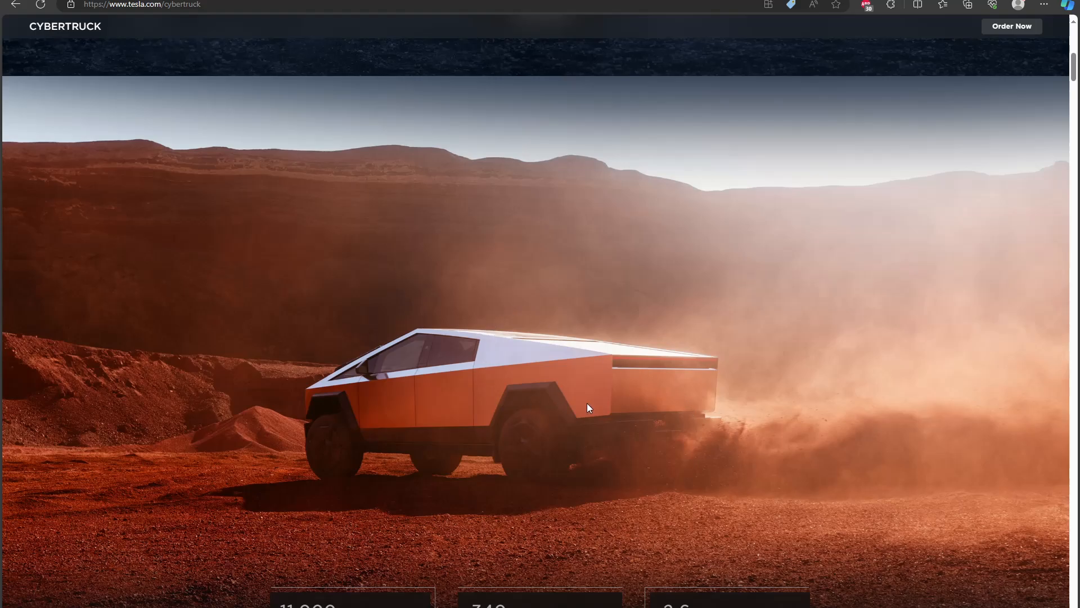
{"action": "mouse_move", "coordinate": [658, 404]}
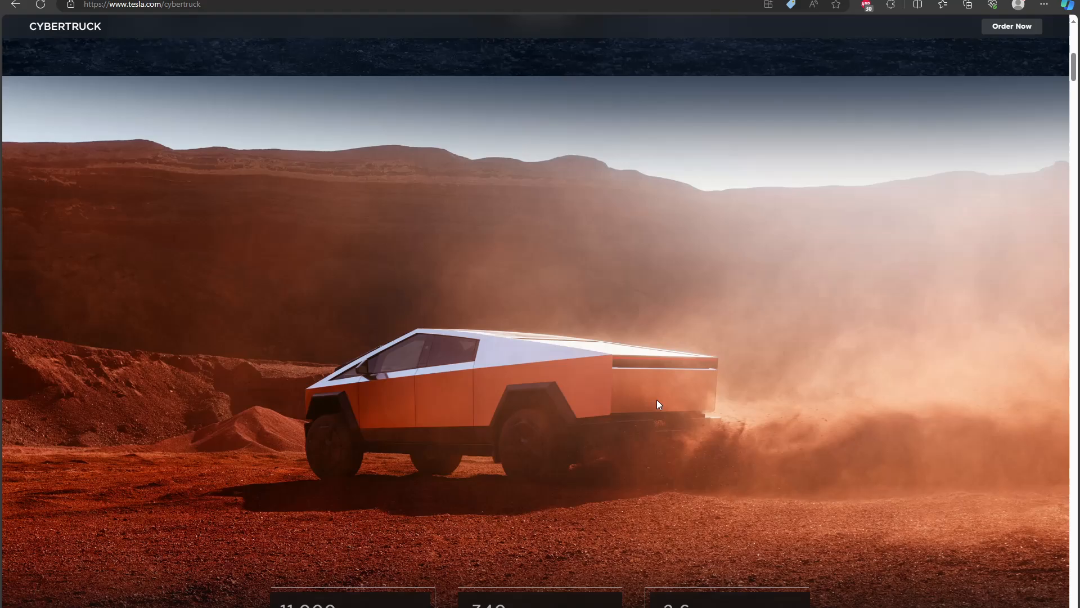
{"action": "mouse_move", "coordinate": [512, 369]}
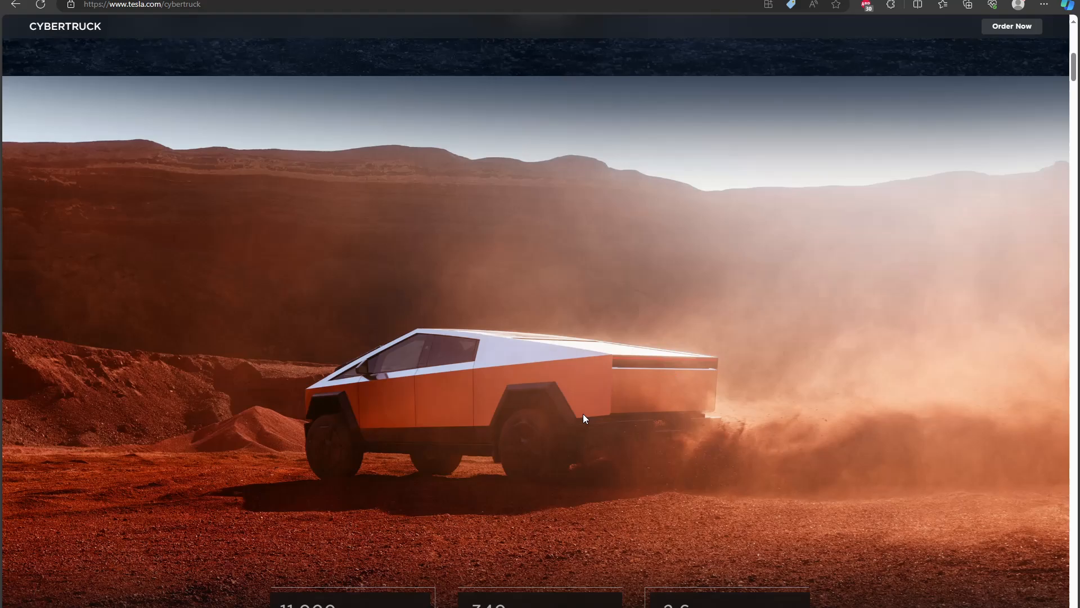
{"action": "mouse_move", "coordinate": [632, 395]}
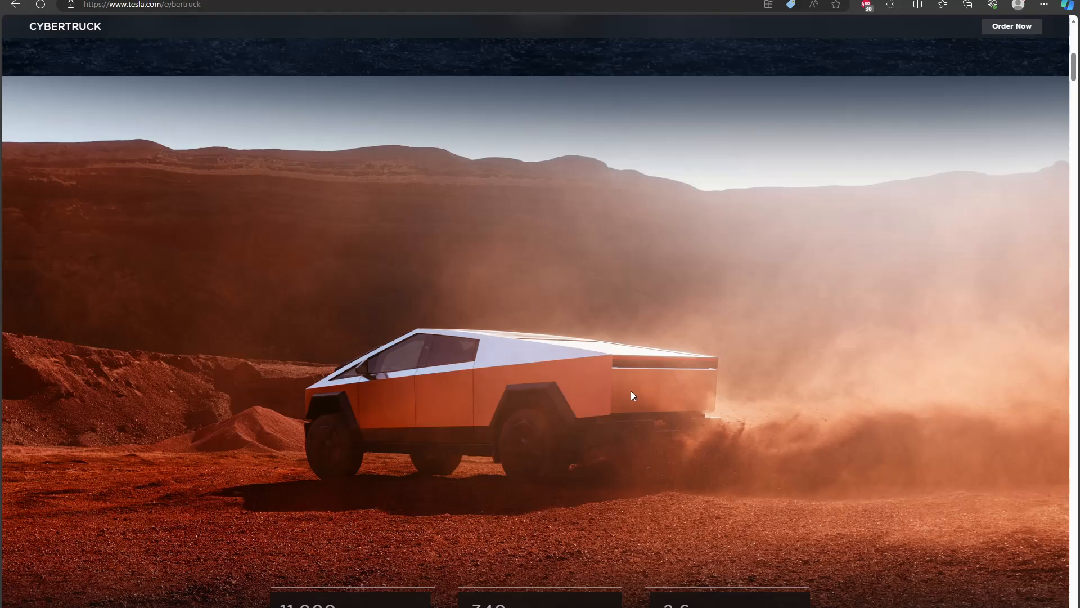
{"action": "mouse_move", "coordinate": [627, 350]}
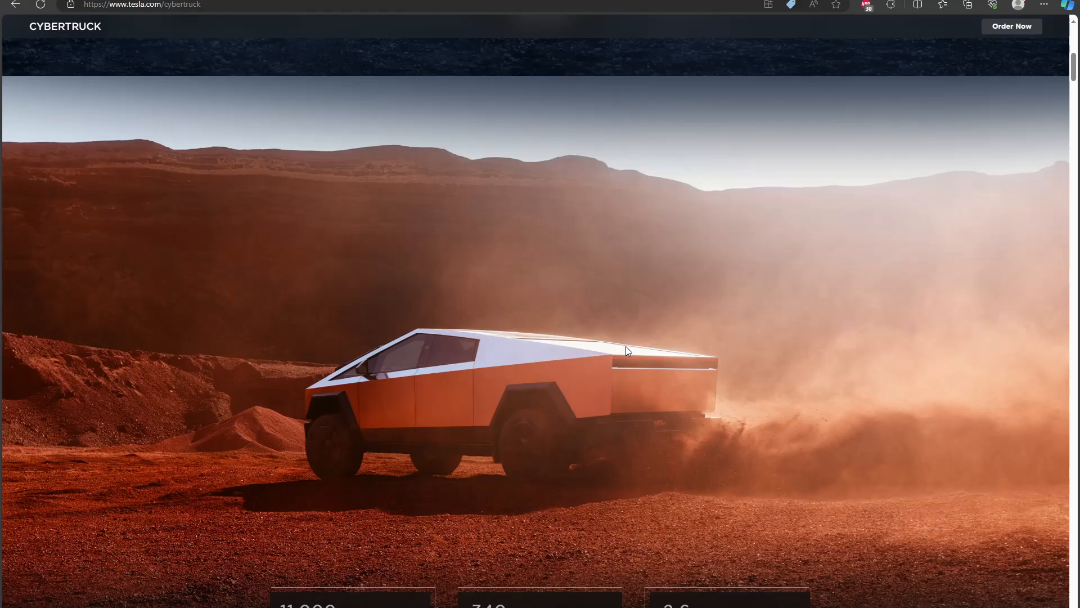
{"action": "mouse_move", "coordinate": [575, 394]}
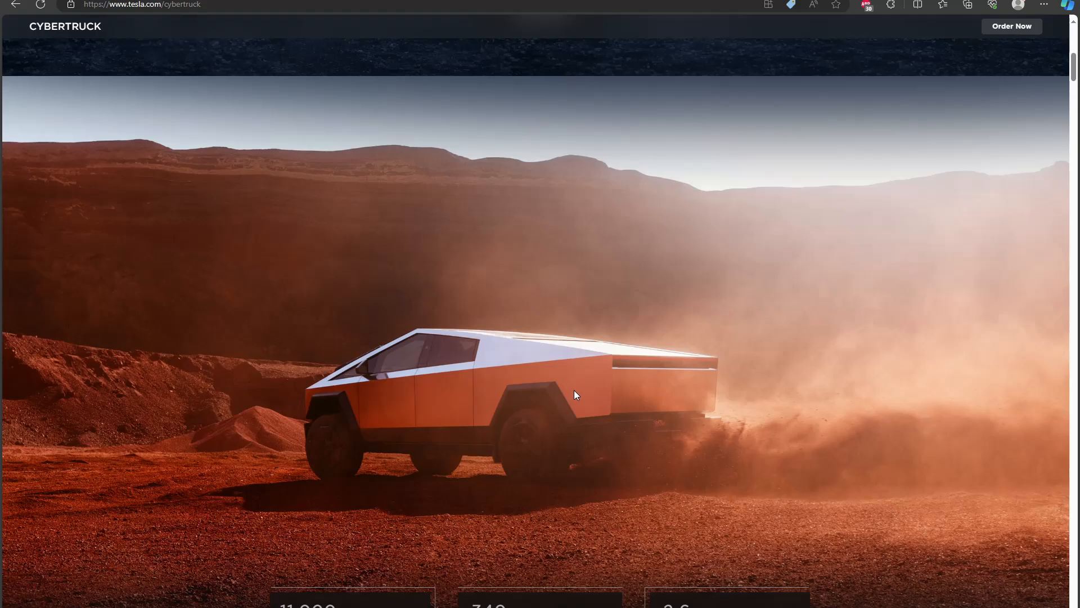
{"action": "mouse_move", "coordinate": [625, 377]}
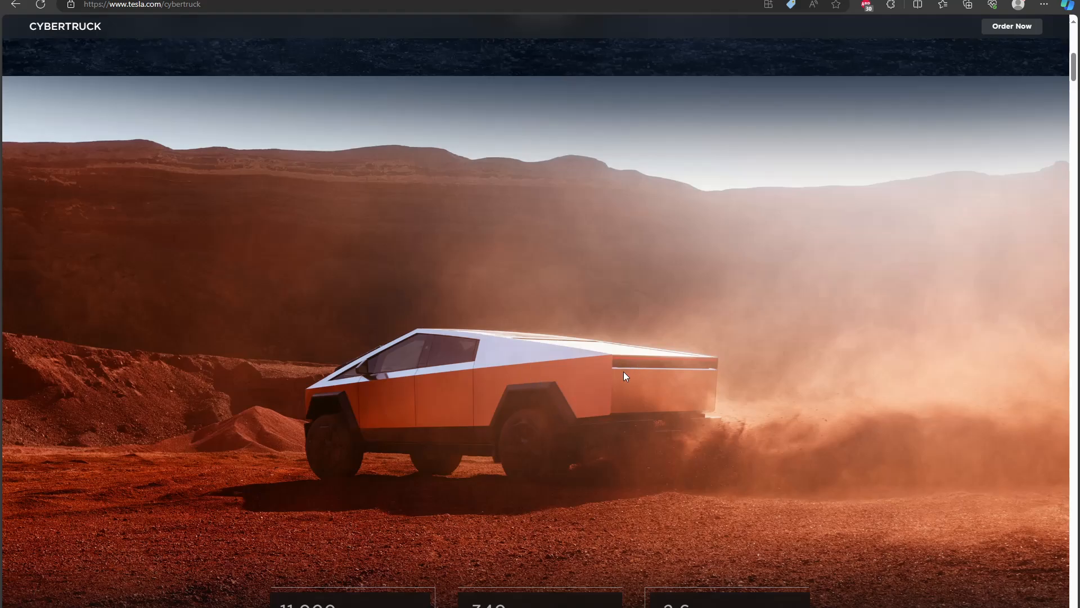
{"action": "mouse_move", "coordinate": [448, 444]}
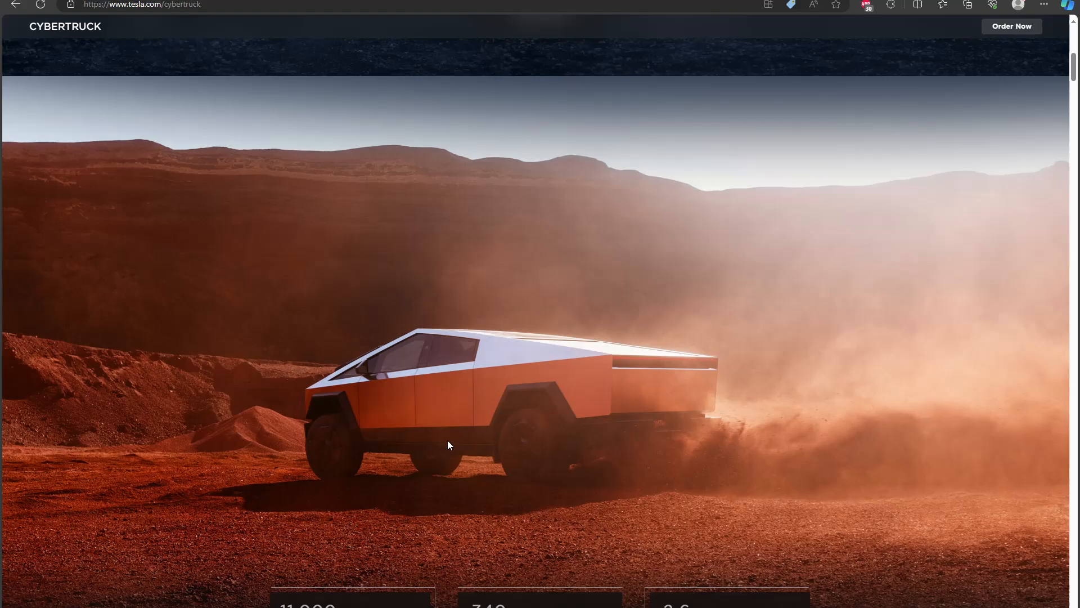
{"action": "mouse_move", "coordinate": [976, 412]}
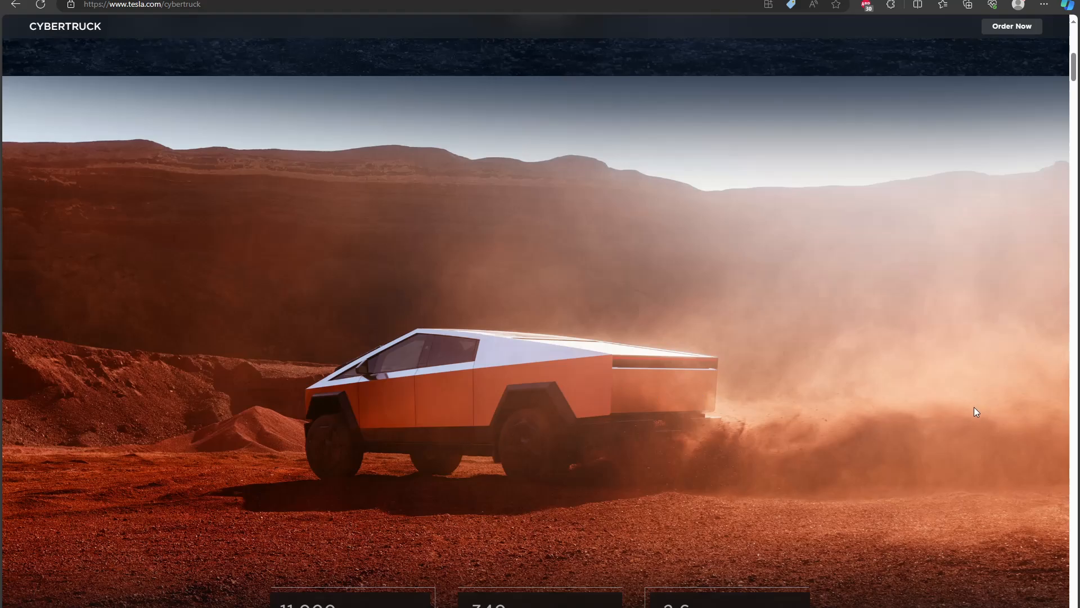
{"action": "mouse_move", "coordinate": [899, 396]}
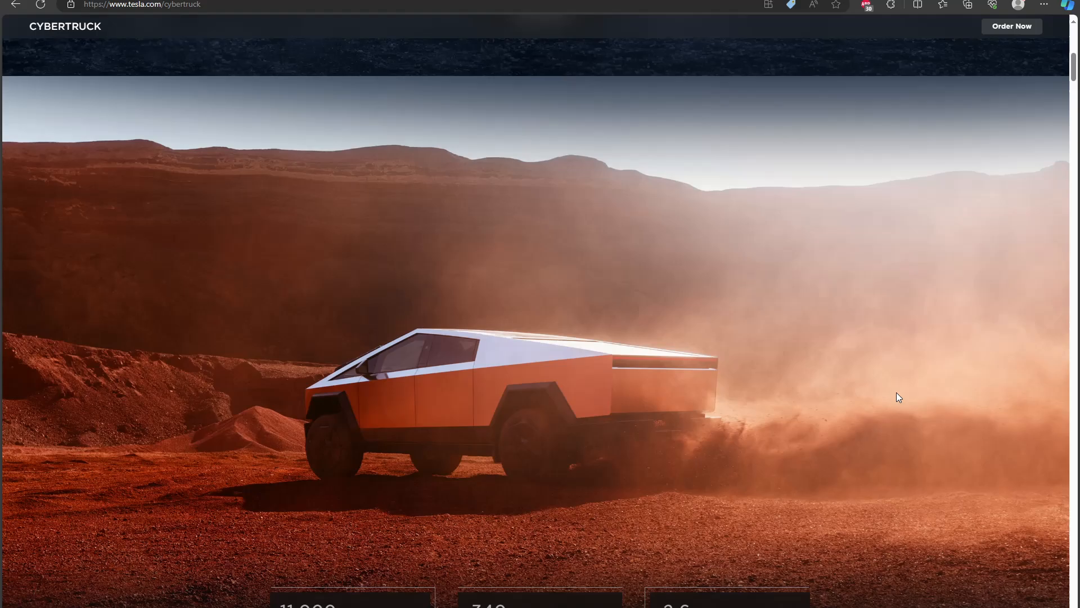
{"action": "mouse_move", "coordinate": [364, 288]}
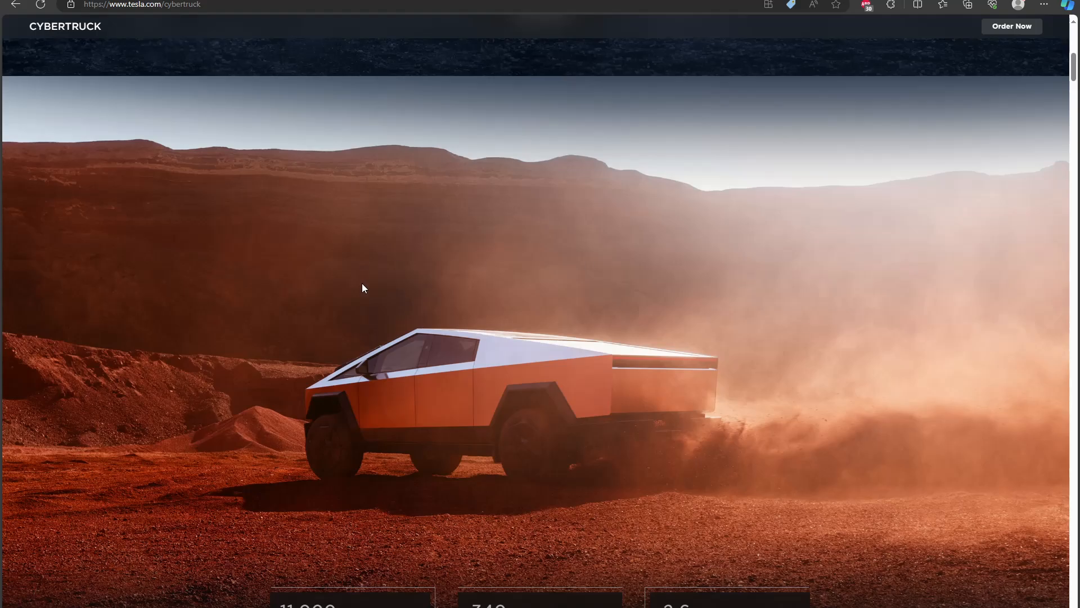
{"action": "mouse_move", "coordinate": [660, 425]}
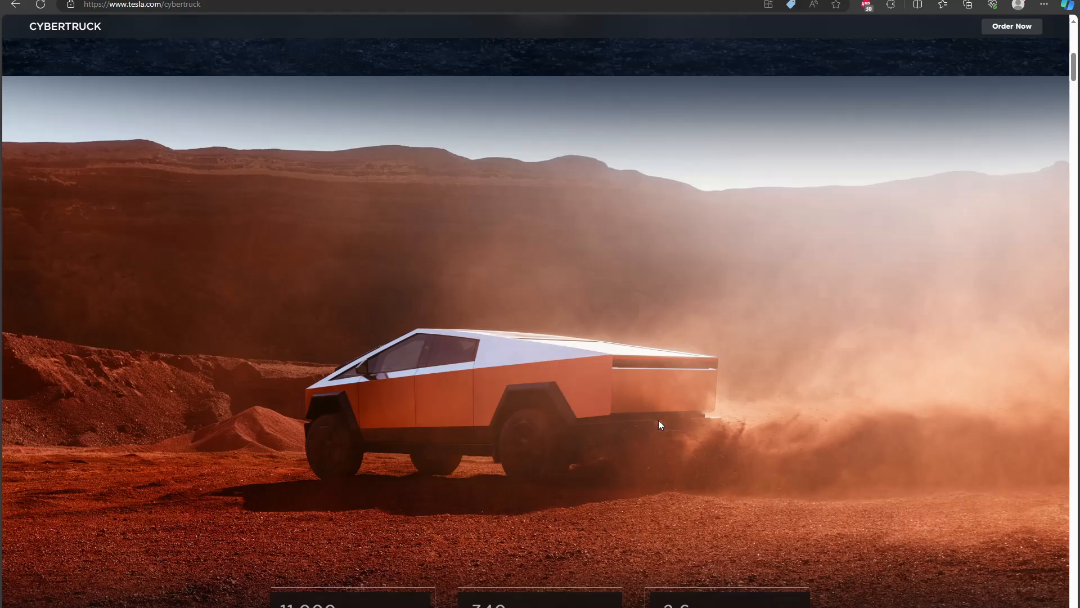
{"action": "mouse_move", "coordinate": [636, 416]}
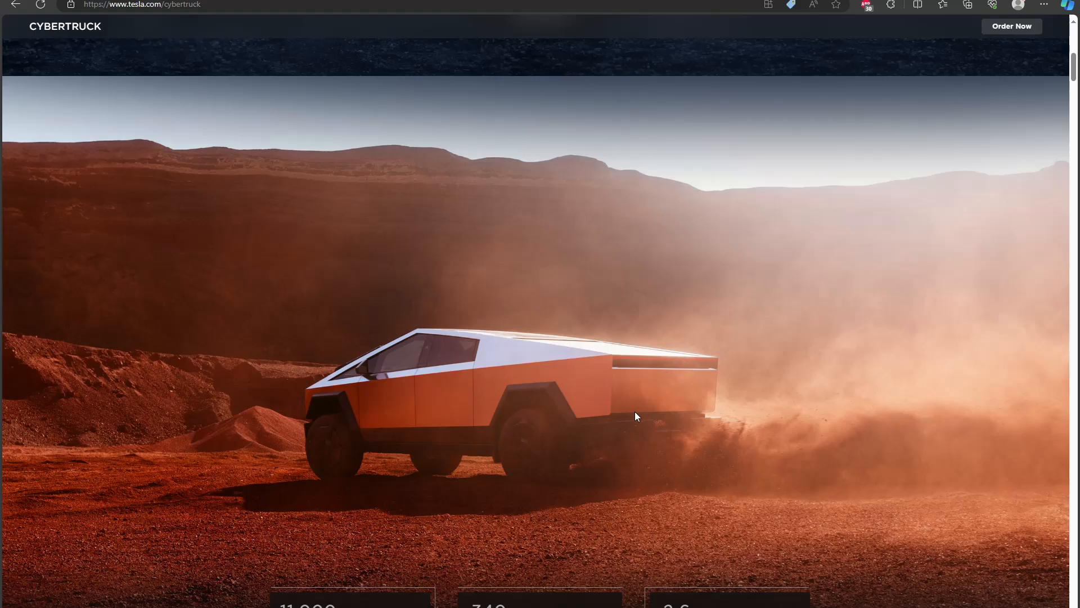
{"action": "mouse_move", "coordinate": [412, 539]}
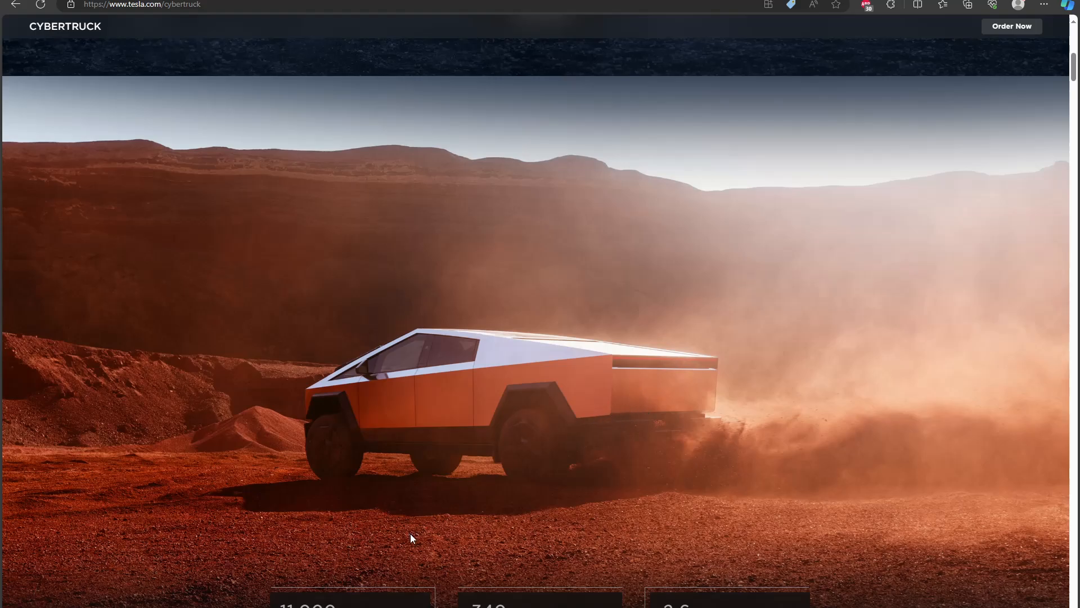
{"action": "mouse_move", "coordinate": [414, 540]}
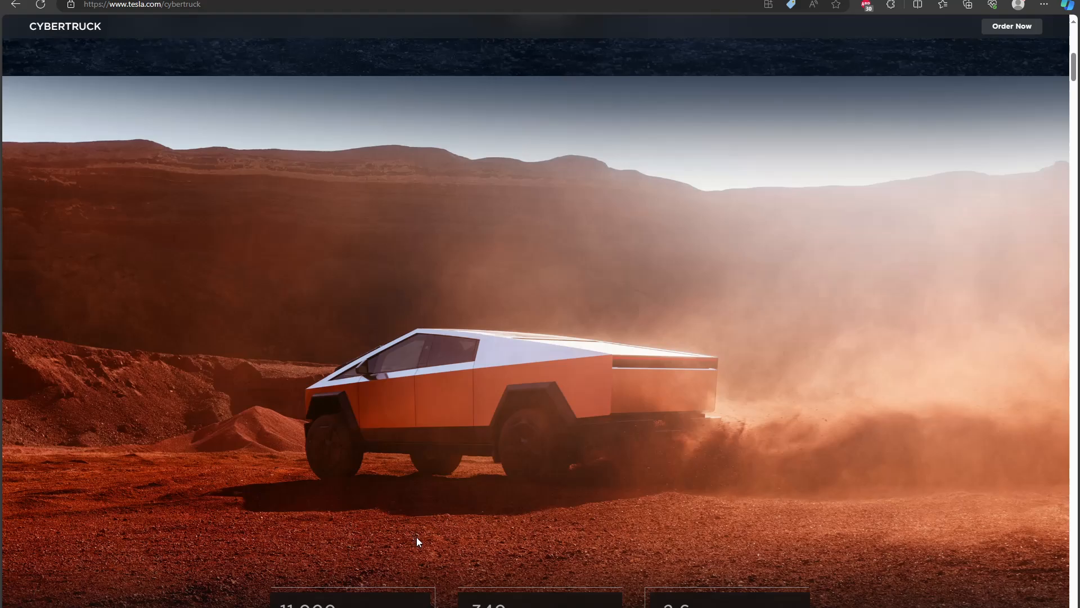
{"action": "mouse_move", "coordinate": [423, 543]}
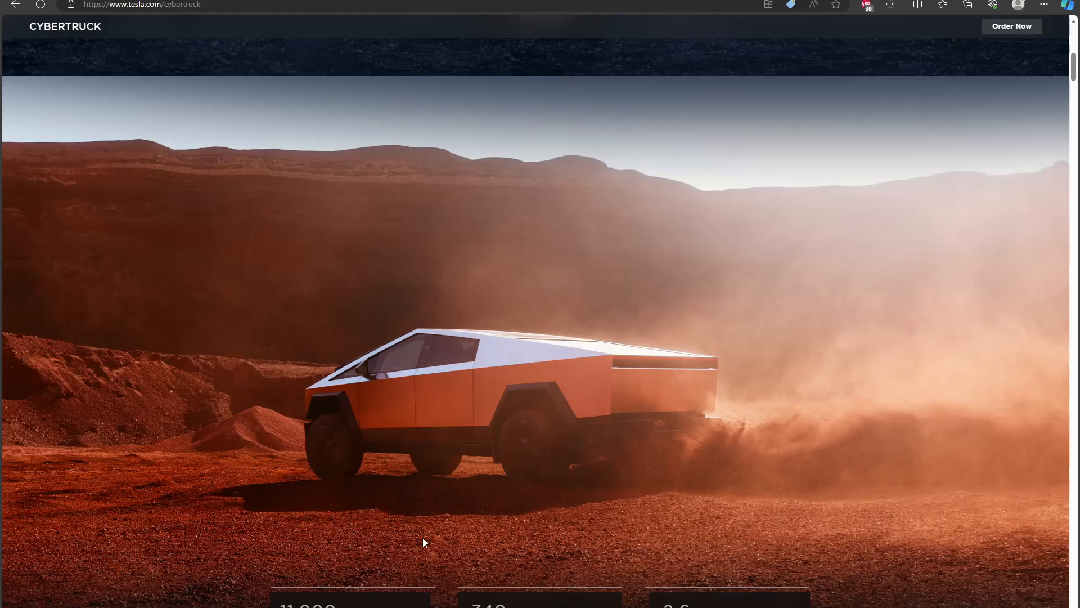
{"action": "mouse_move", "coordinate": [442, 540]}
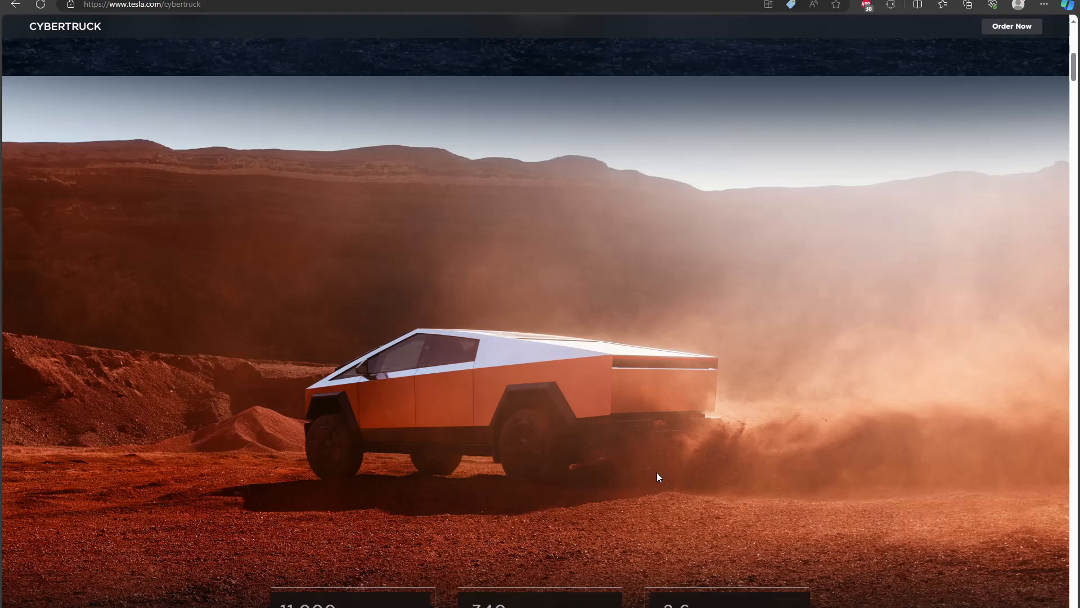
{"action": "mouse_move", "coordinate": [652, 474]}
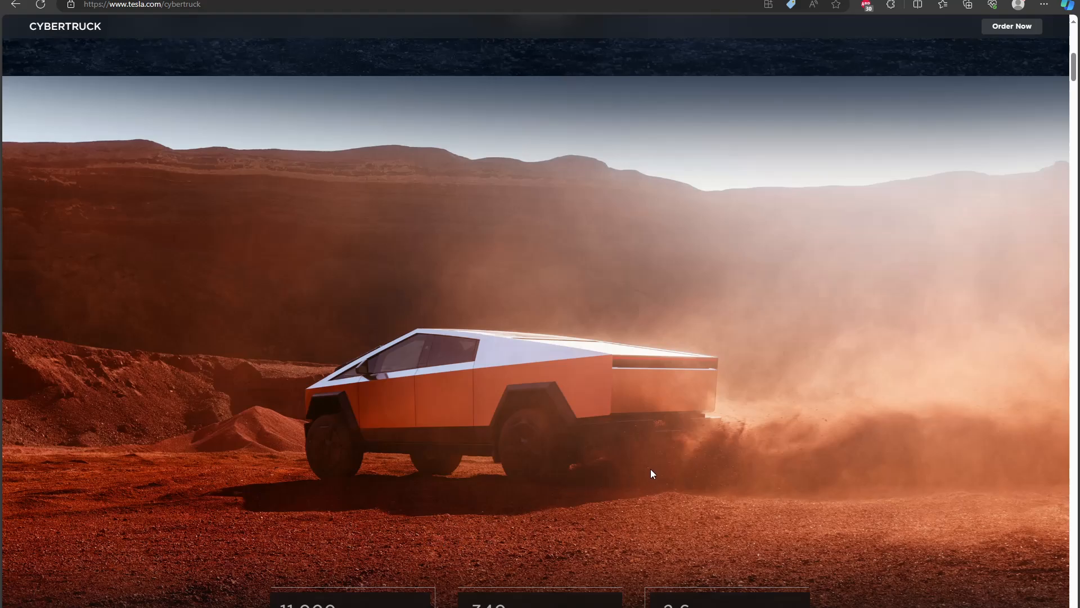